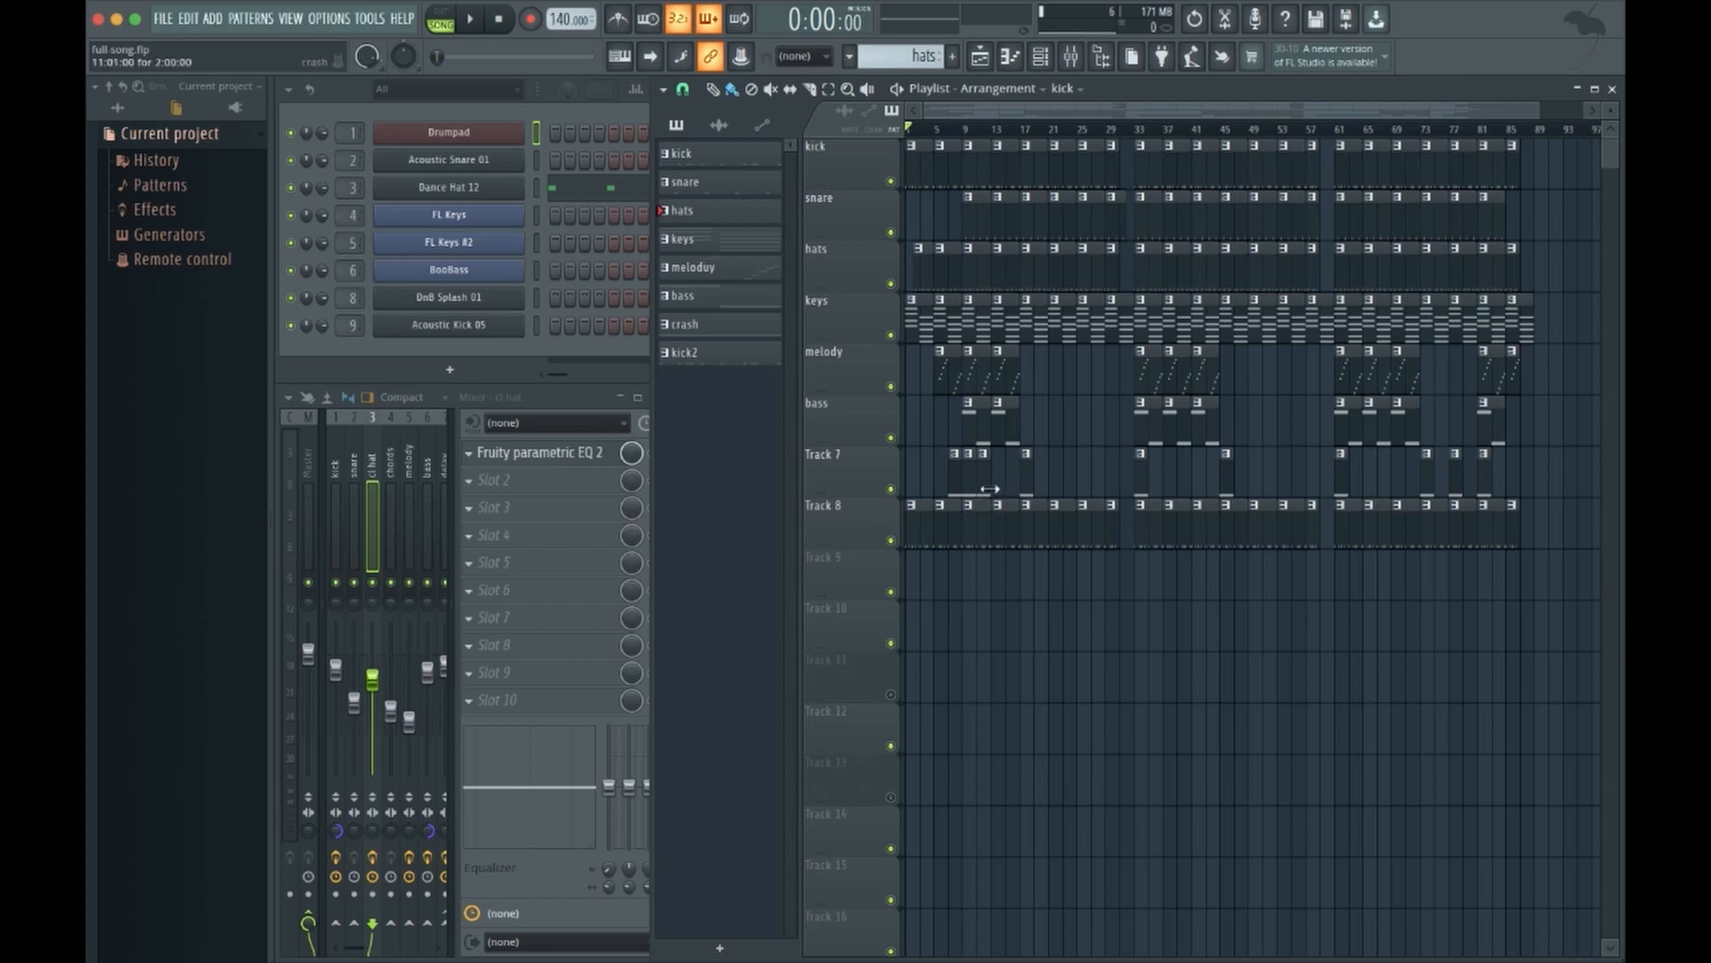
mouse_move(988, 494)
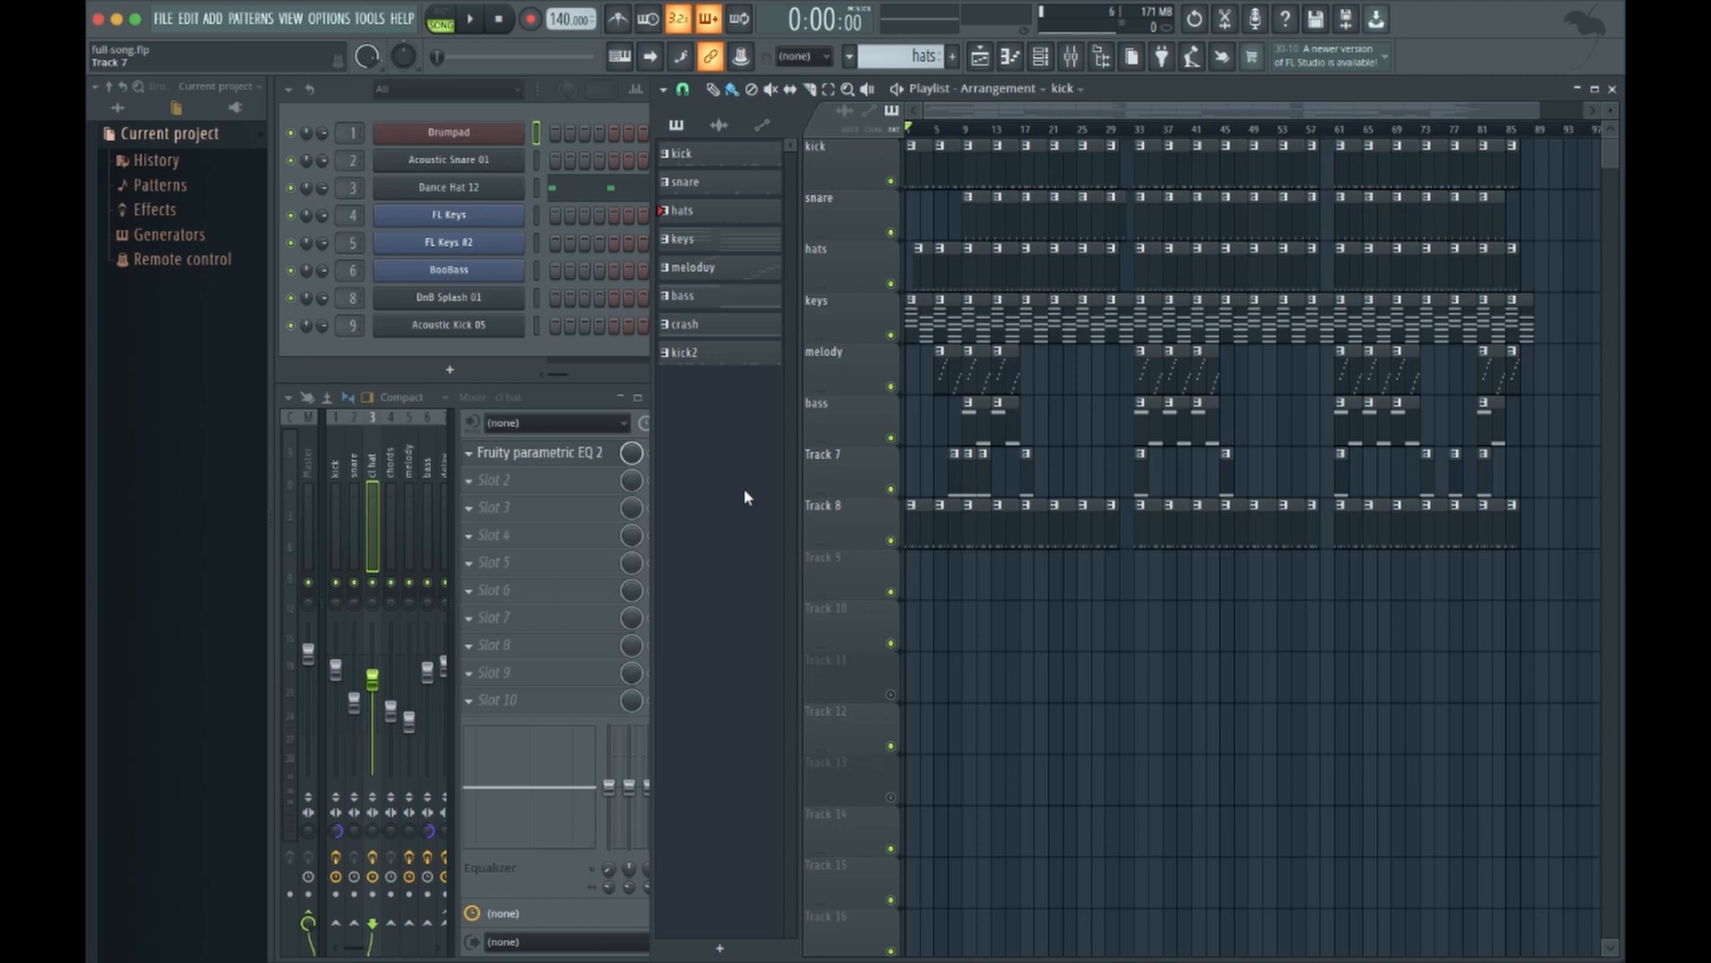
mouse_move(761, 485)
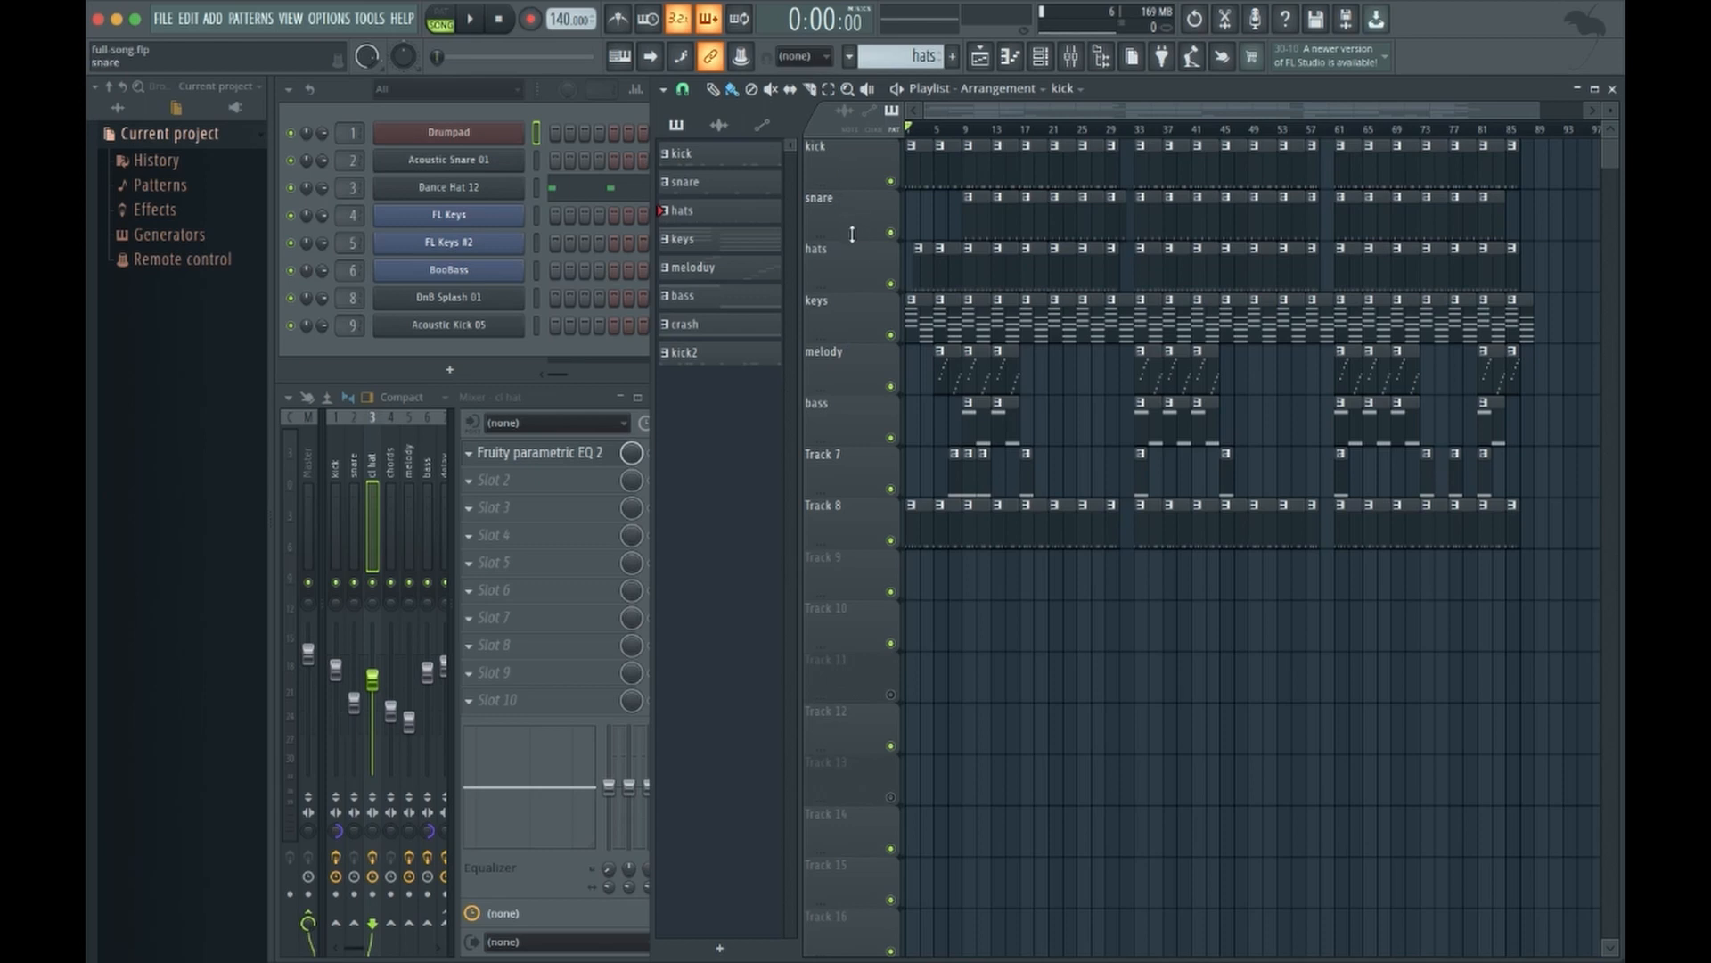
mouse_move(854, 273)
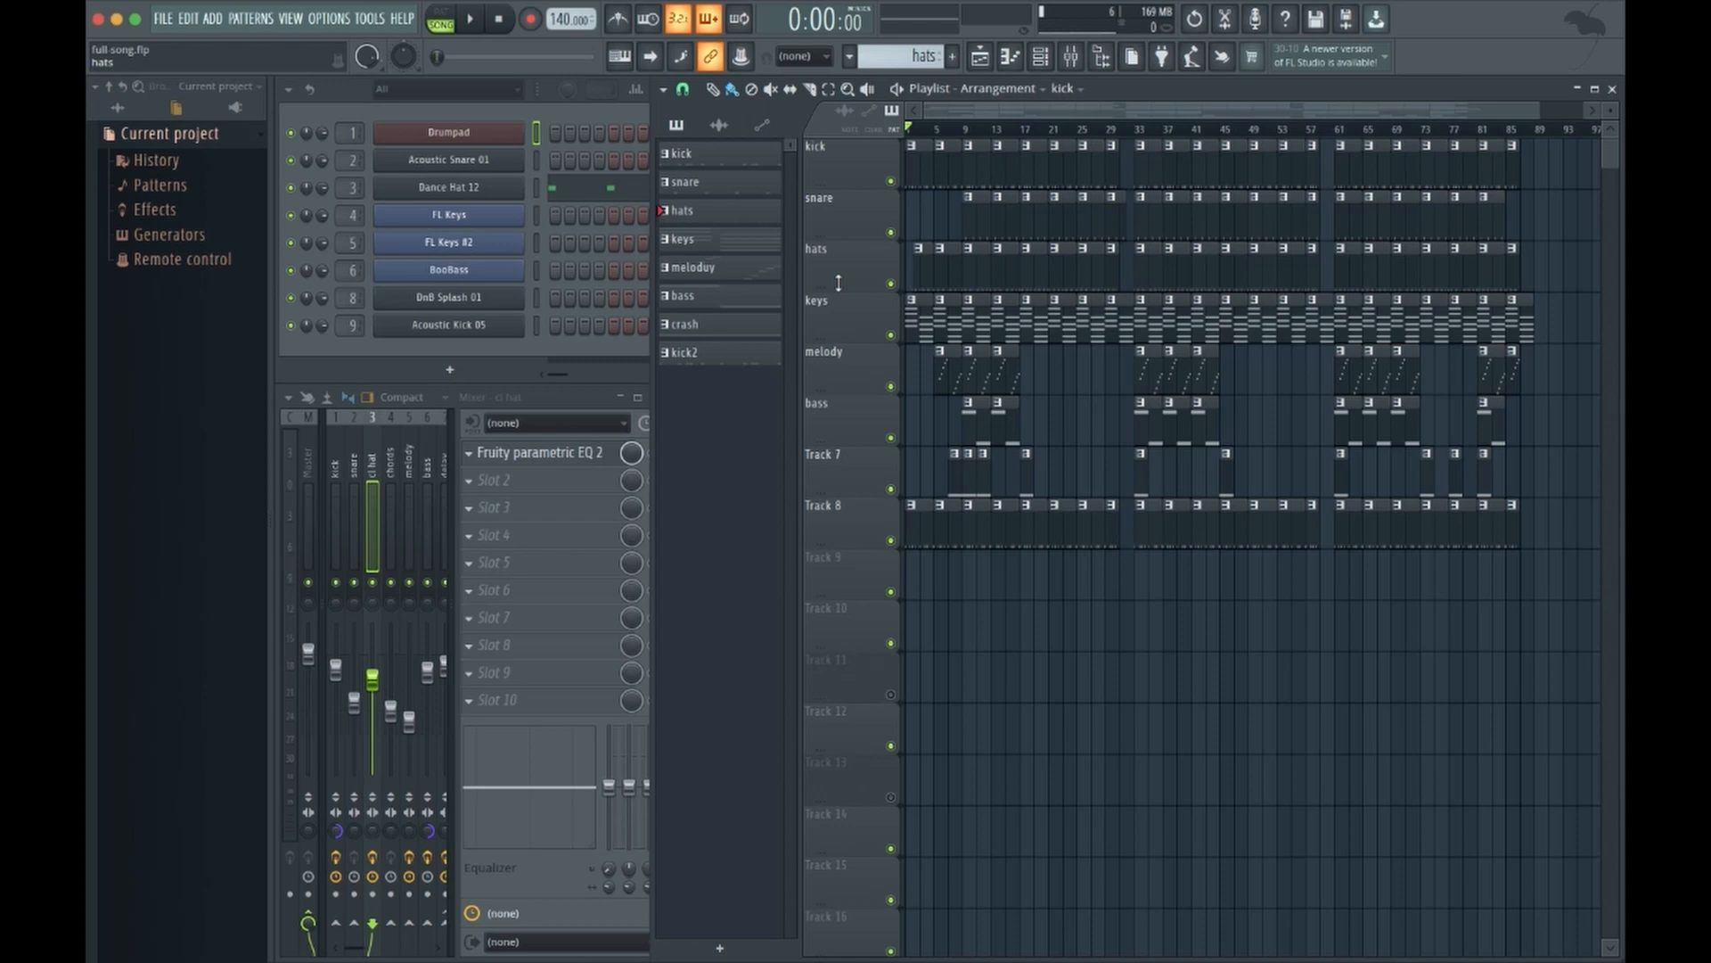
mouse_move(822, 442)
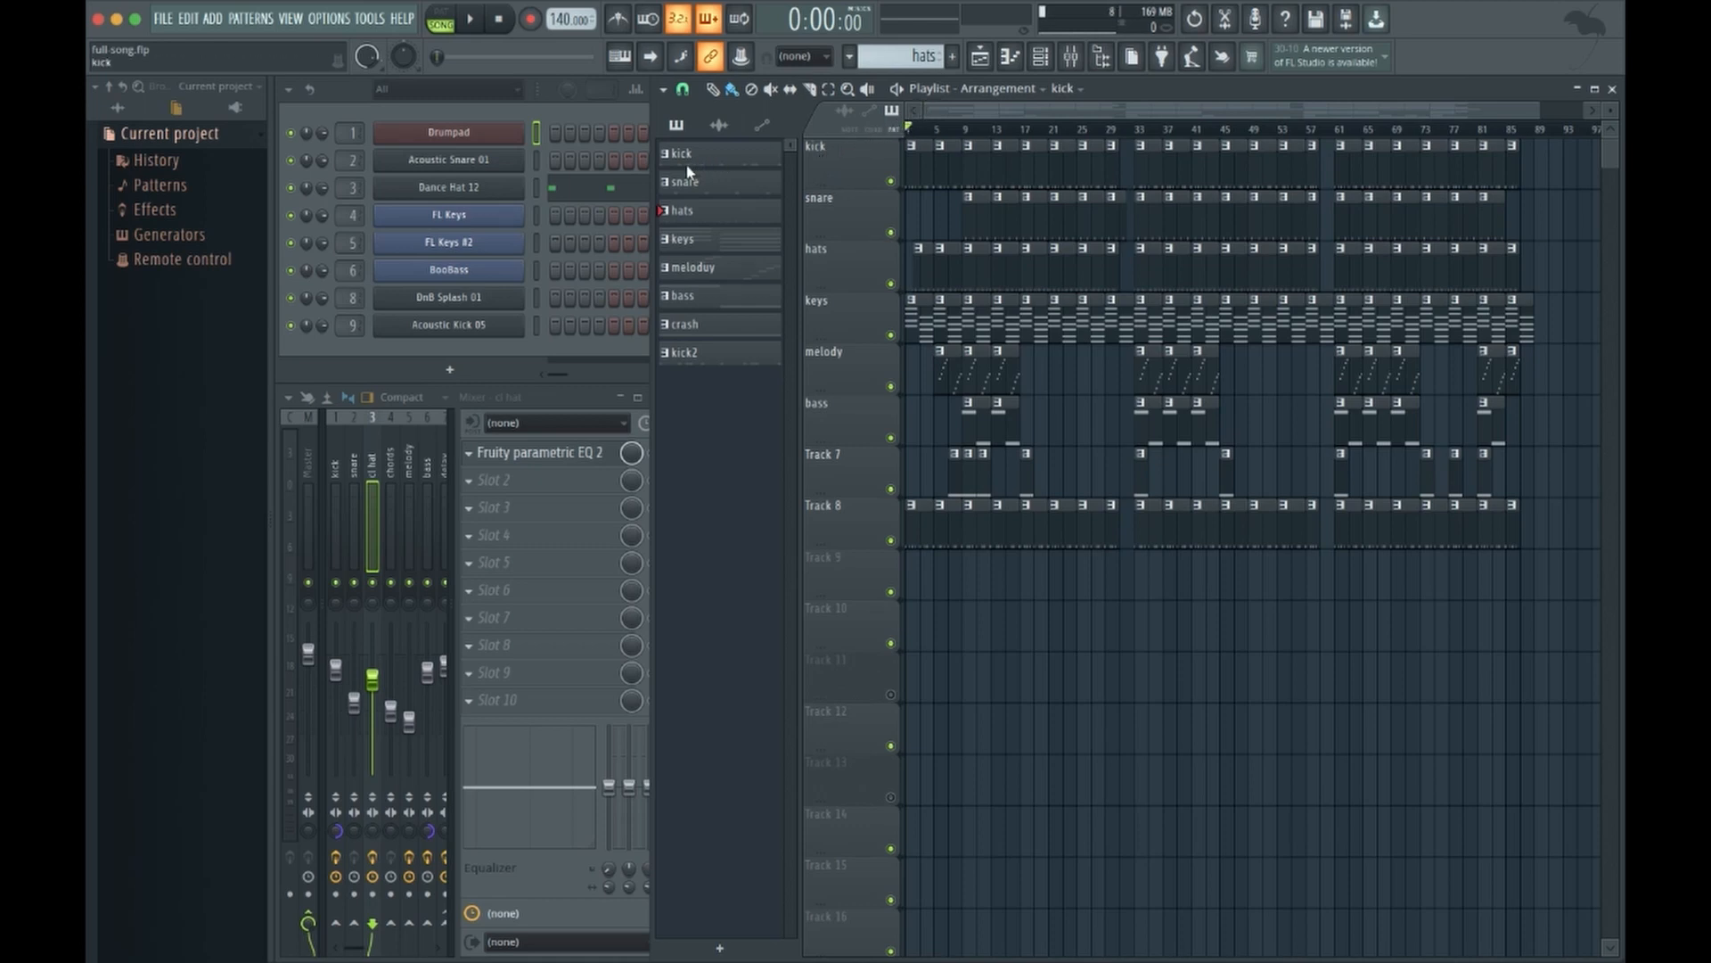
mouse_move(455, 479)
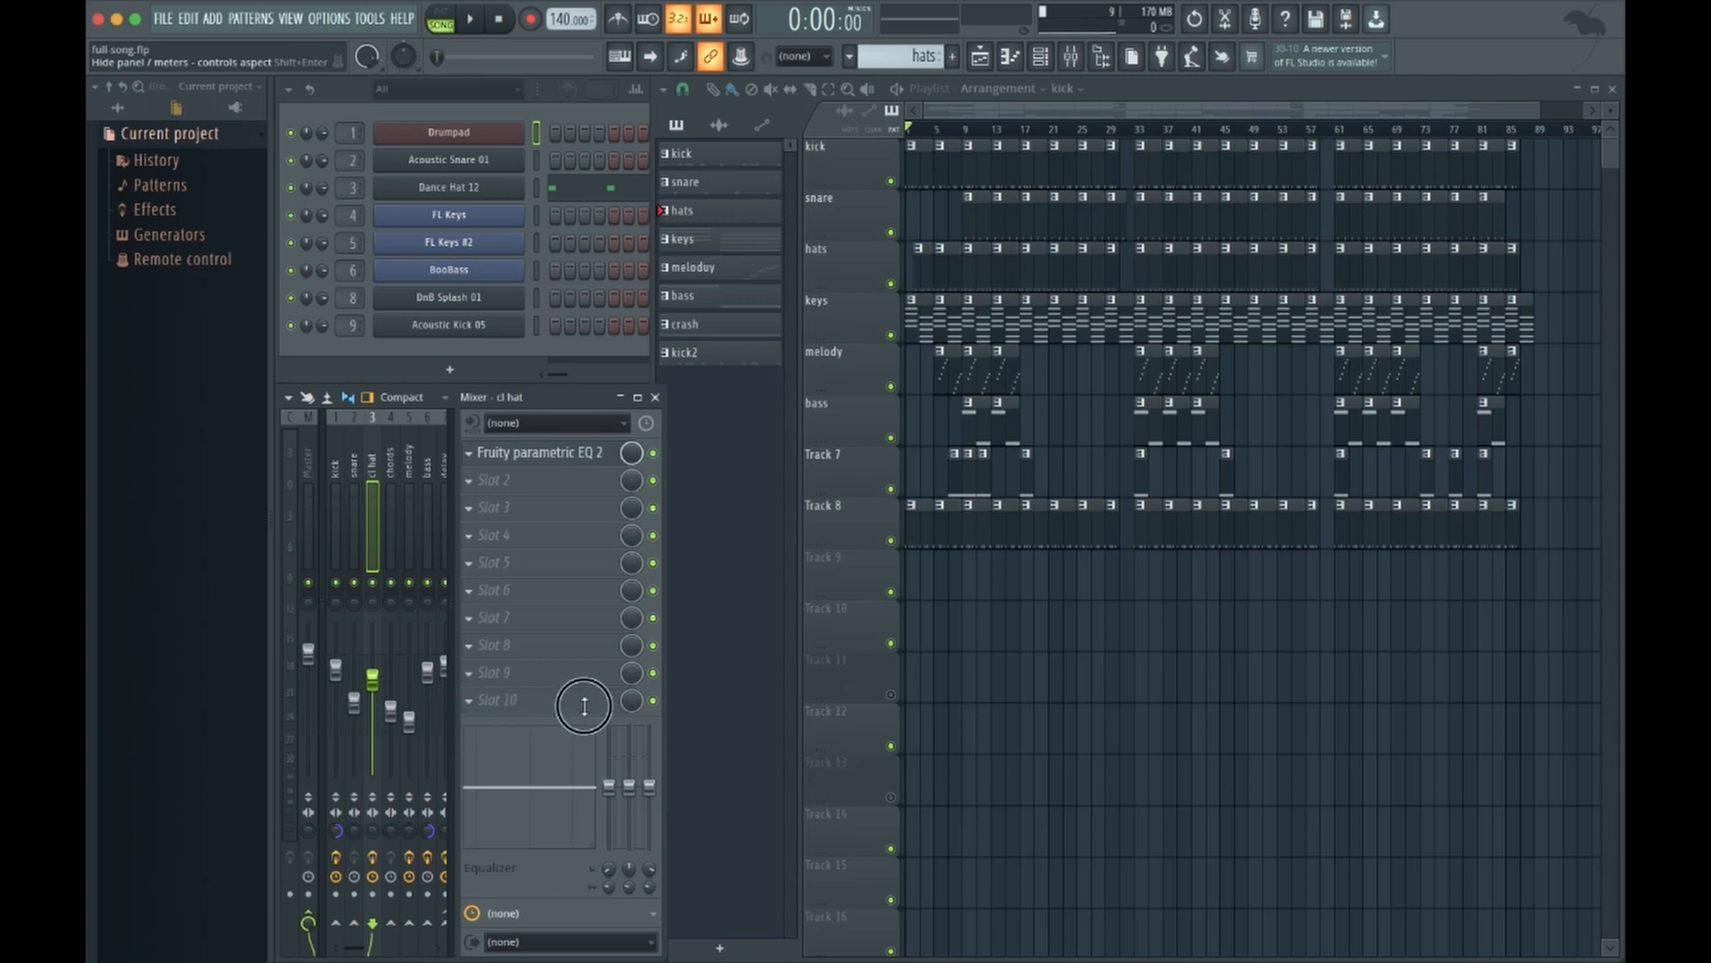
mouse_move(493, 642)
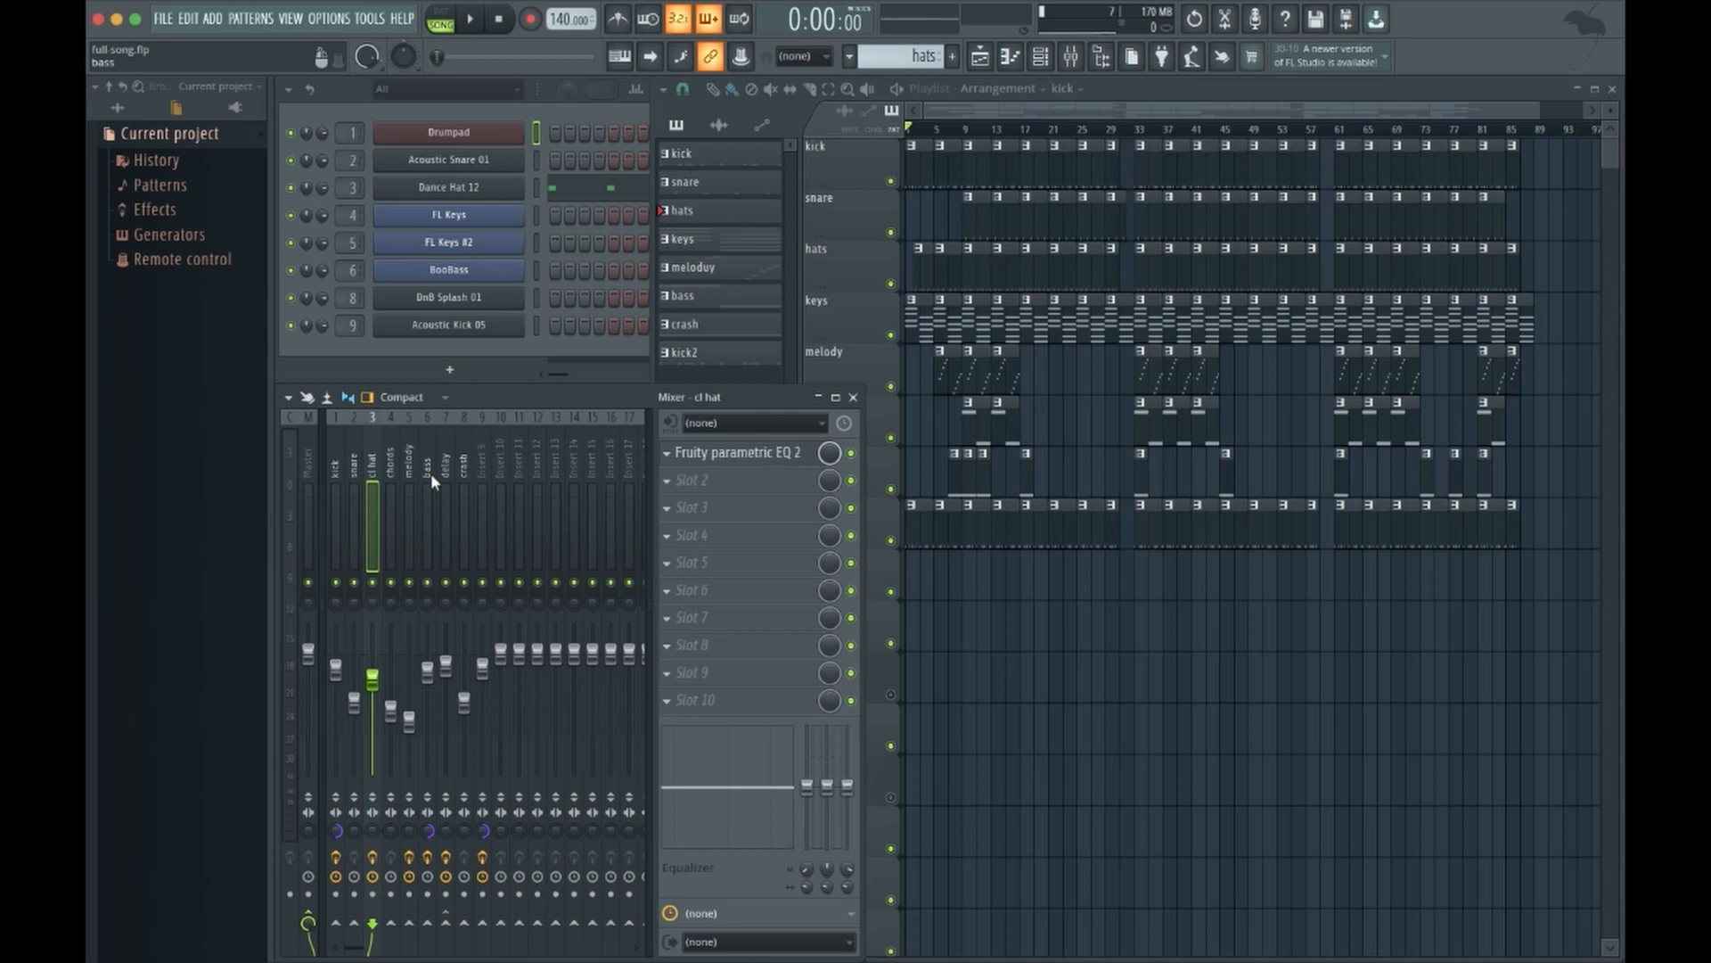
mouse_move(342, 488)
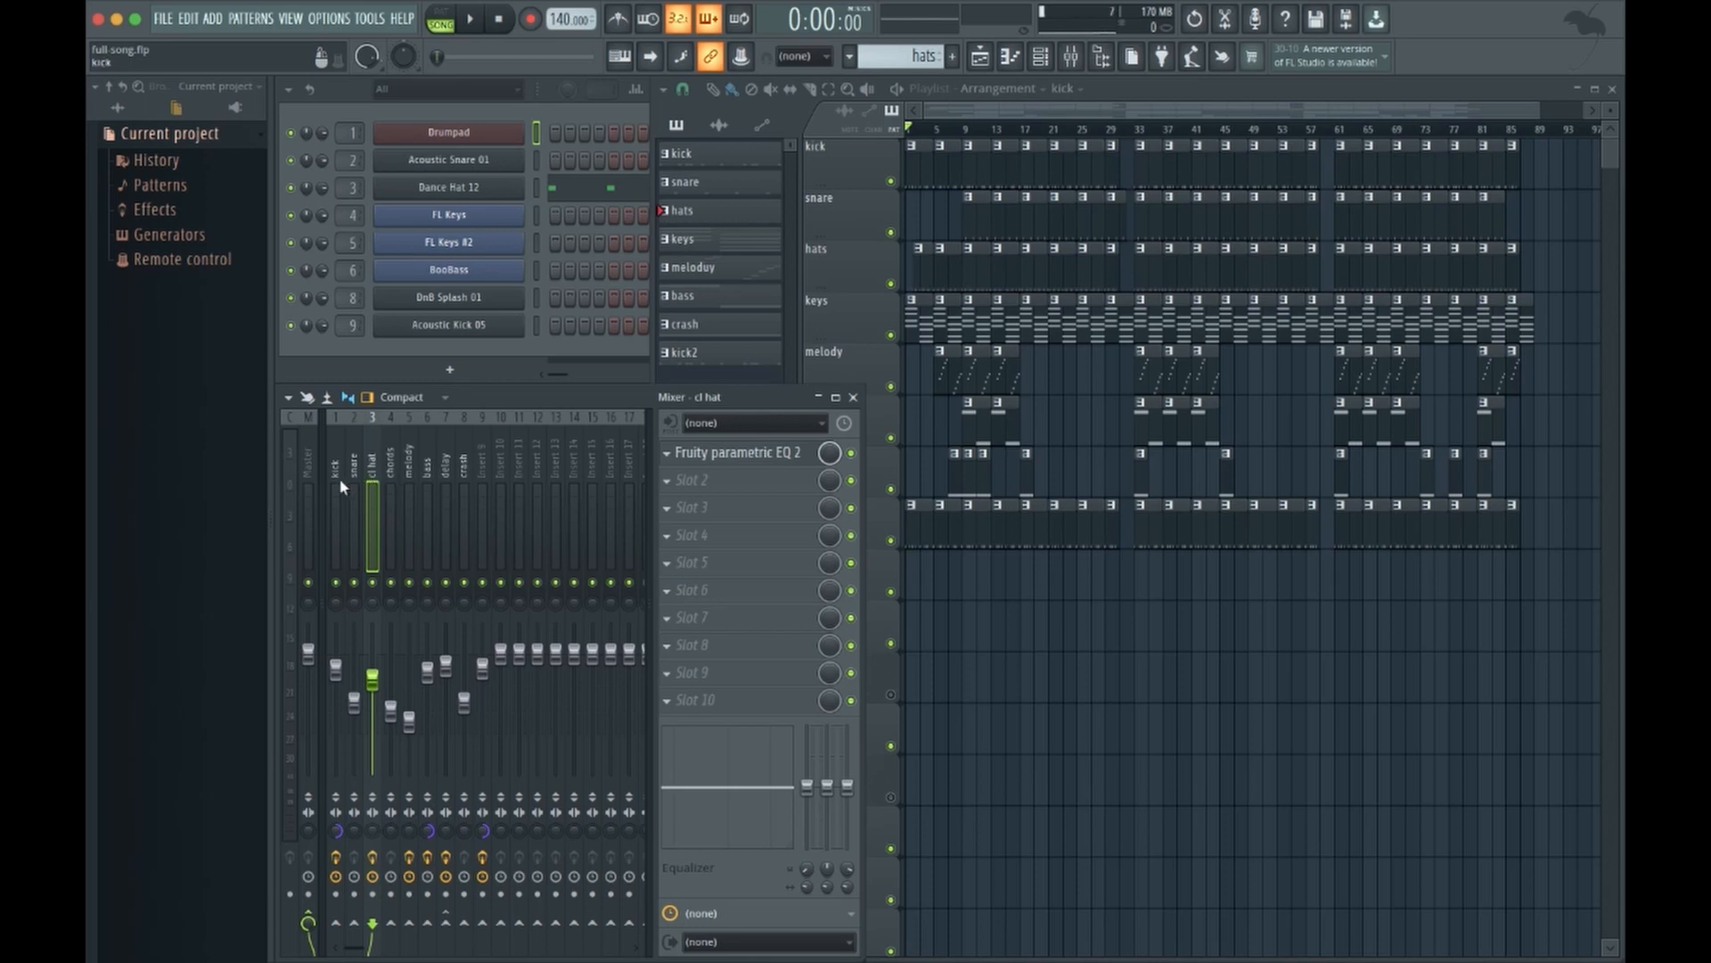
Inspect the snare, melody and delay mixer strips to see their EQ, distortion and delay inserts
click(351, 492)
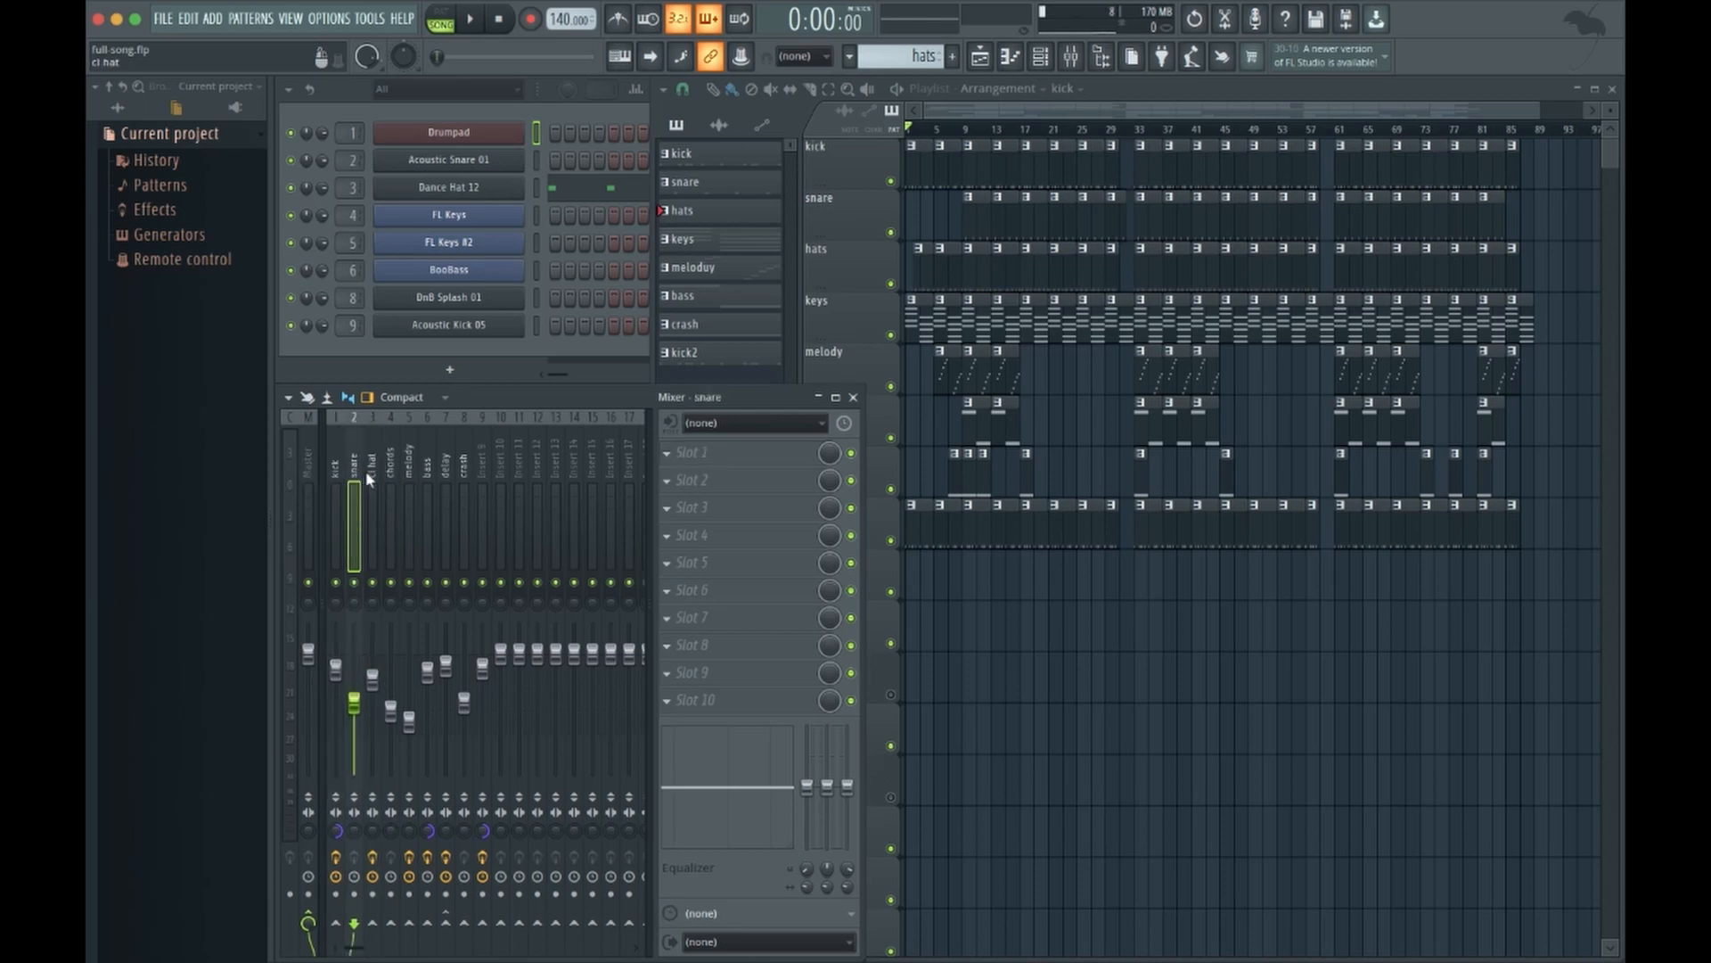
click(408, 469)
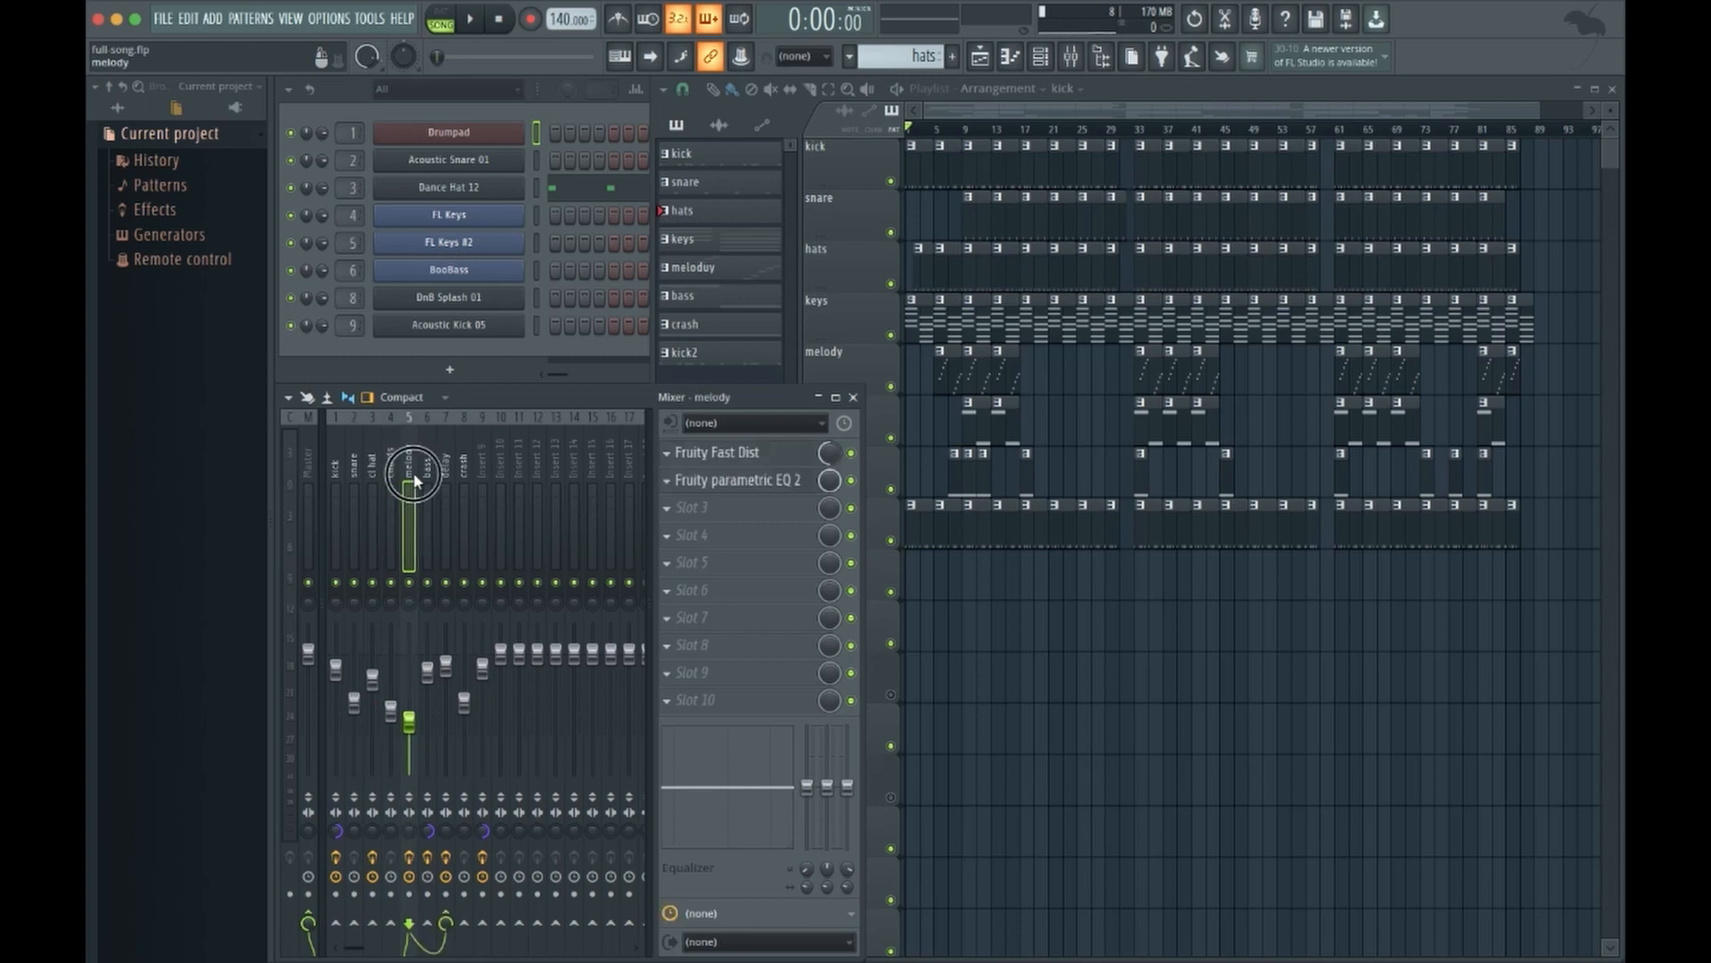
click(445, 479)
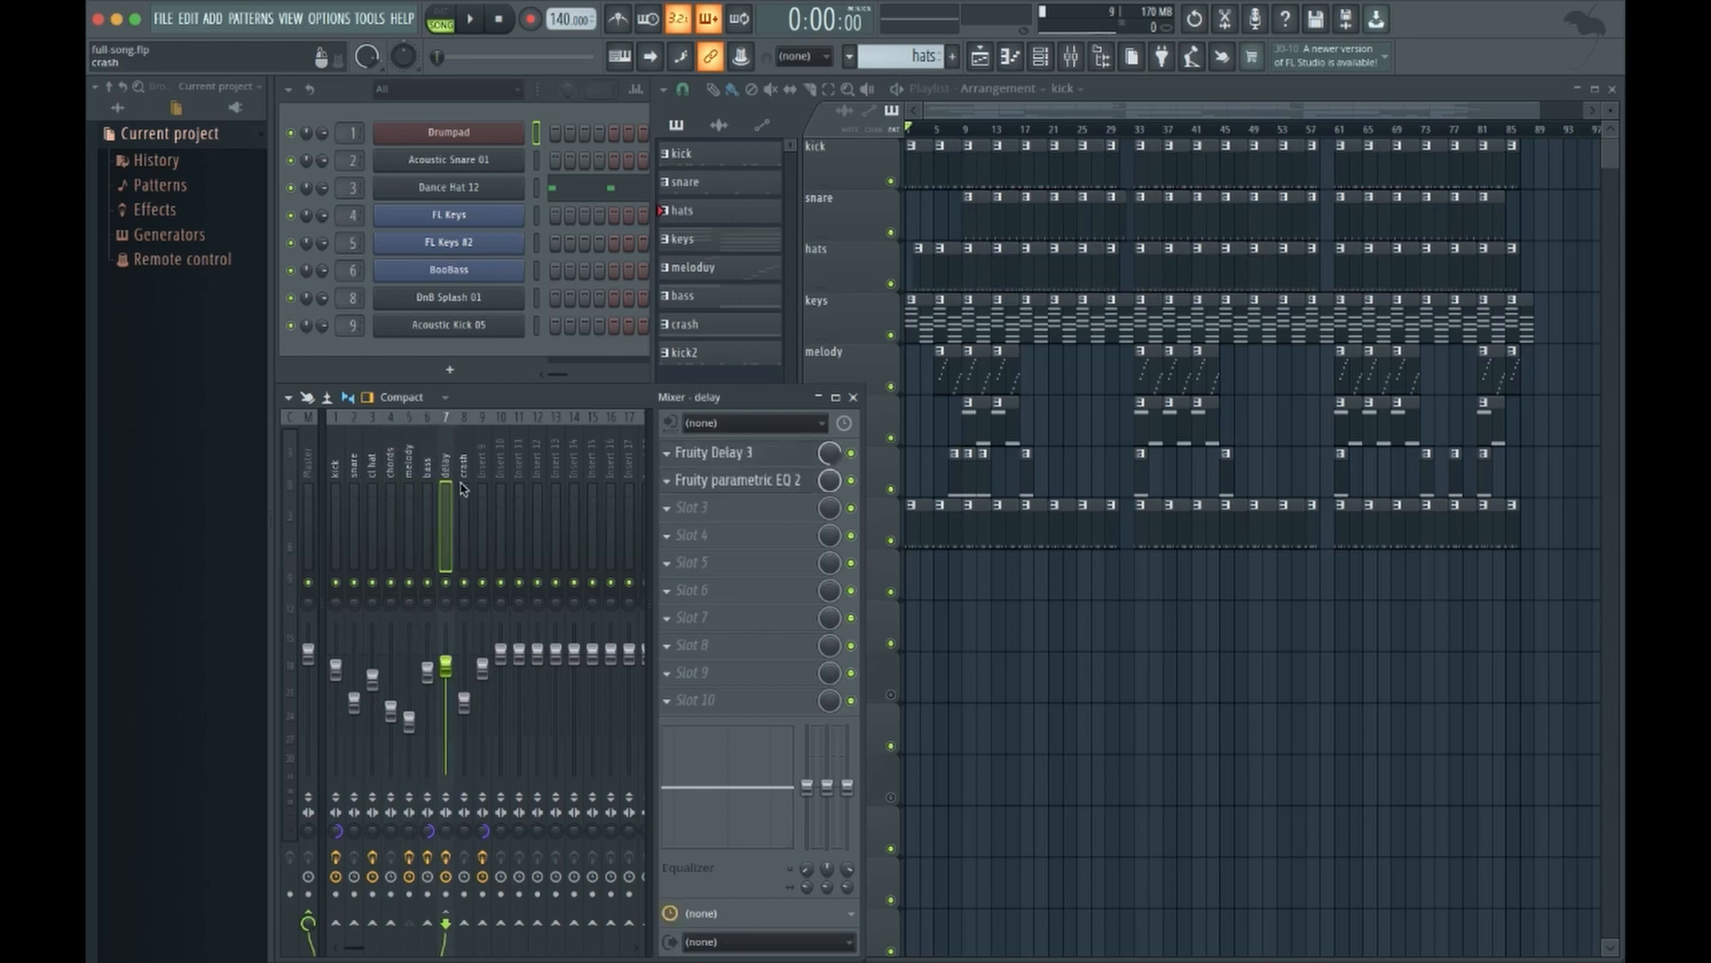
mouse_move(756, 406)
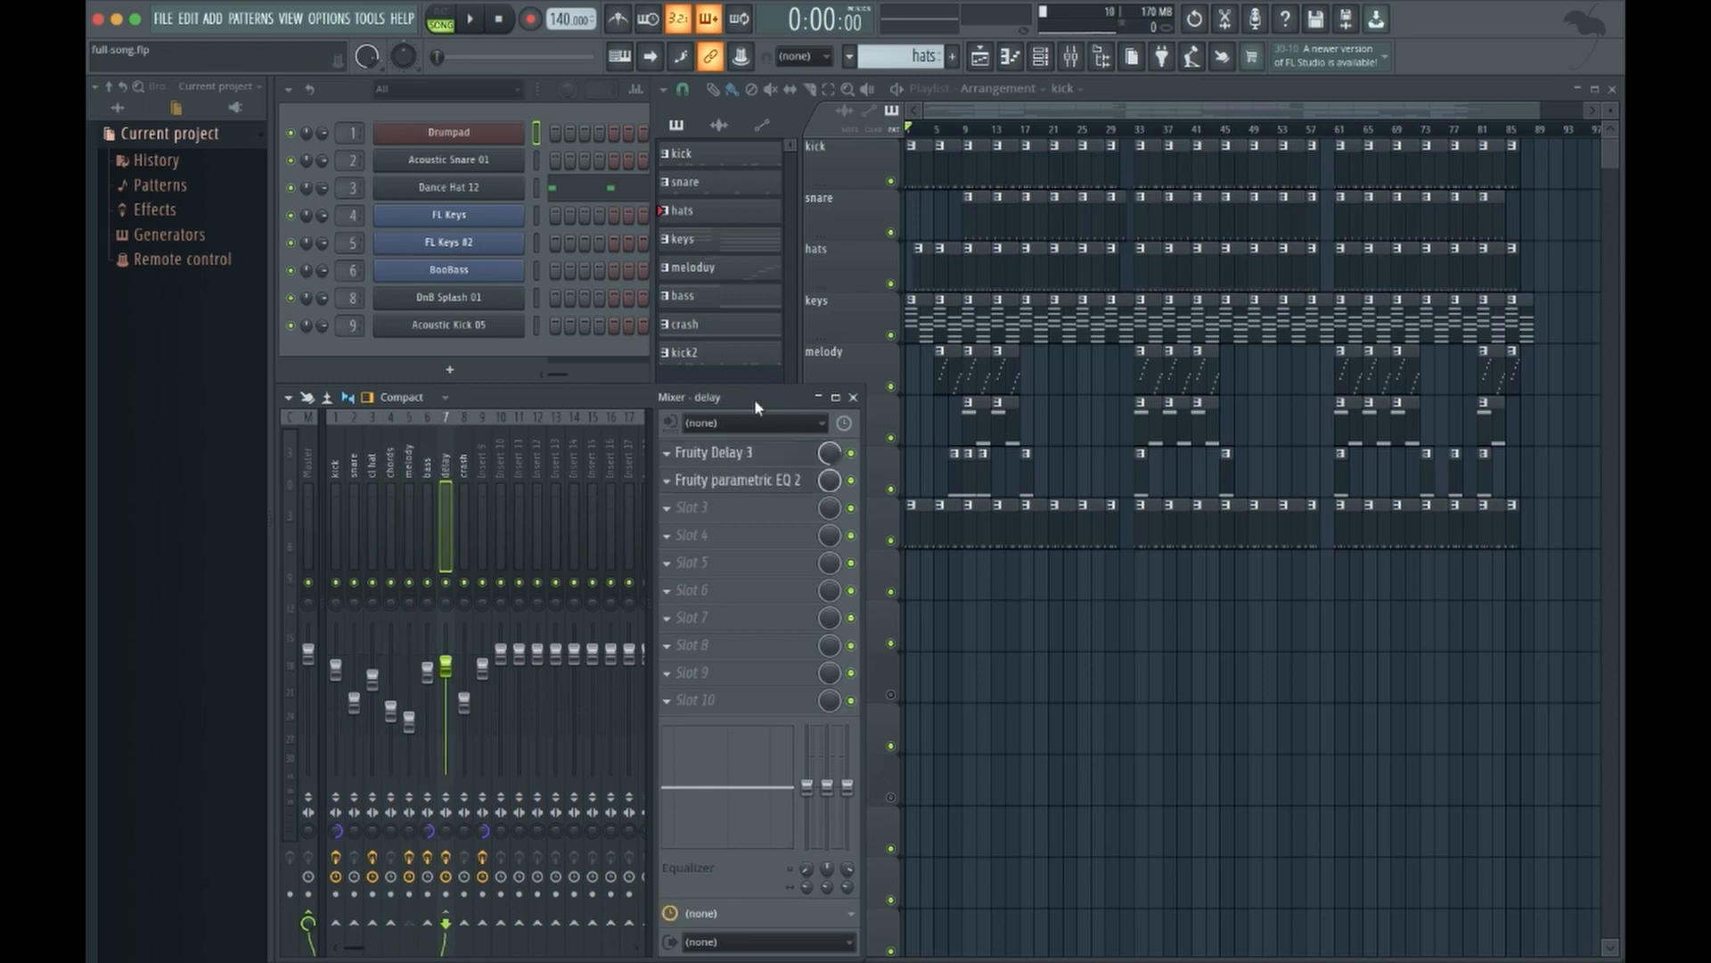
click(852, 396)
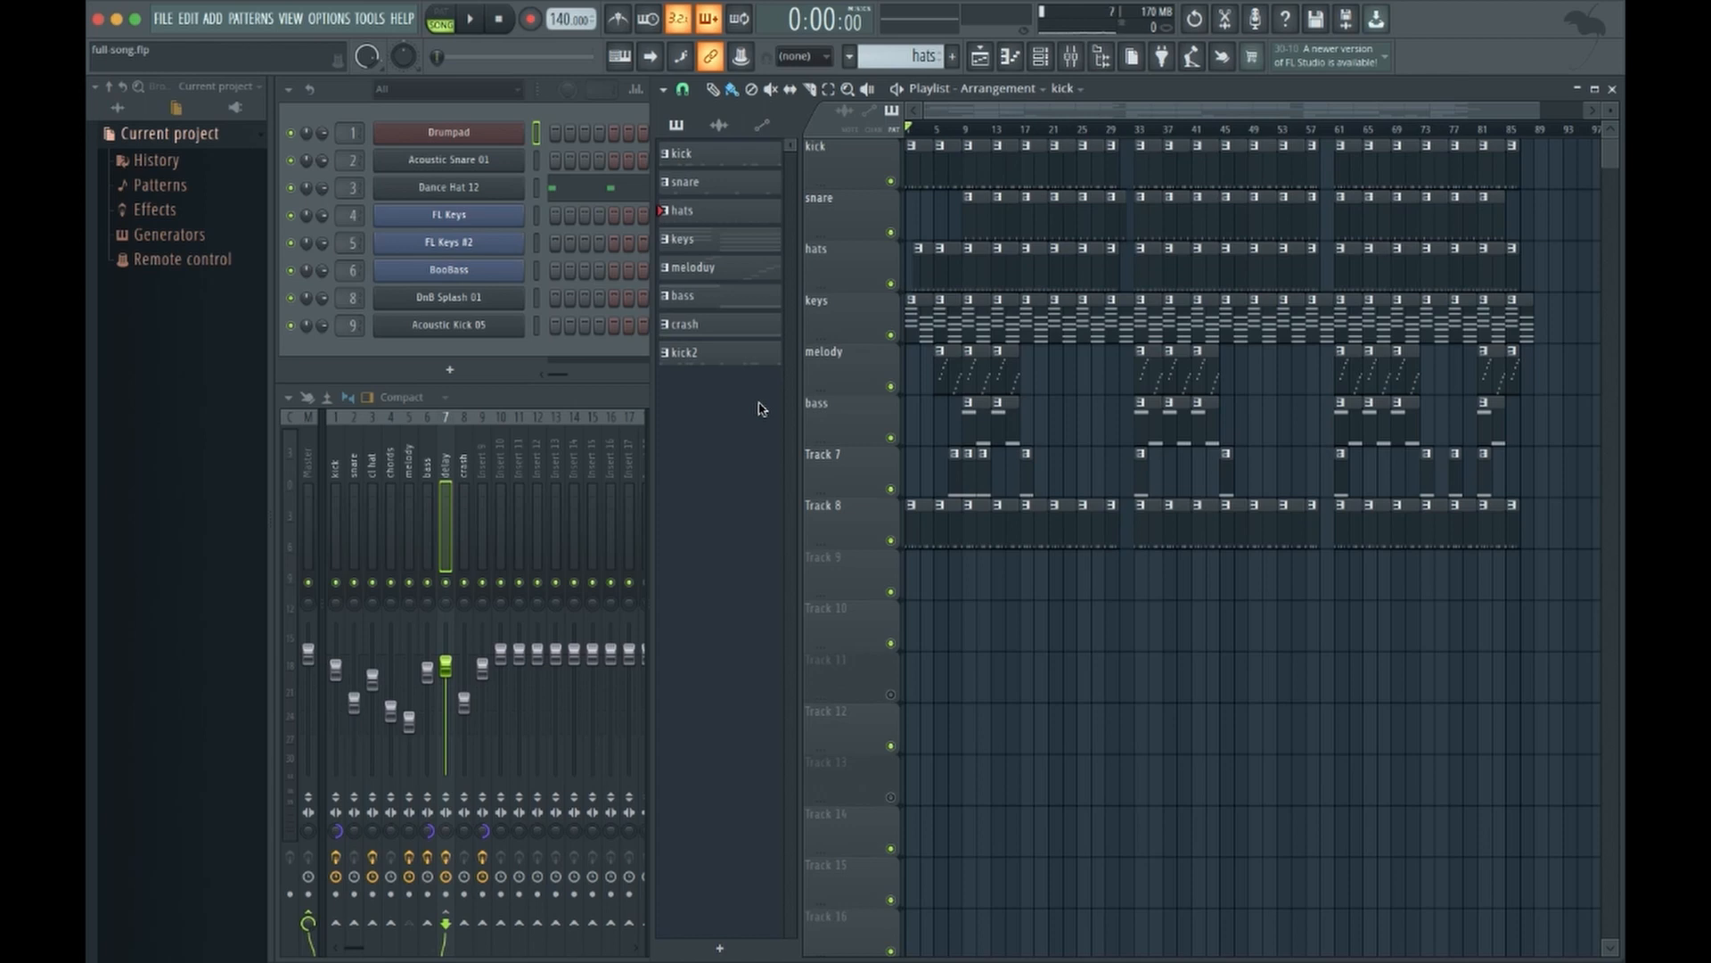
mouse_move(751, 421)
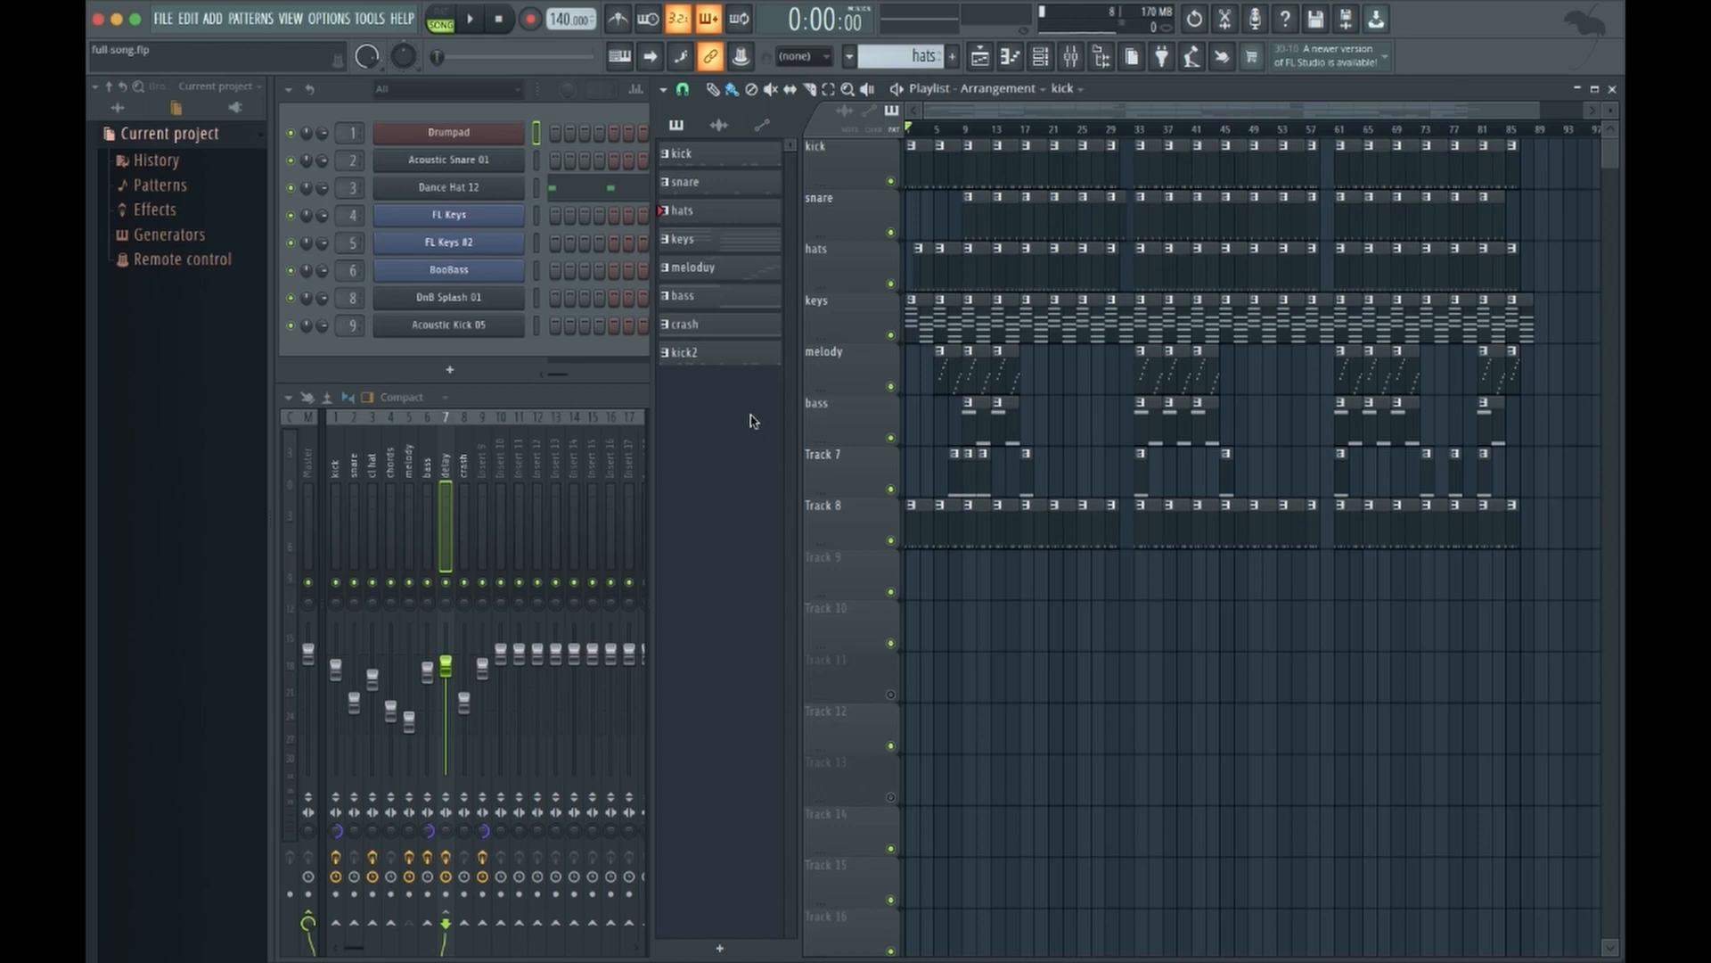
mouse_move(715, 417)
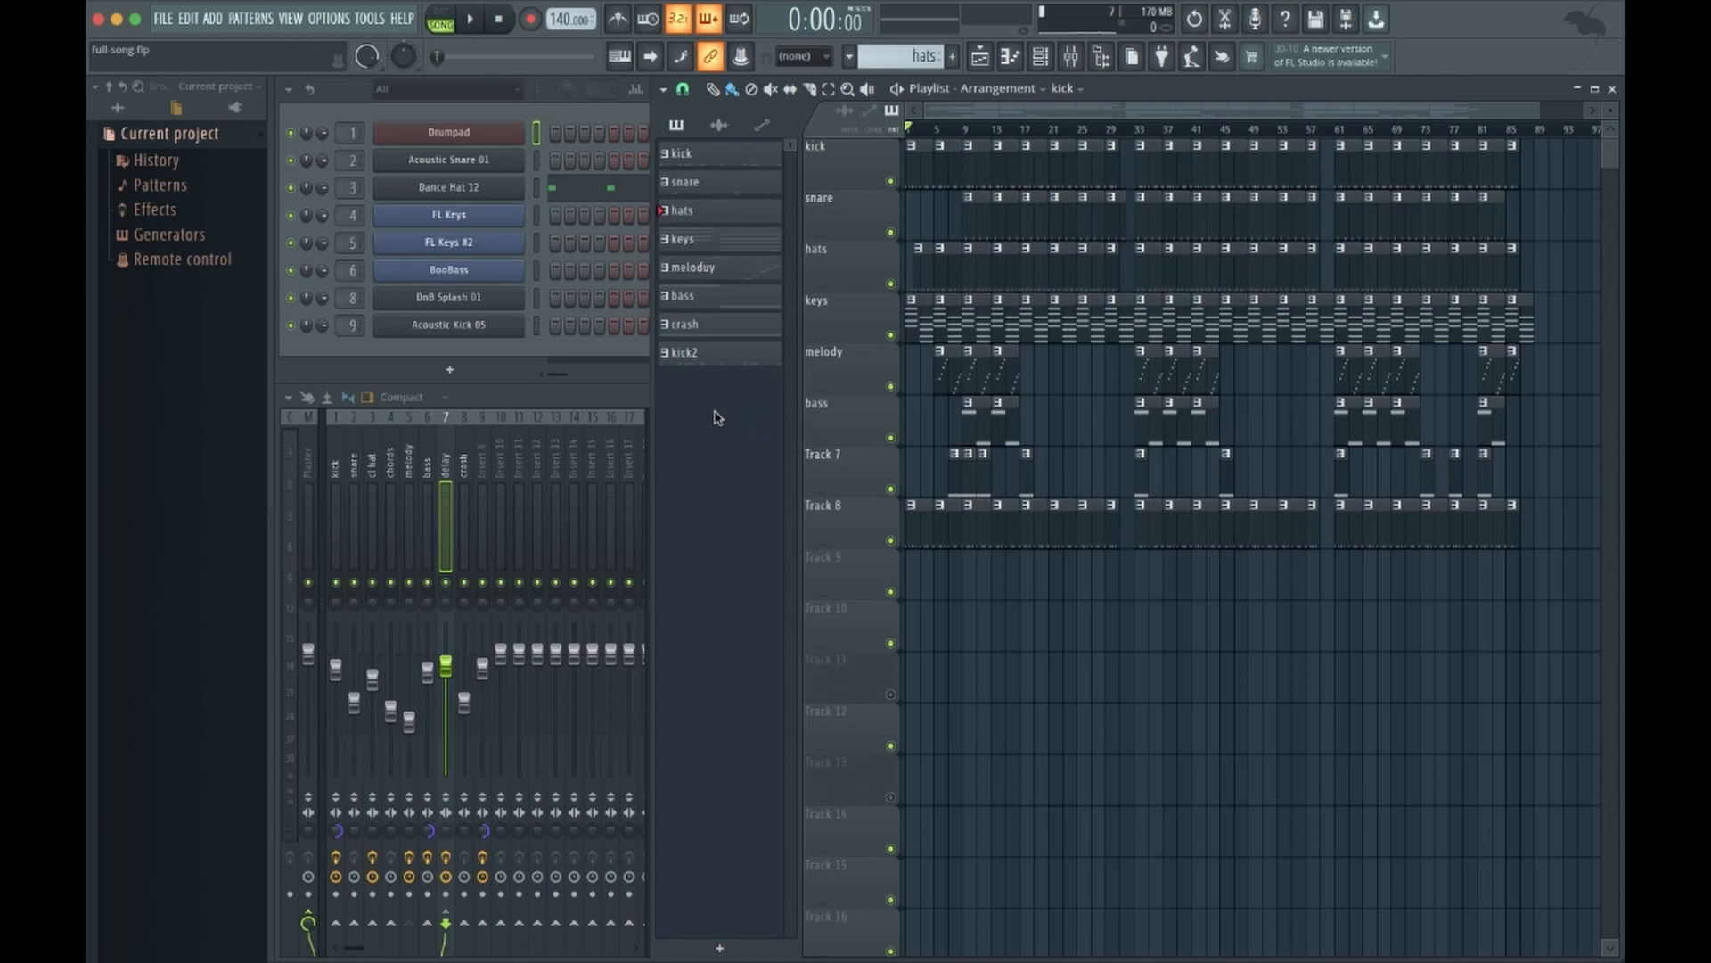
Select the kick channel and jump to its mixer track, revealing the Maximus insert
click(680, 153)
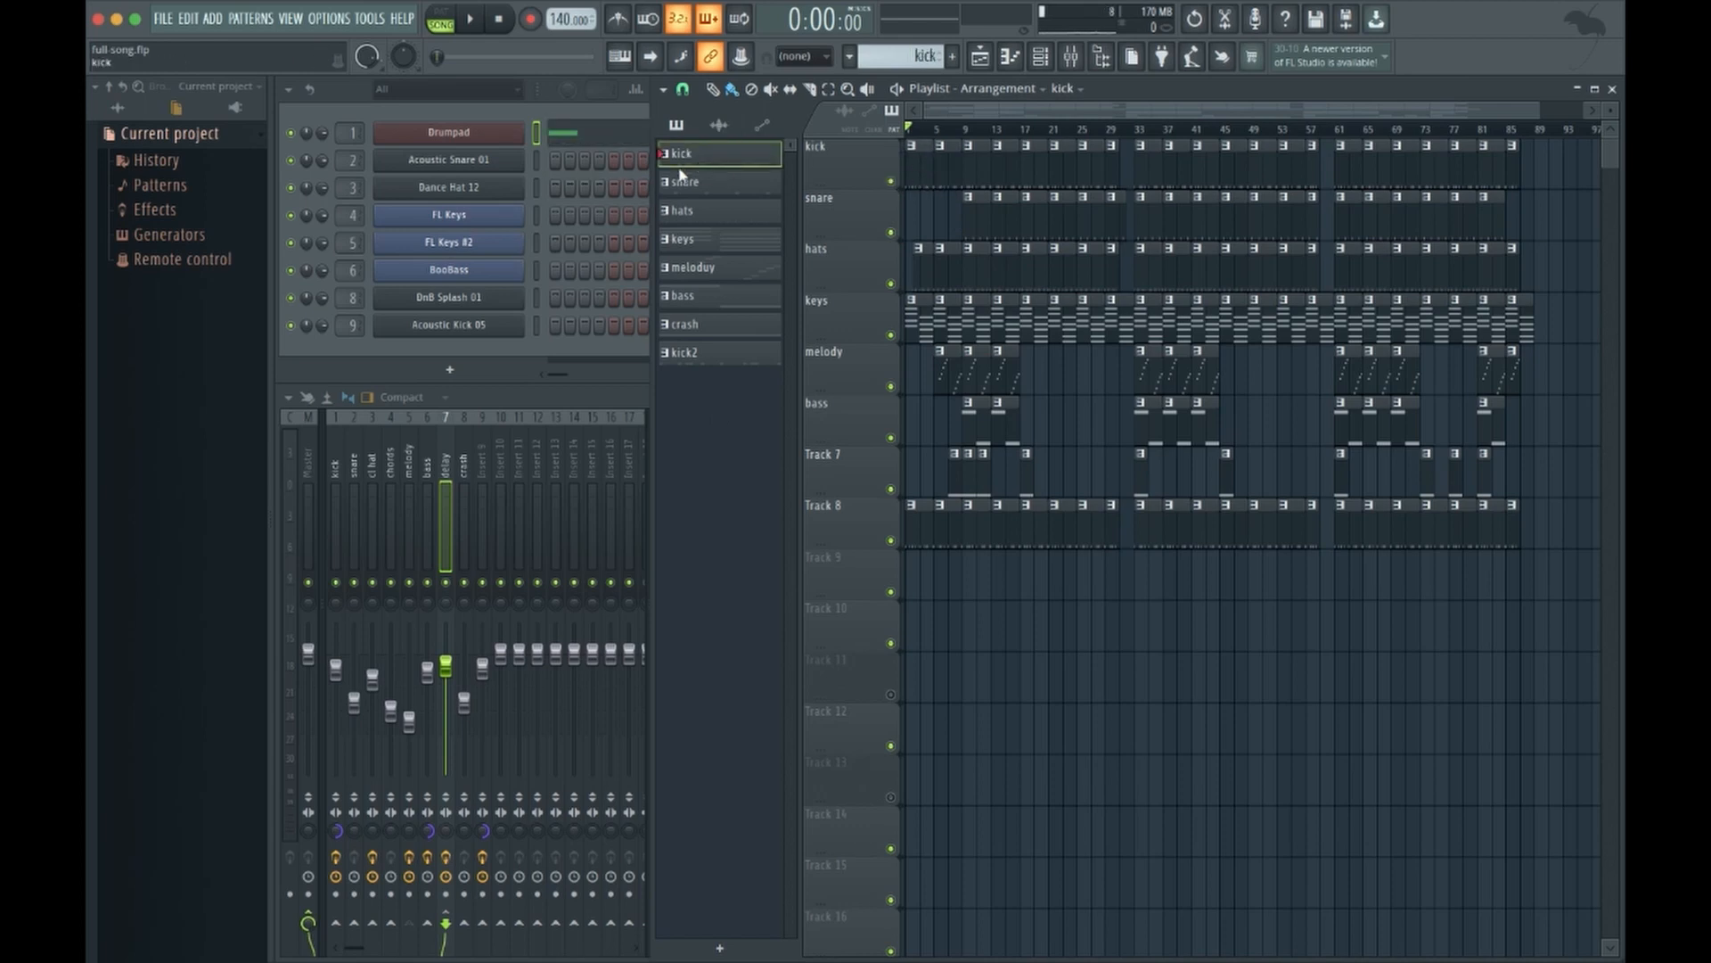
click(448, 132)
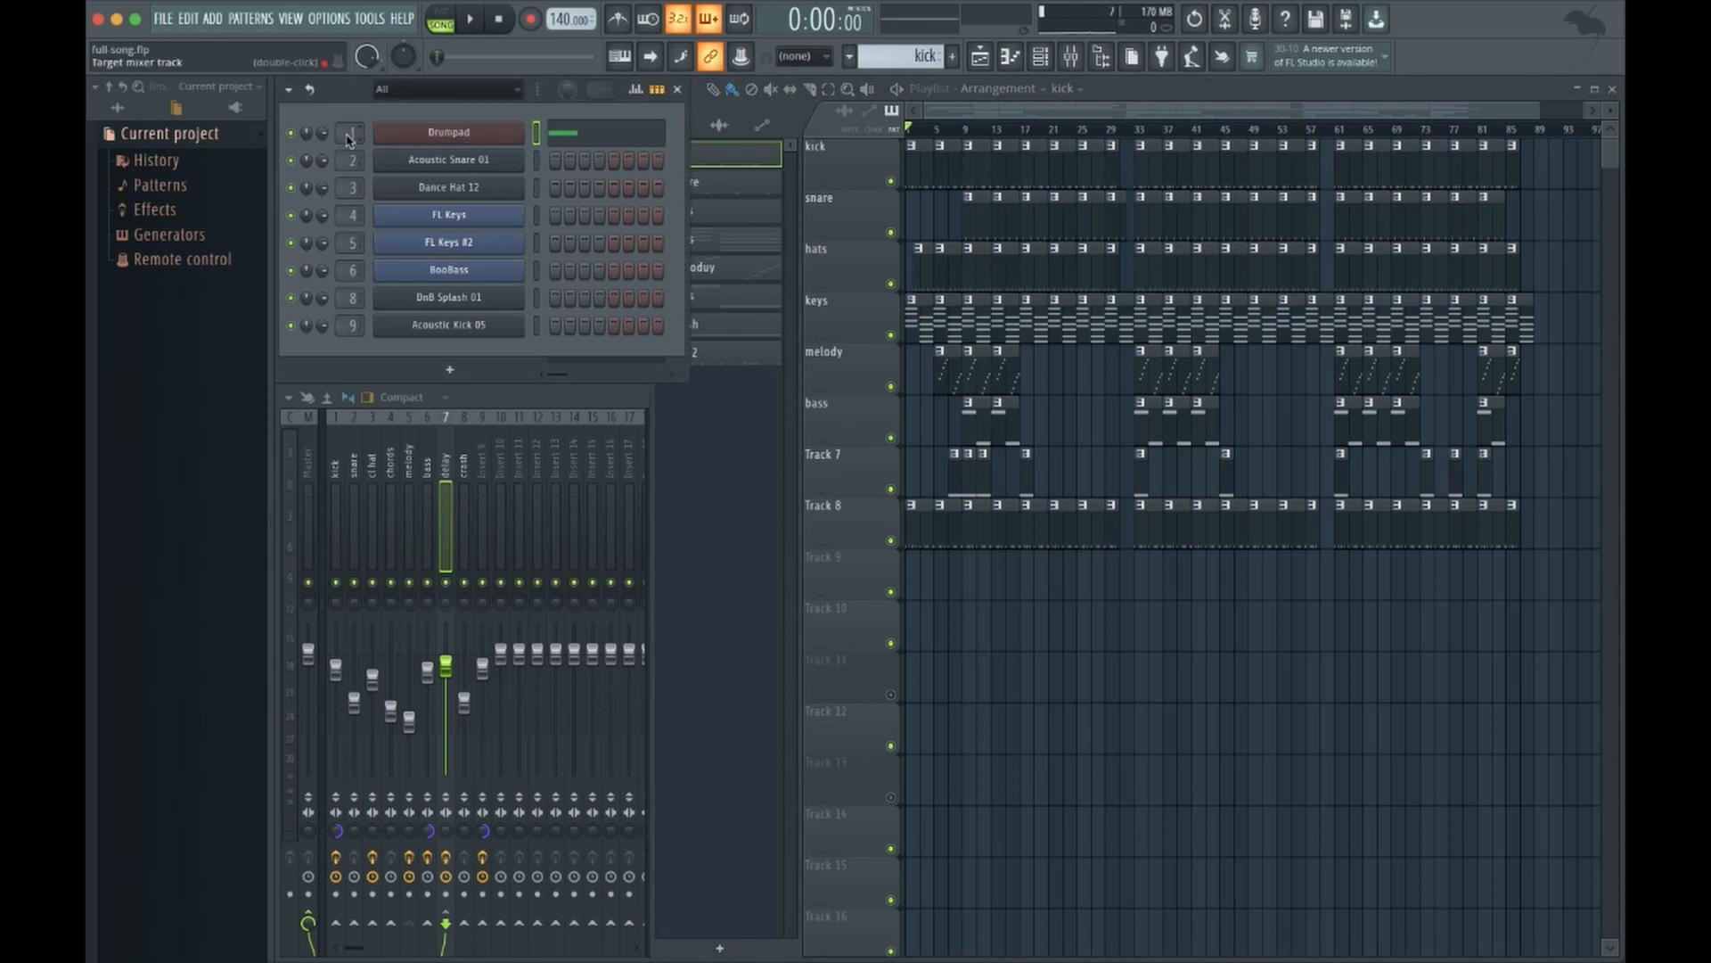
click(335, 492)
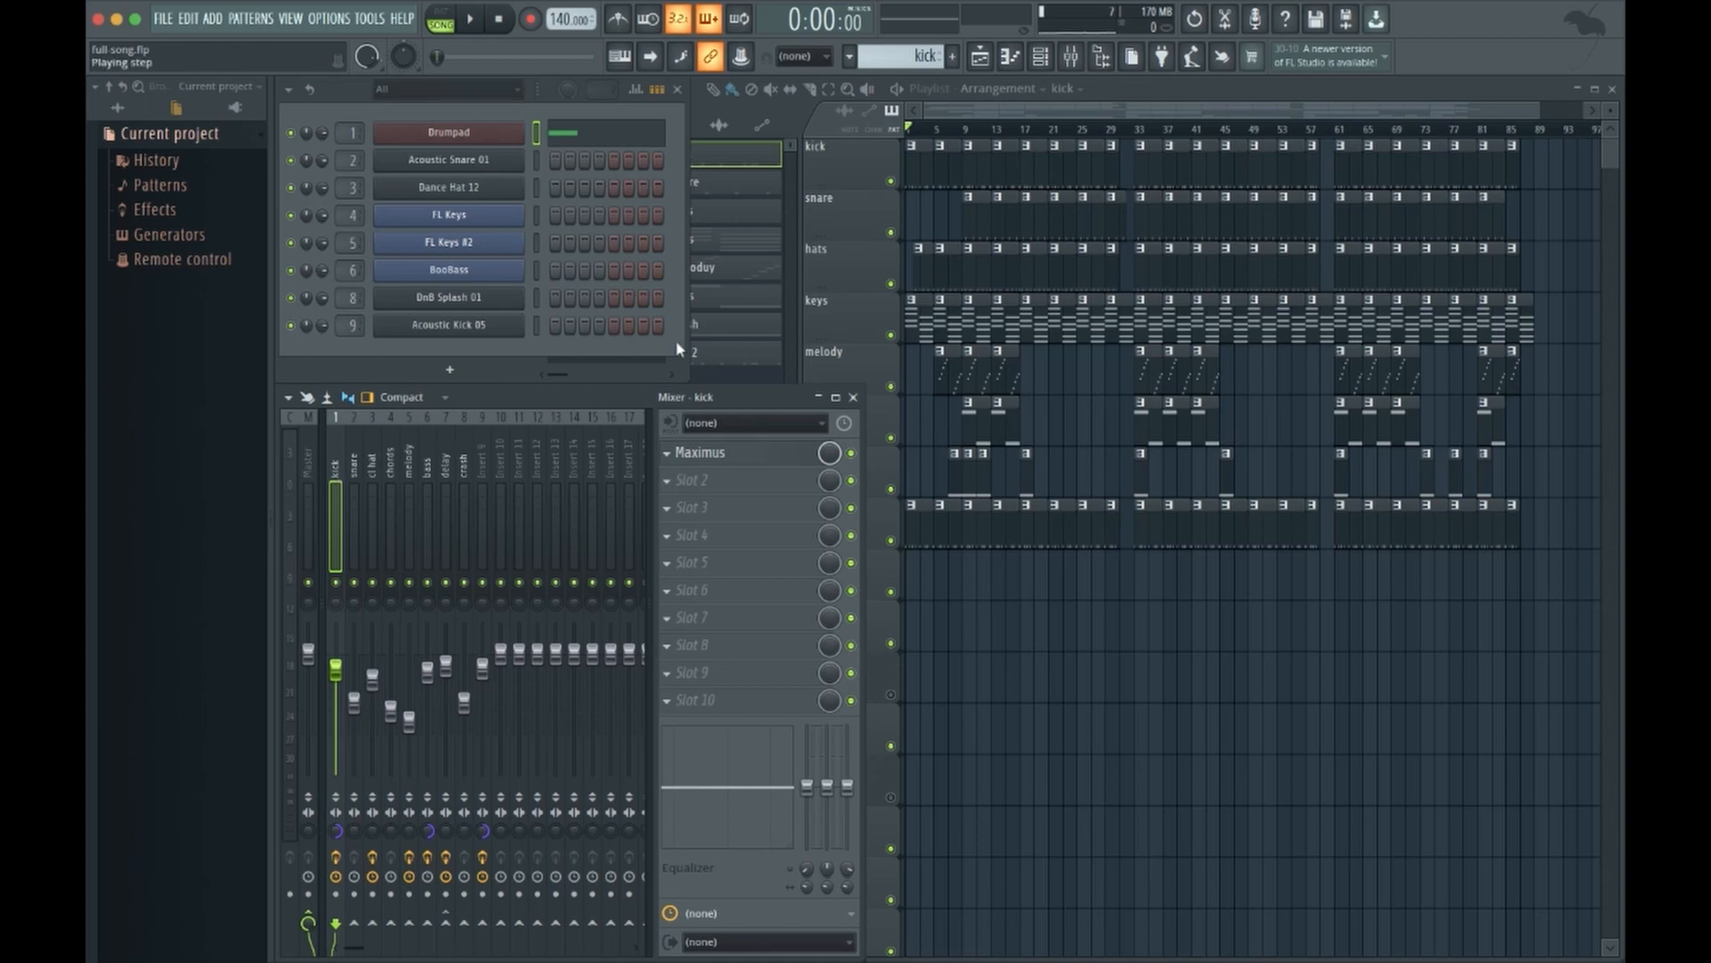
mouse_move(816, 396)
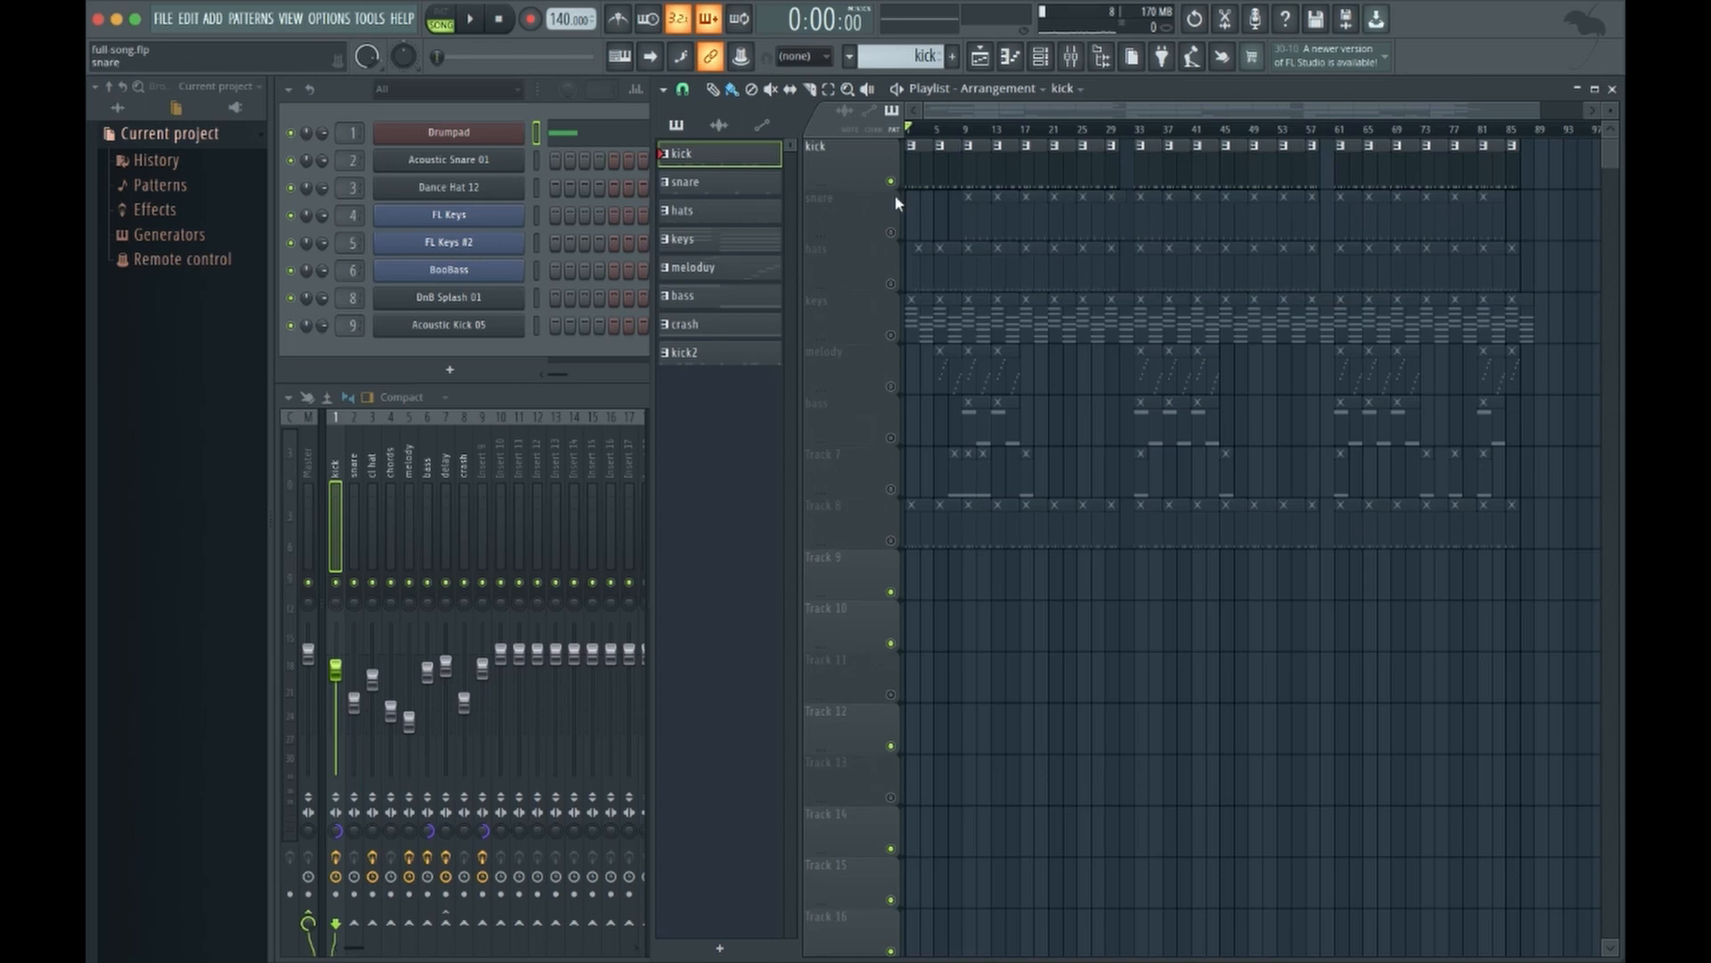
Mute one more playlist track so only the keys part stays audible
click(891, 180)
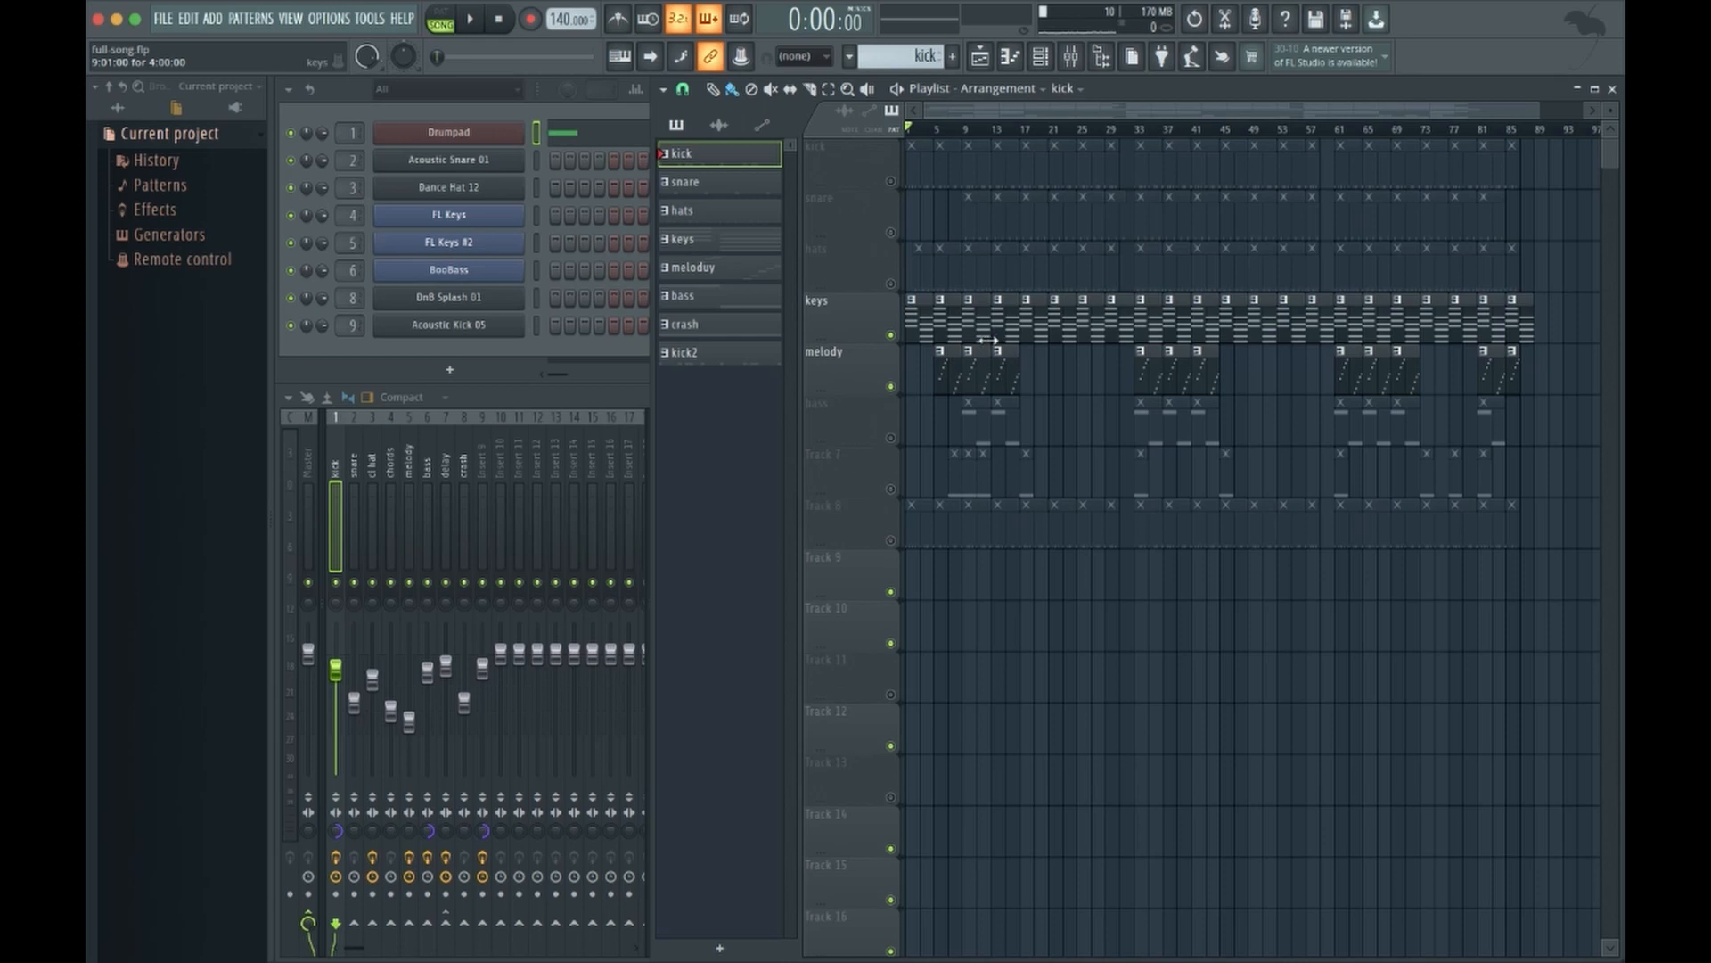
mouse_move(988, 370)
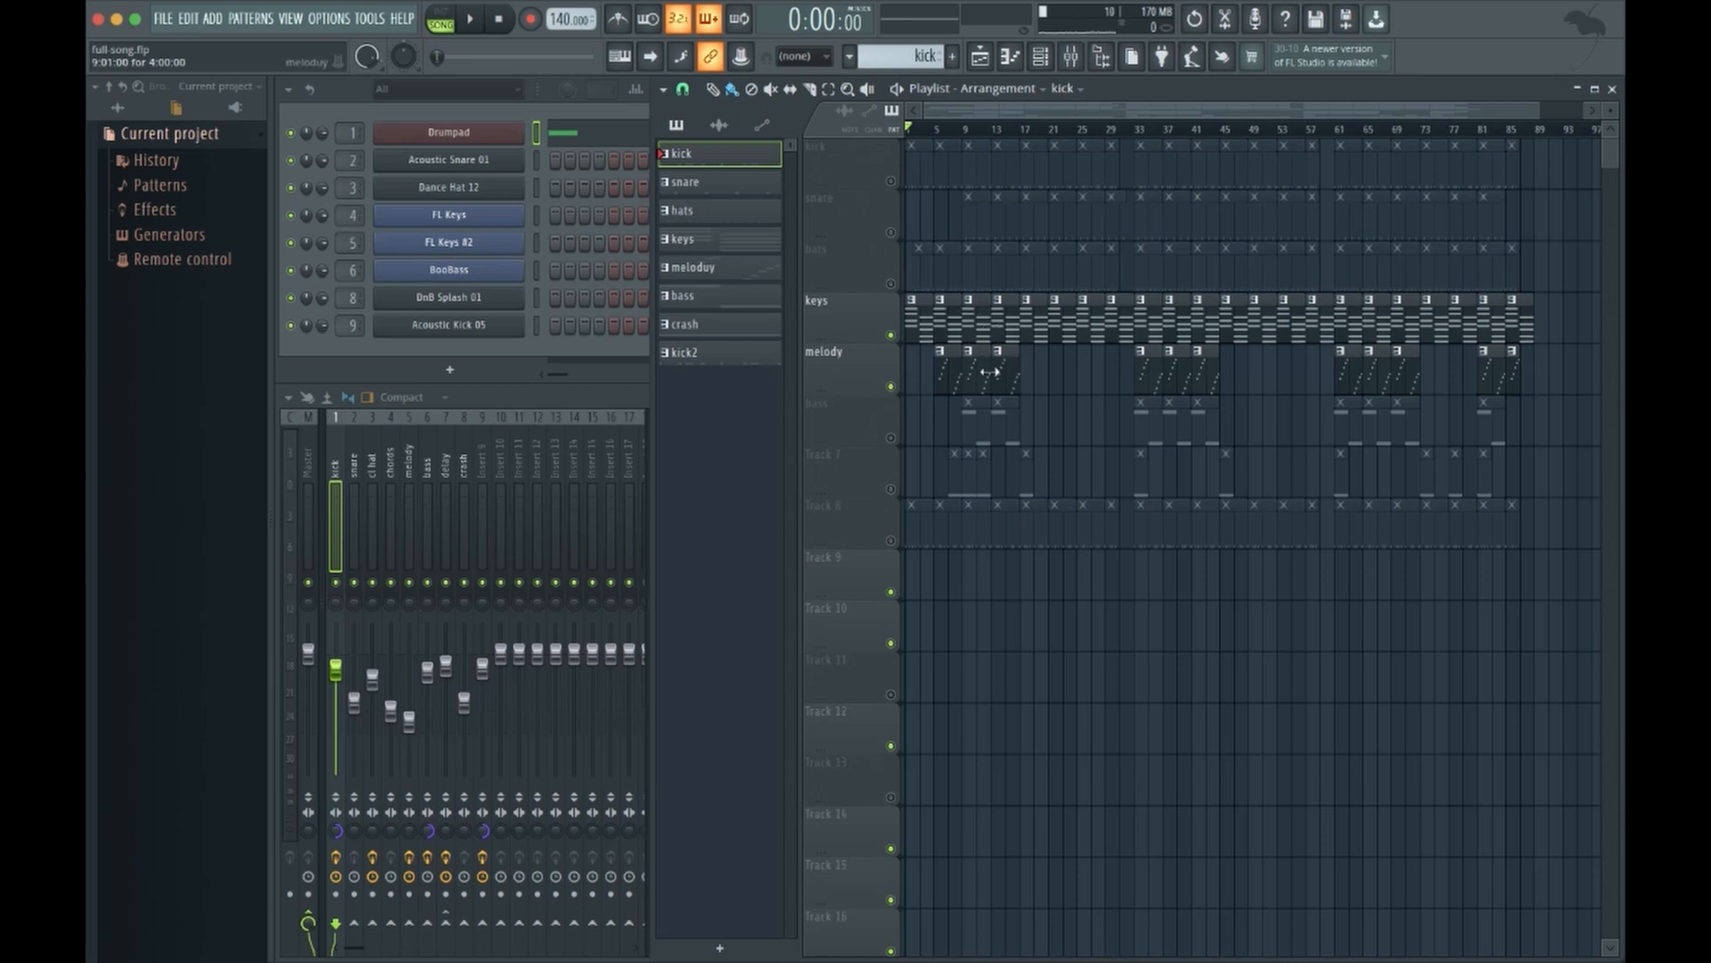
mouse_move(984, 359)
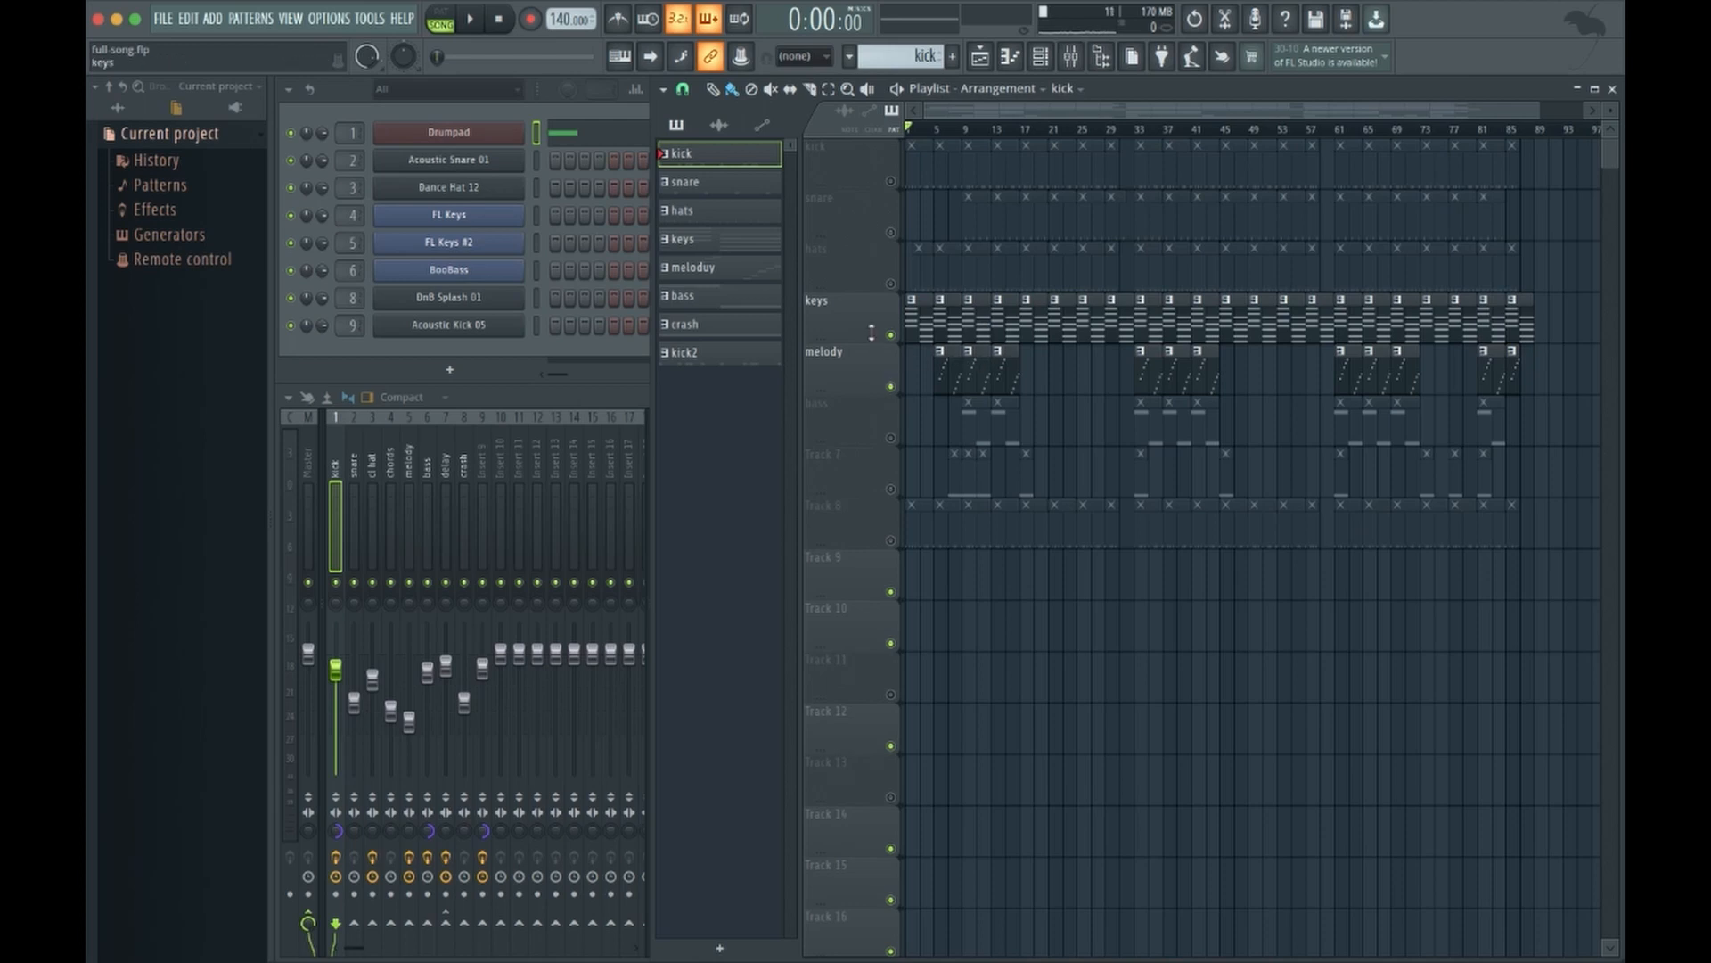
mouse_move(180, 20)
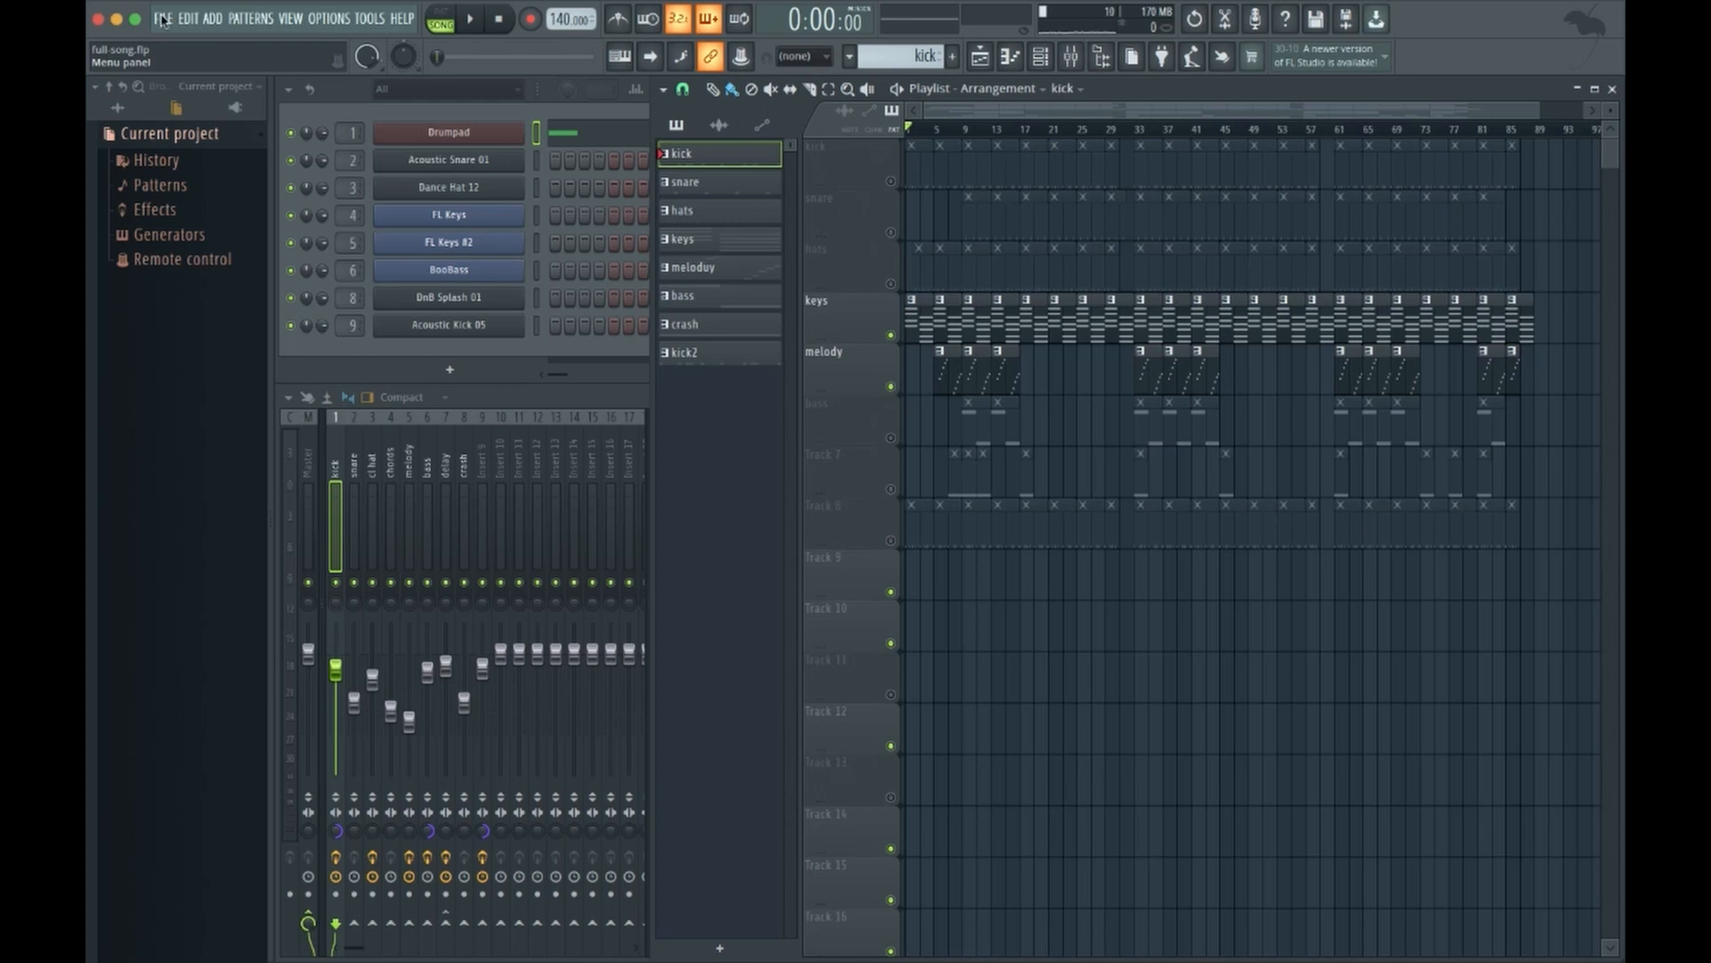
Start a Wave file export from the File menu so the save prompt for keys.wav appears
click(164, 20)
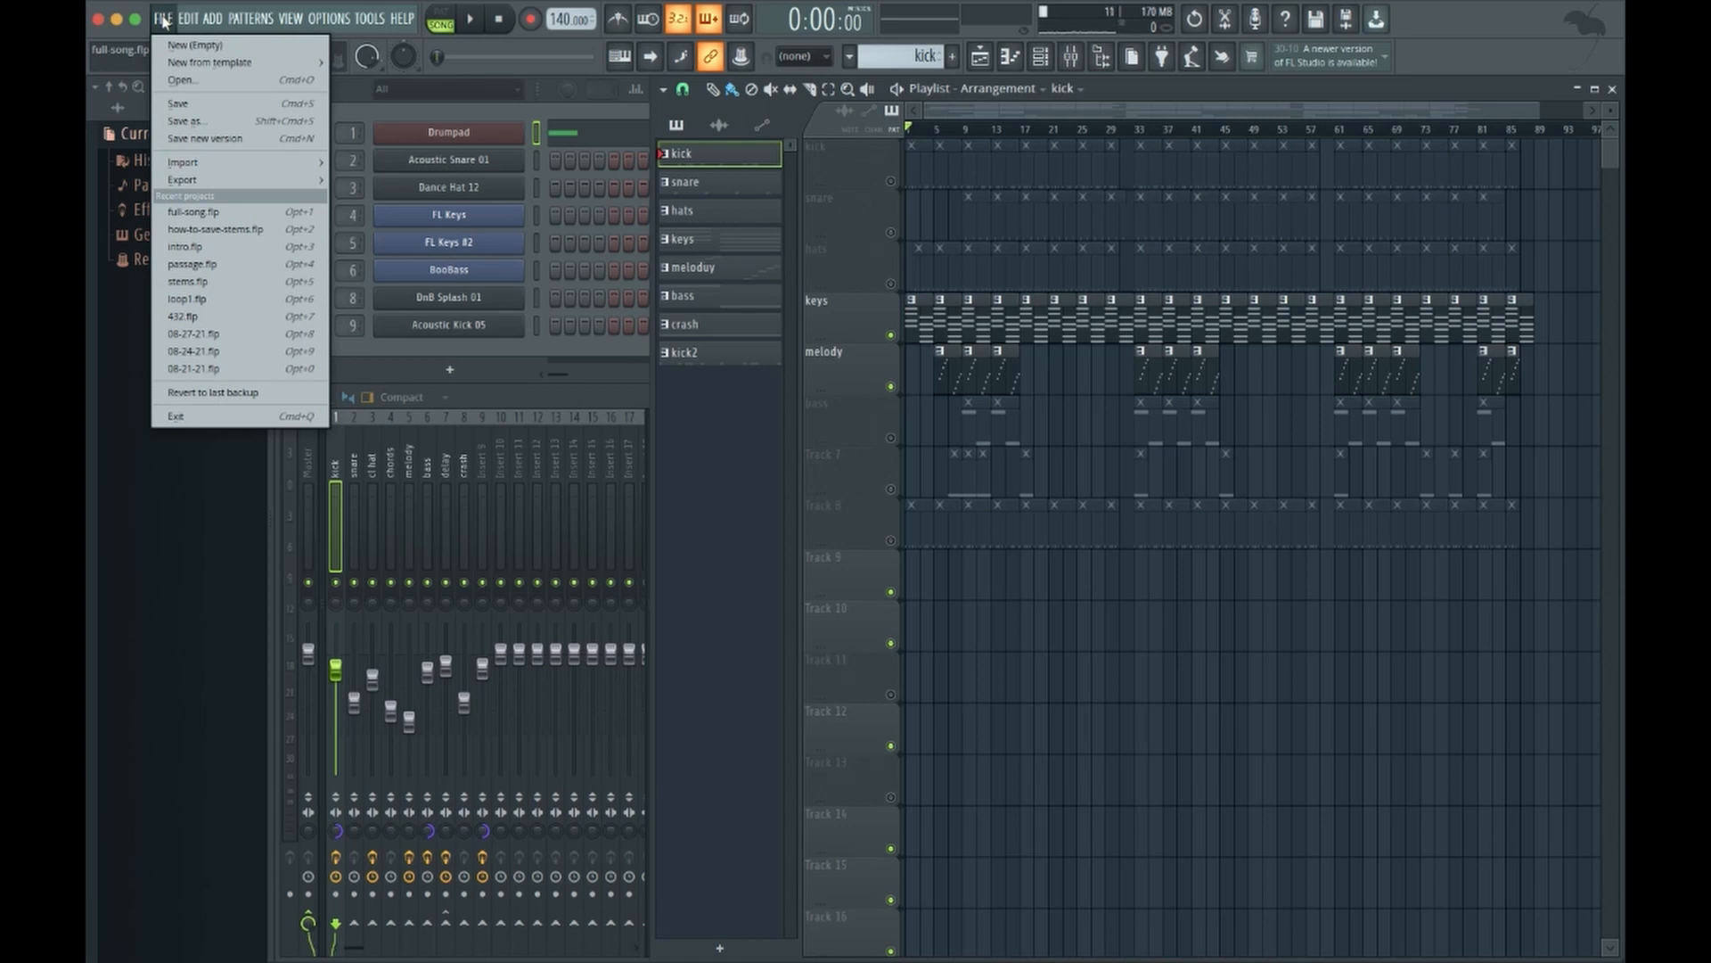
mouse_move(182, 178)
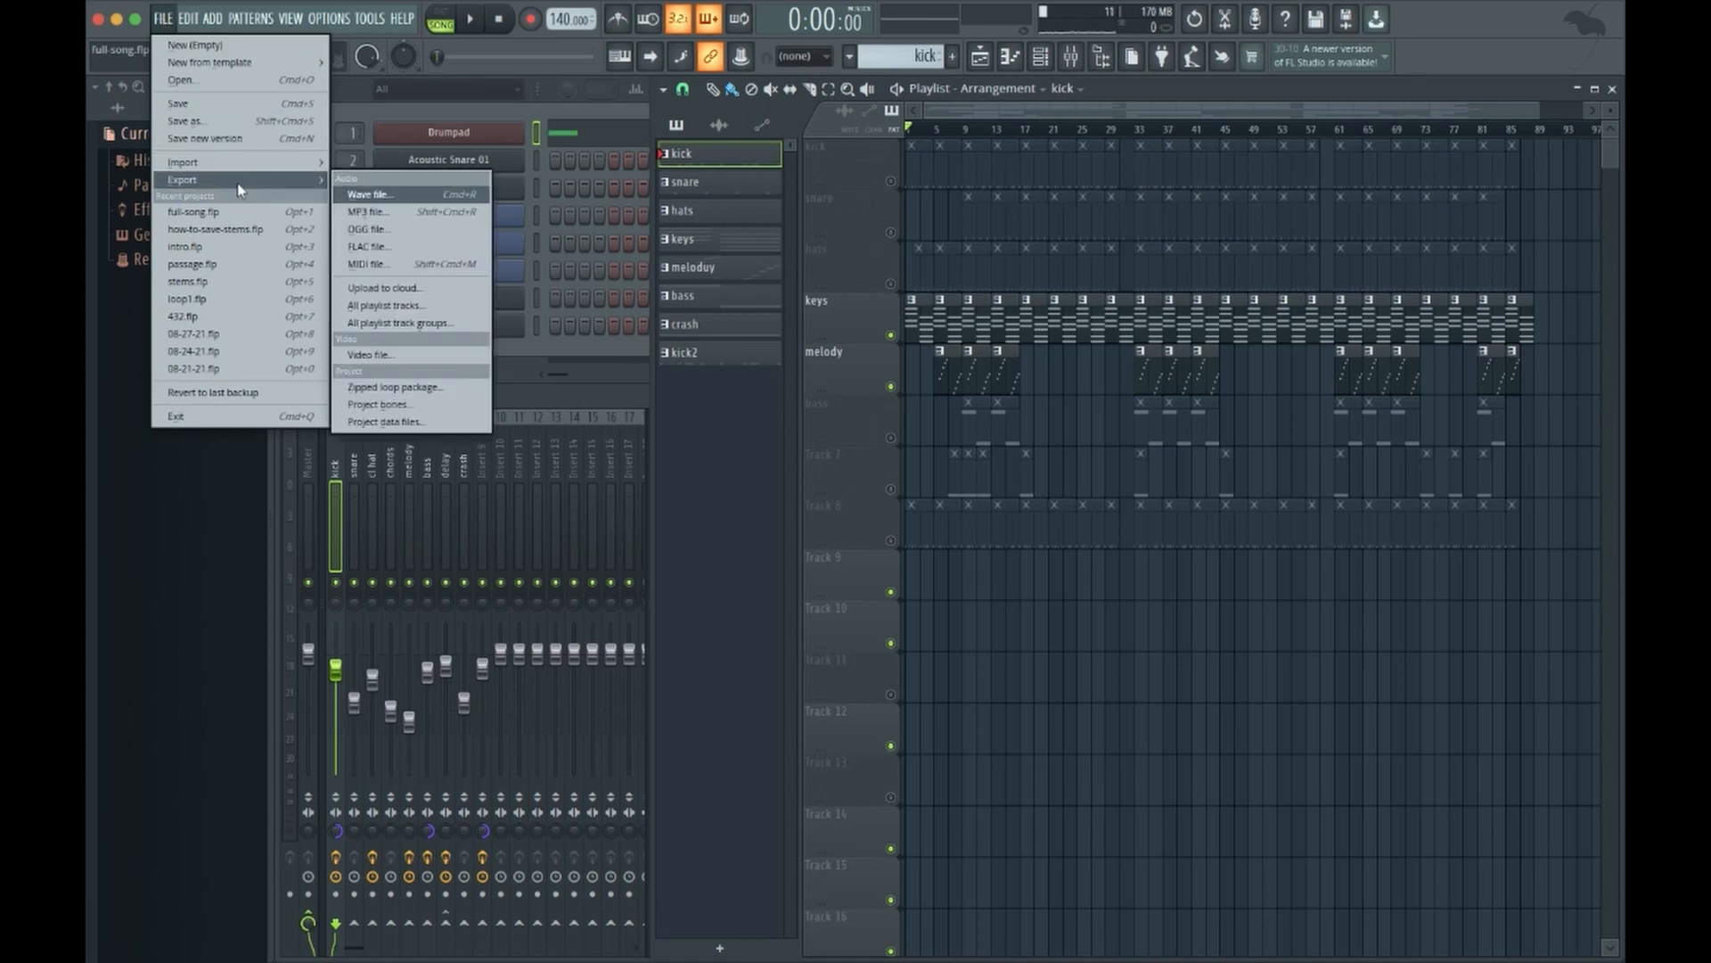
mouse_move(420, 199)
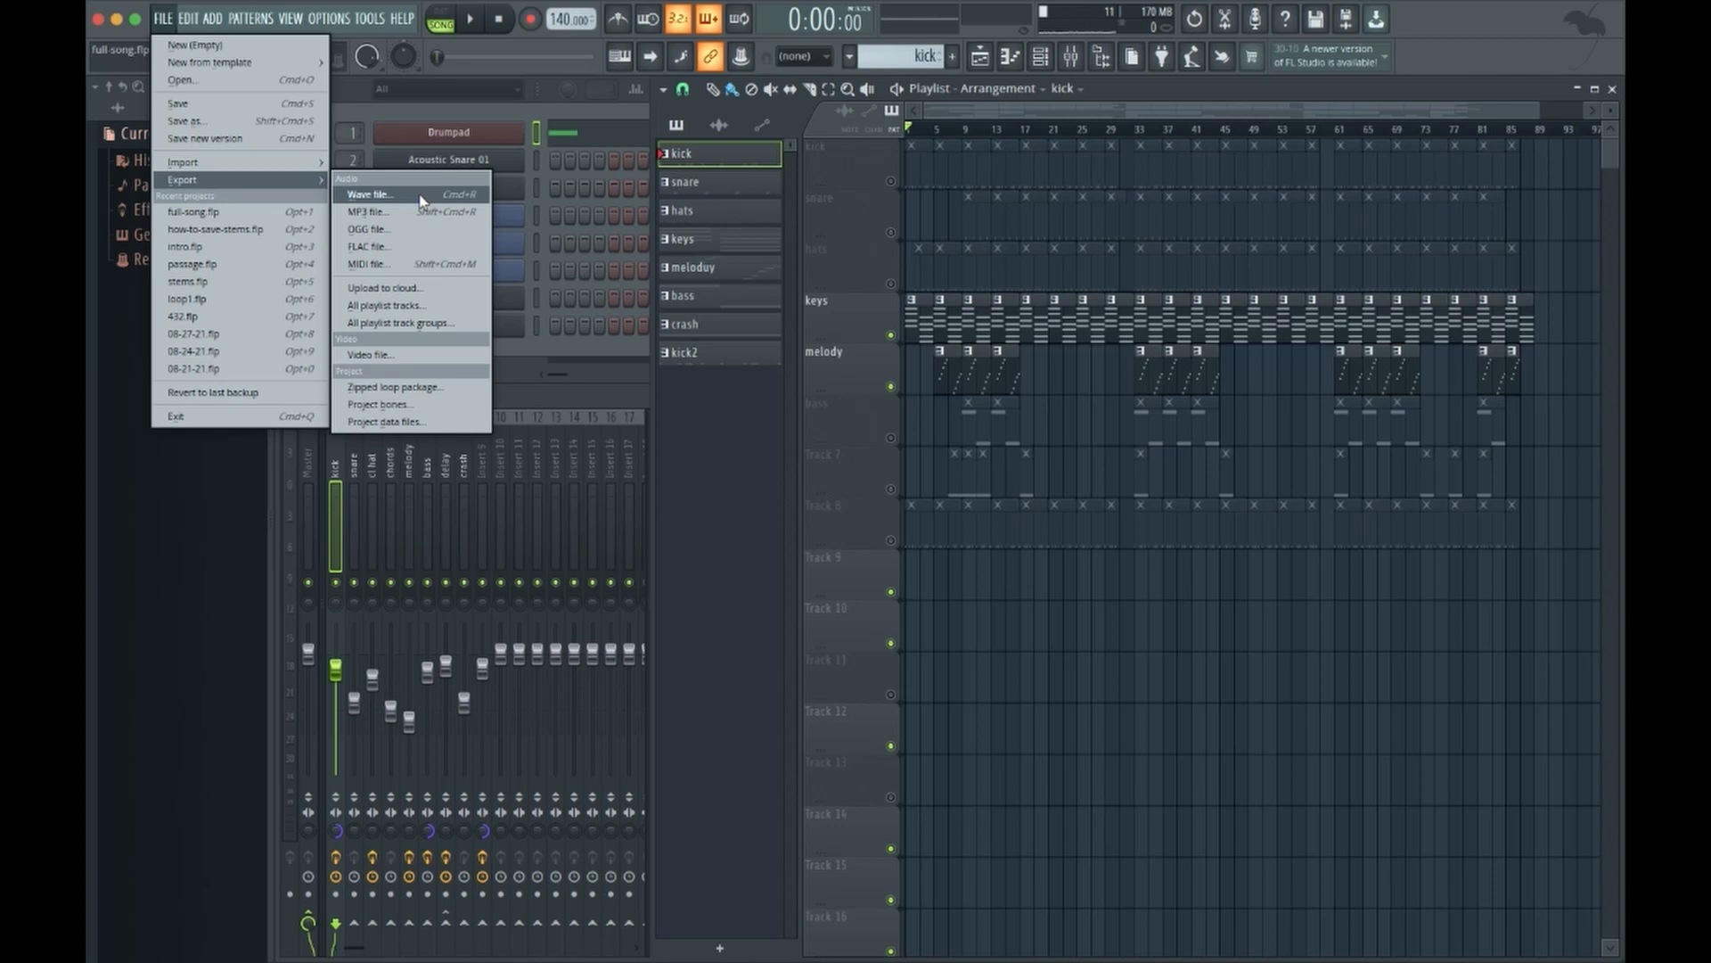
click(369, 195)
text(keys.wav)
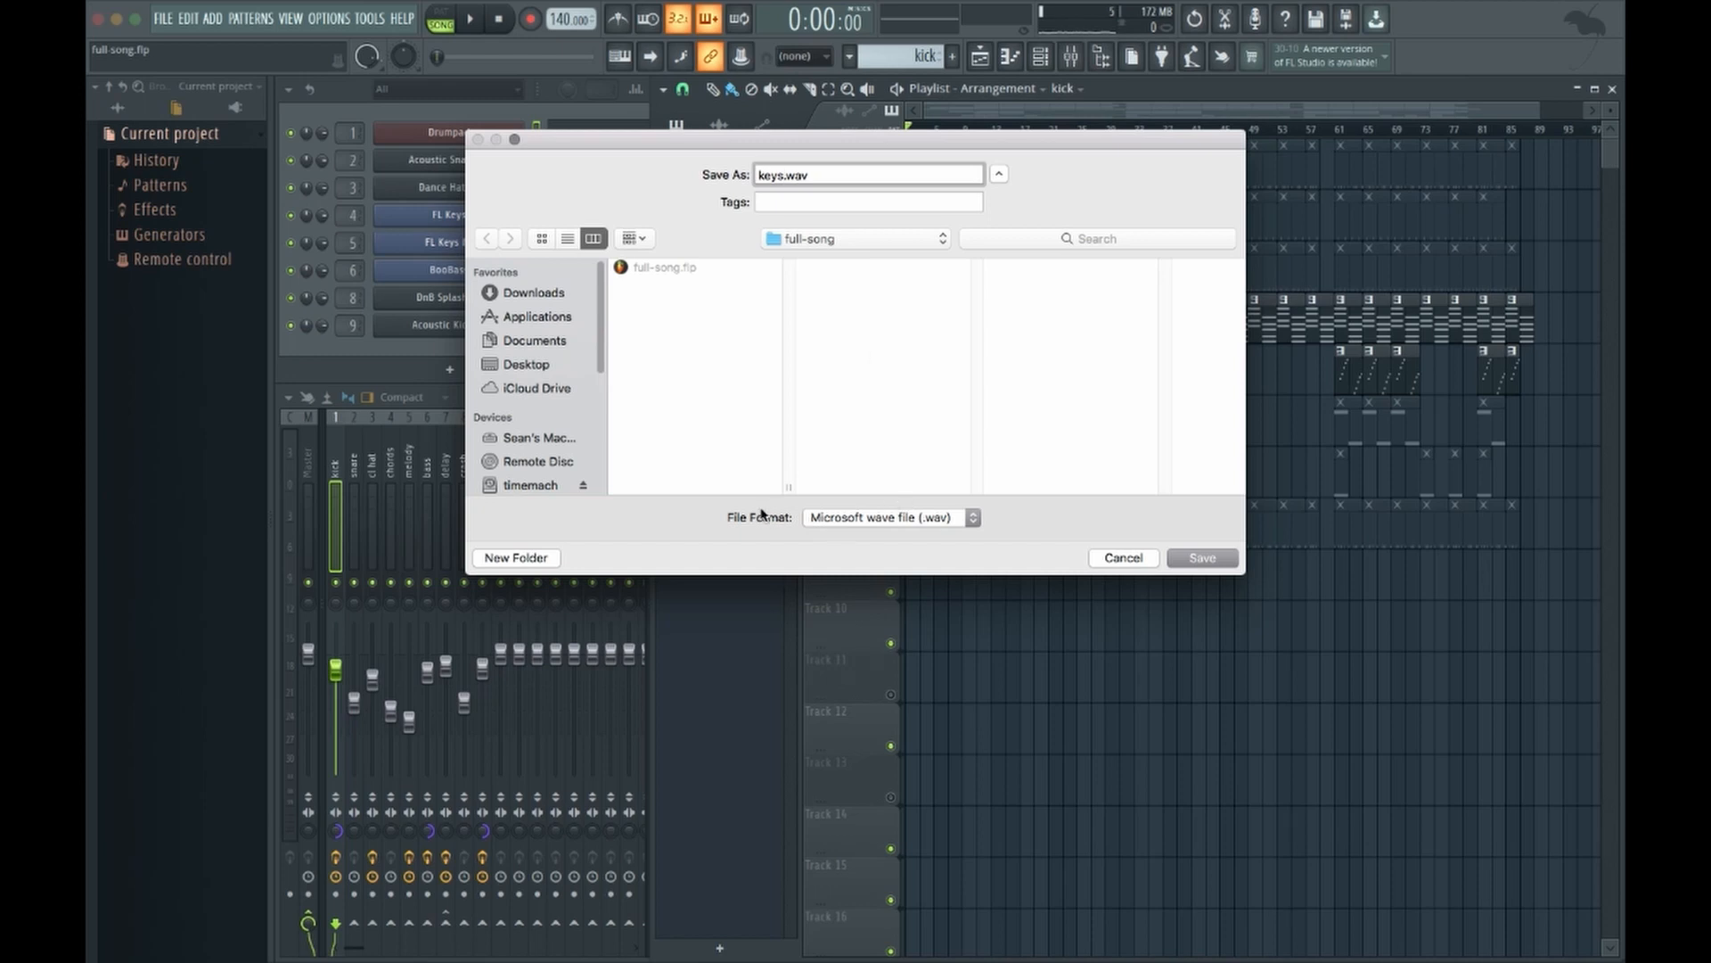
Create a 'stems' folder in the song folder and save keys.wav into it
click(515, 558)
text(stems)
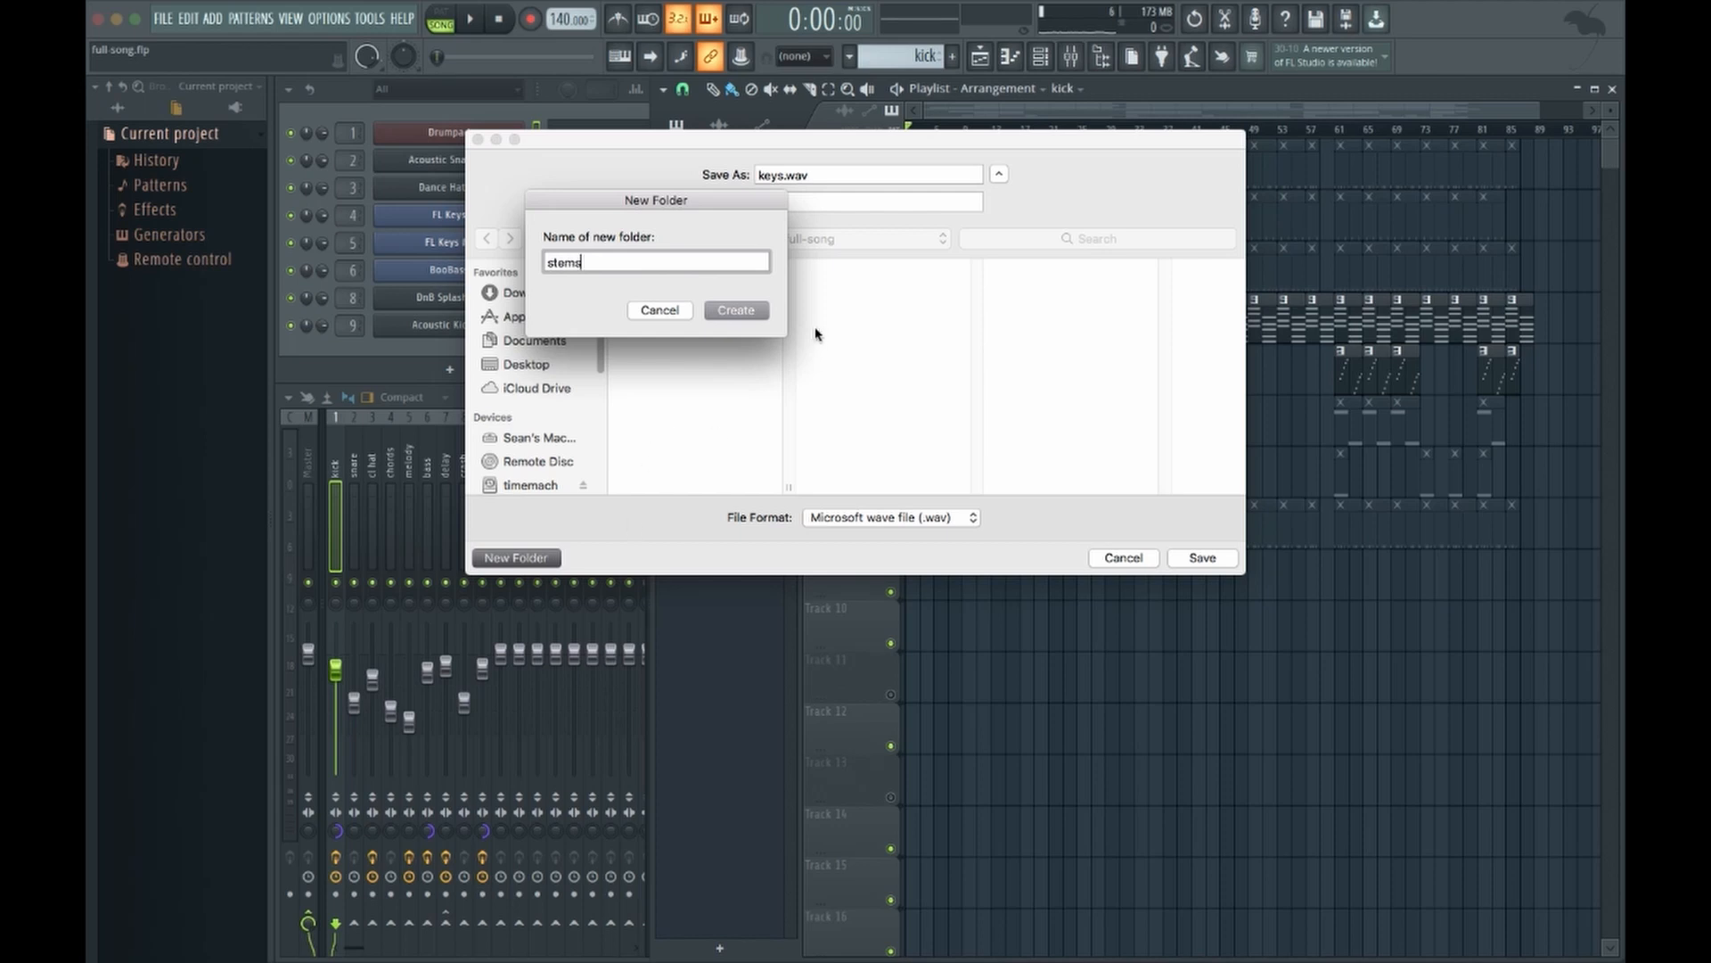
click(736, 310)
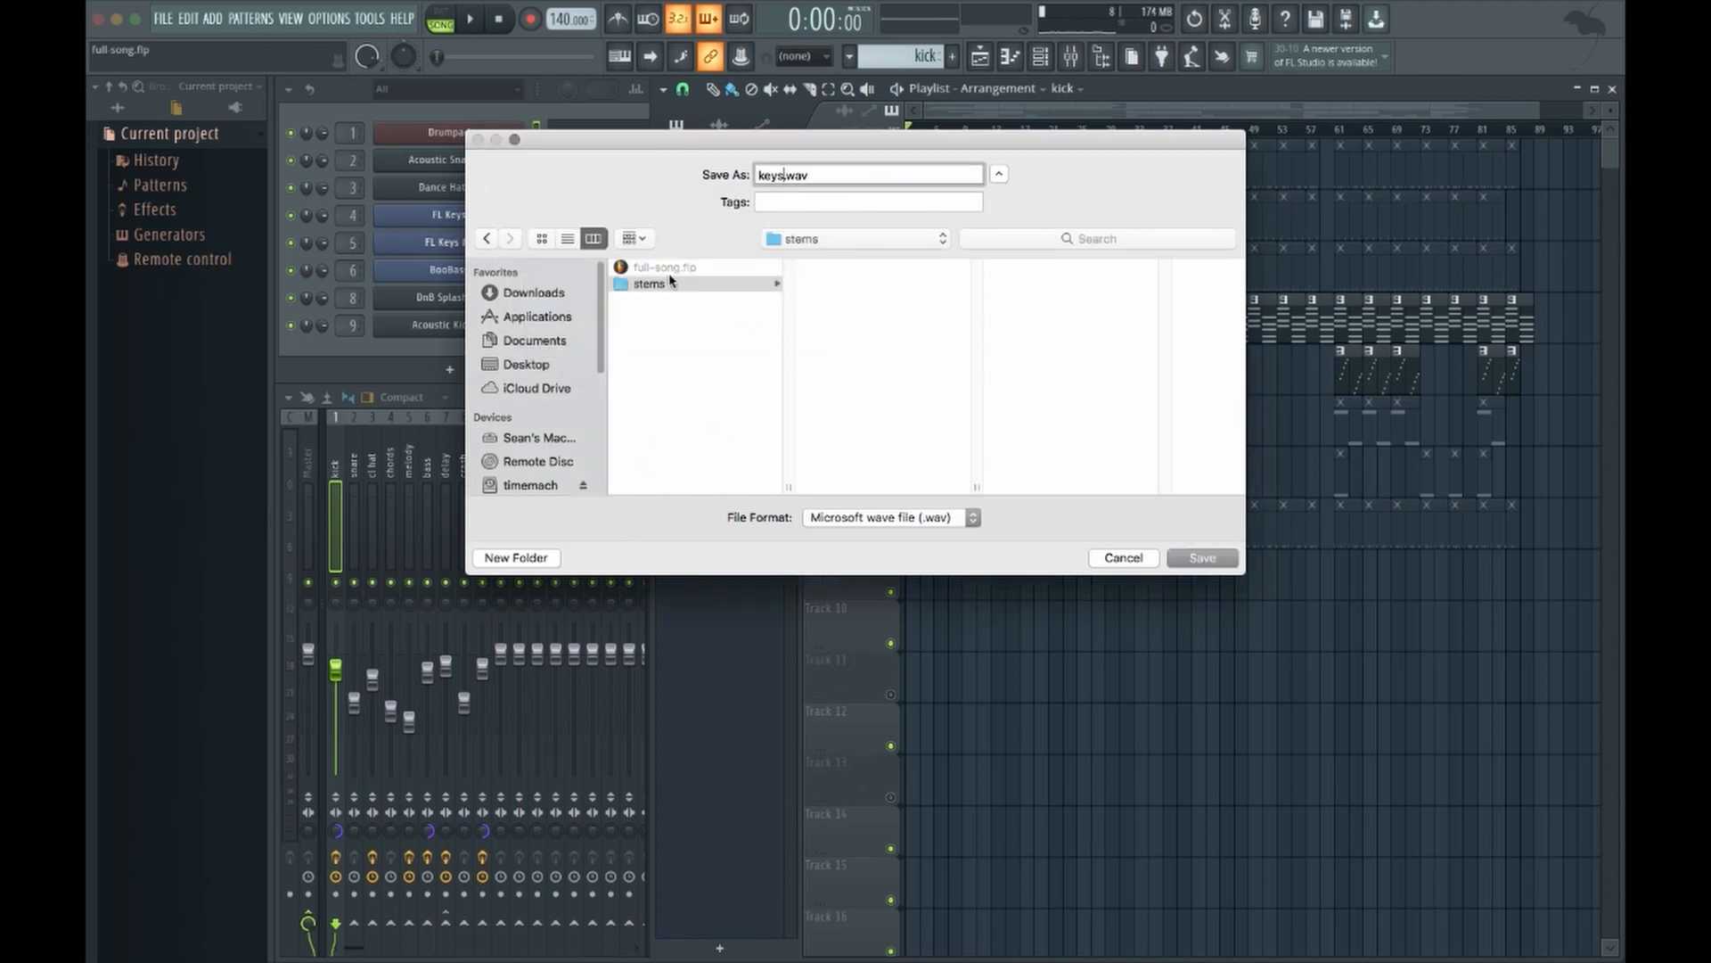
click(649, 283)
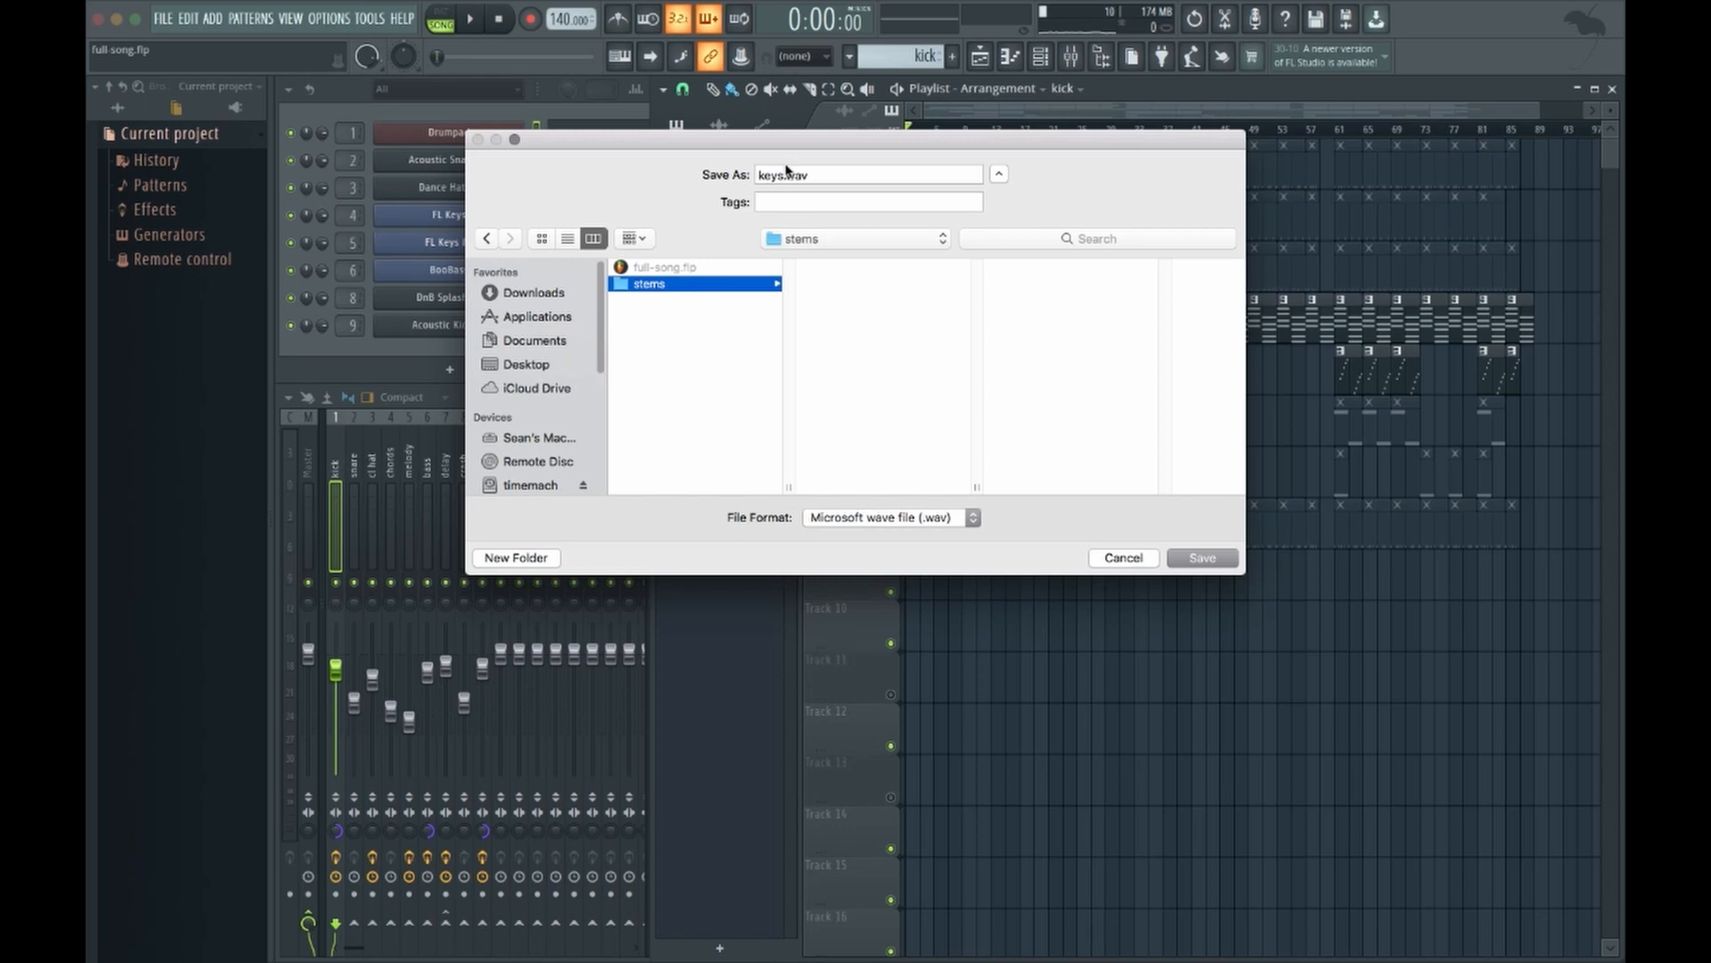
mouse_move(1199, 558)
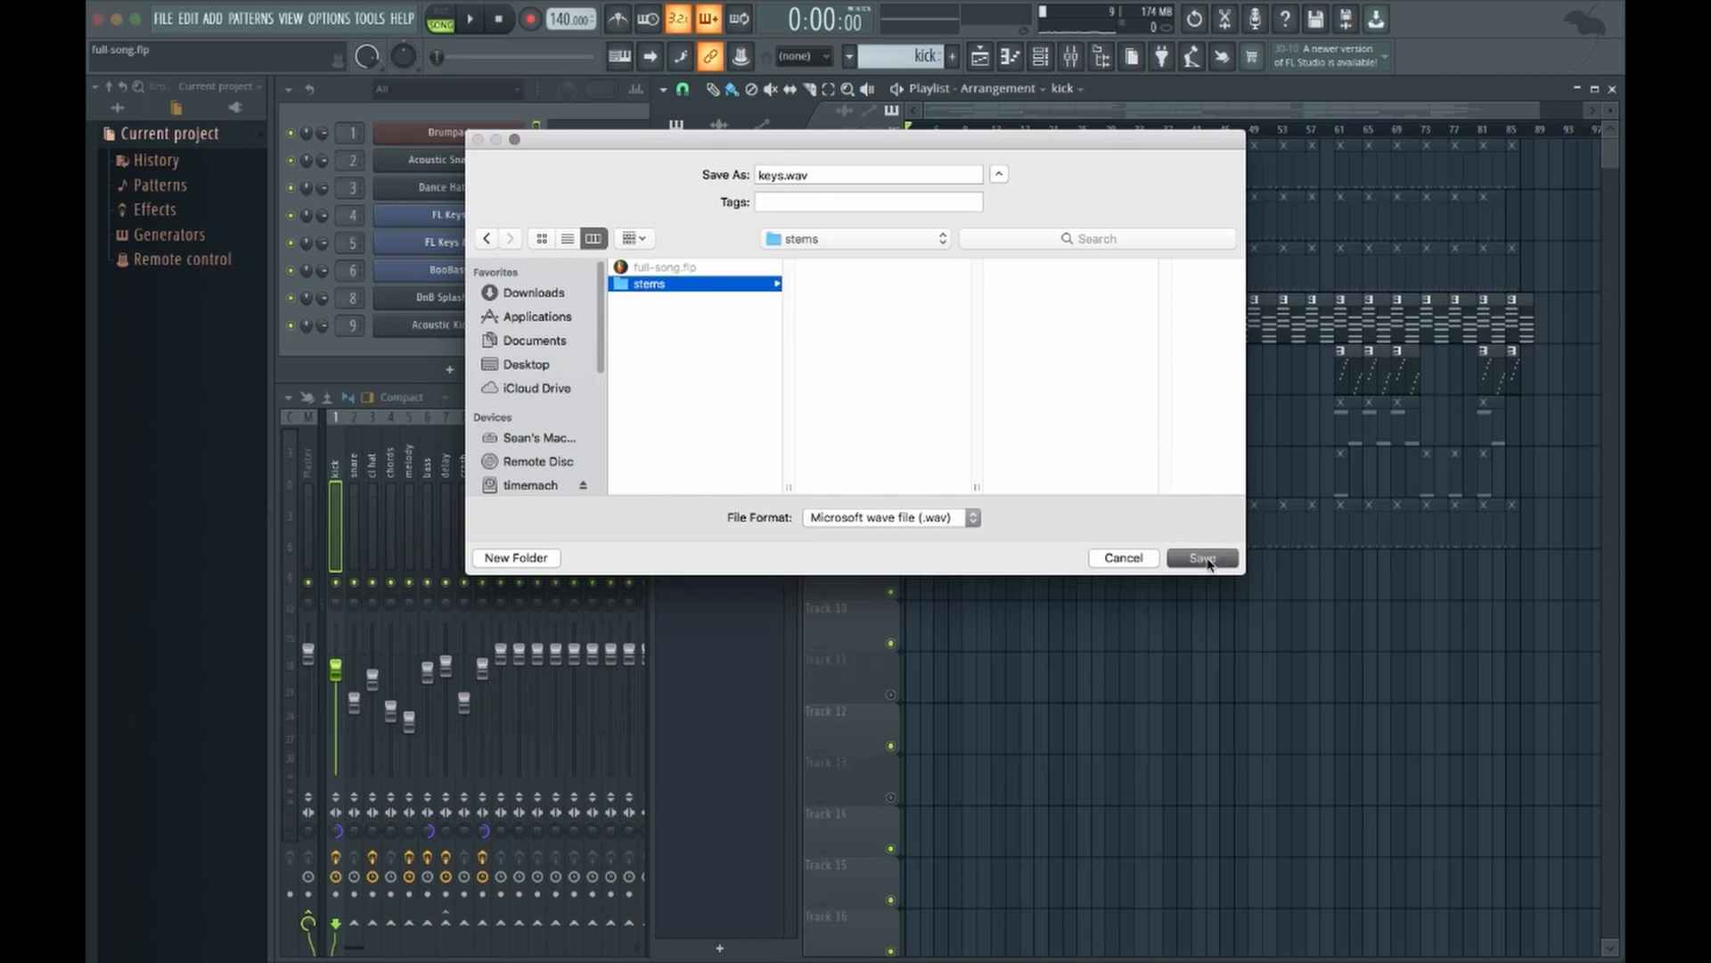
click(1199, 558)
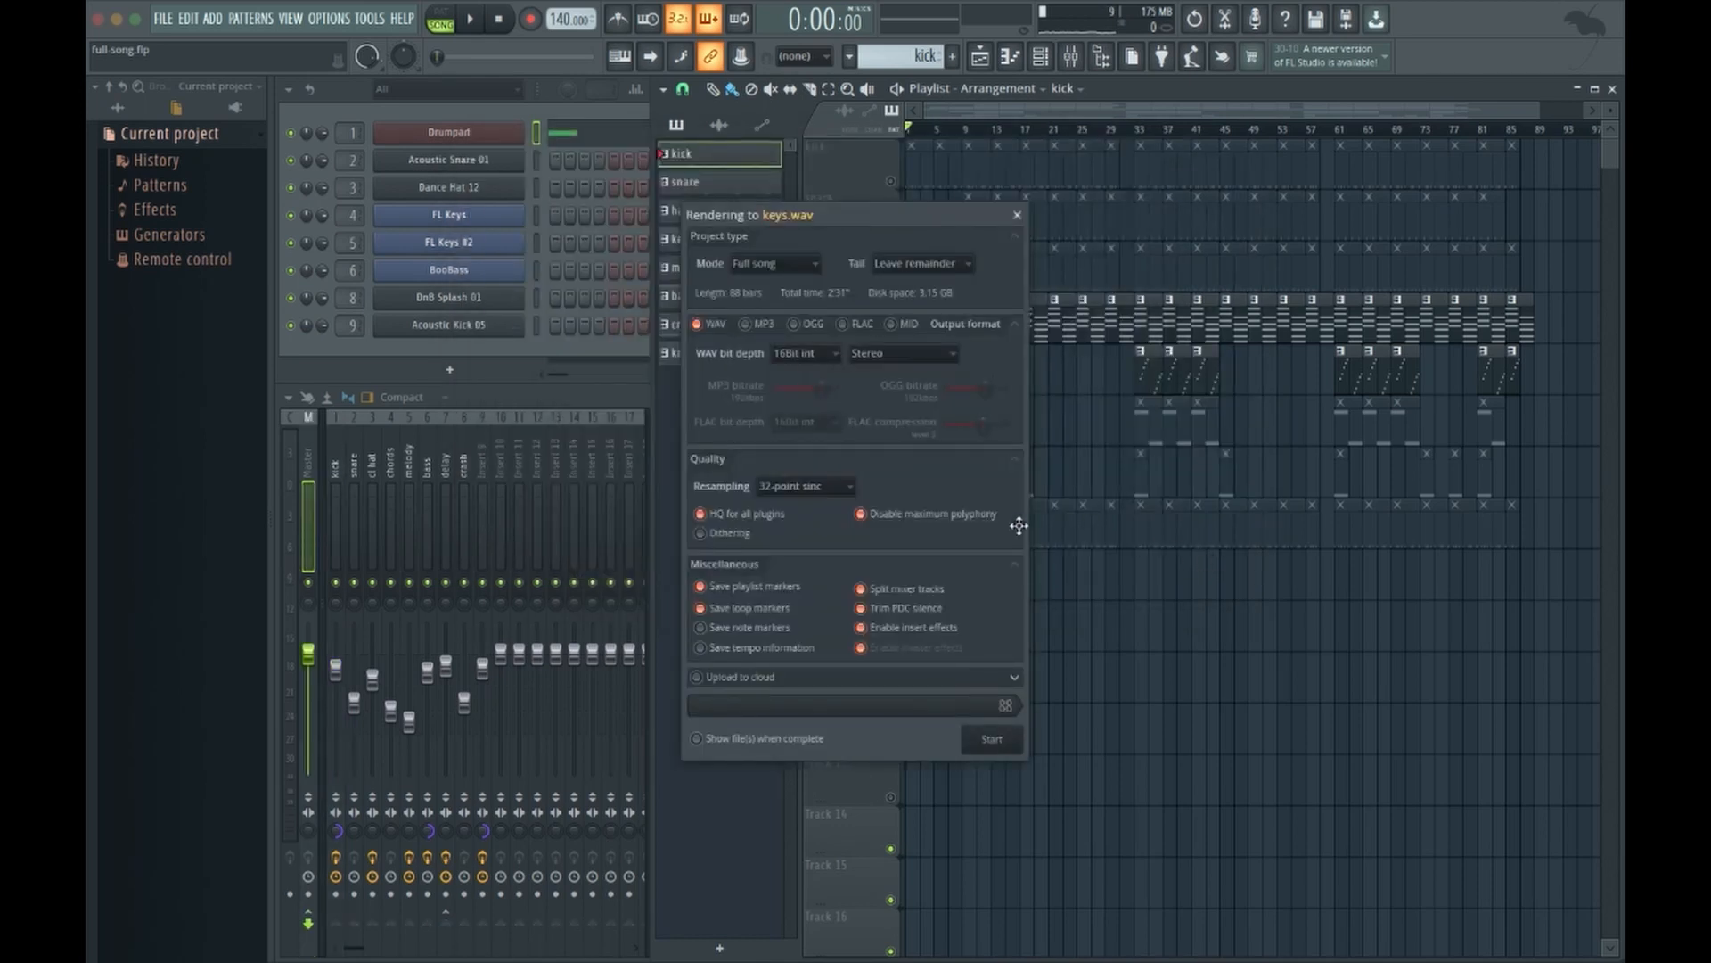
mouse_move(964, 497)
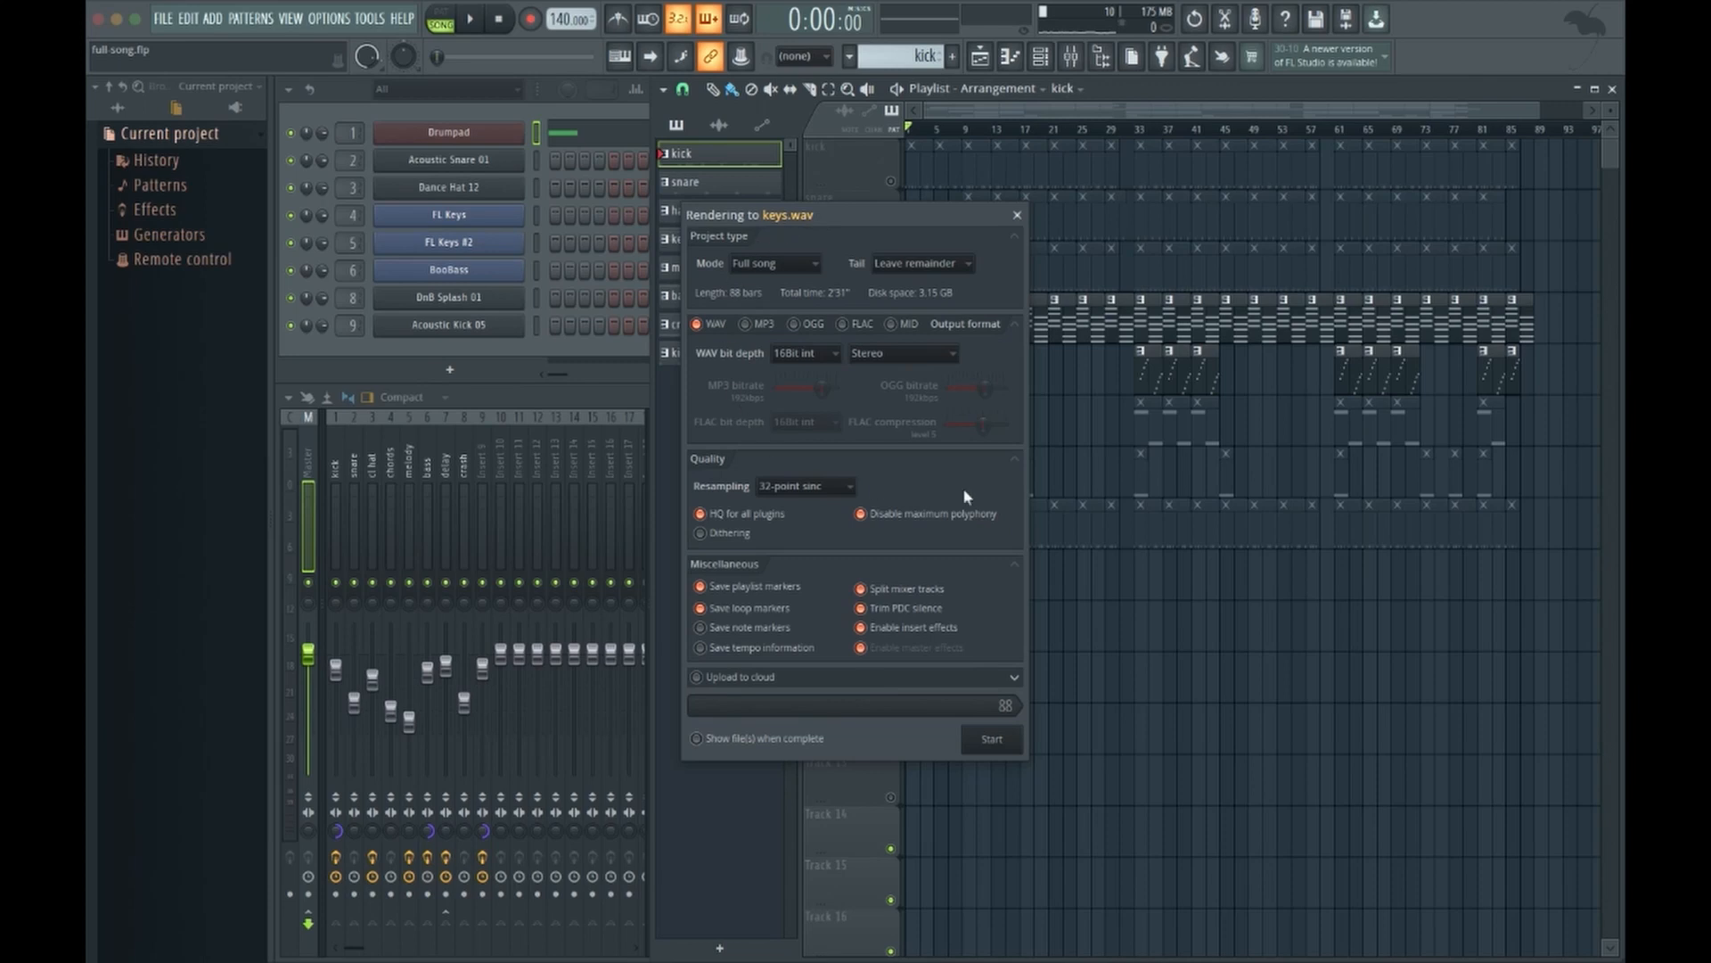
mouse_move(880, 340)
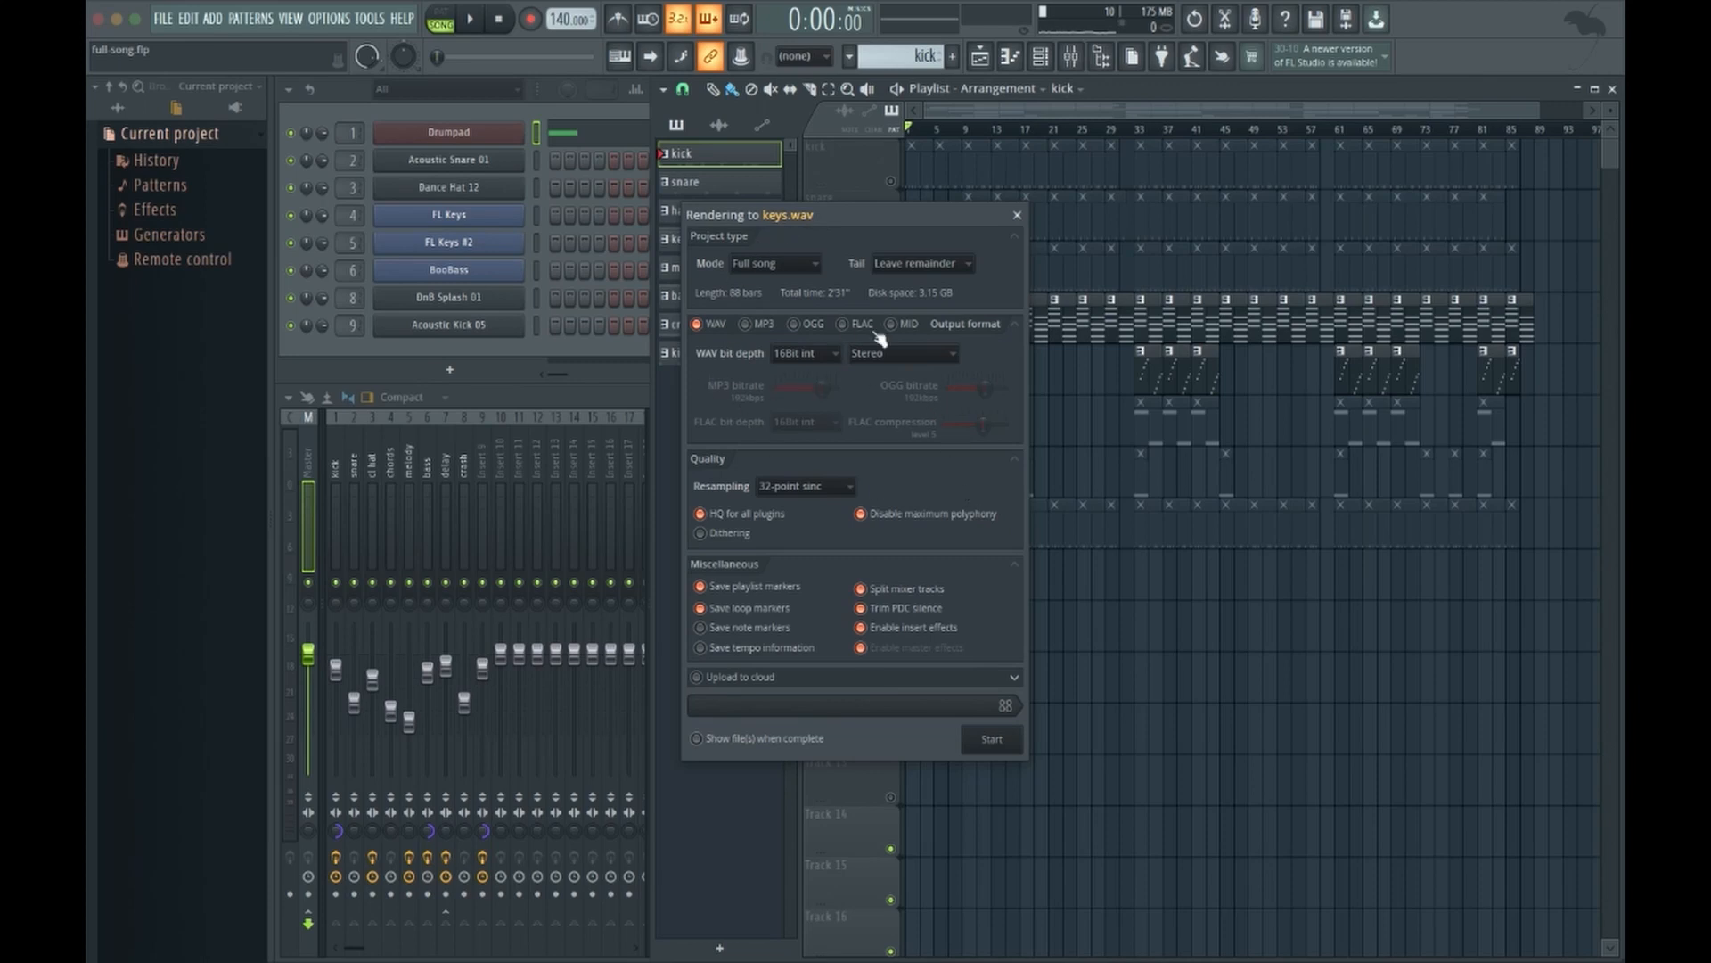
mouse_move(916, 522)
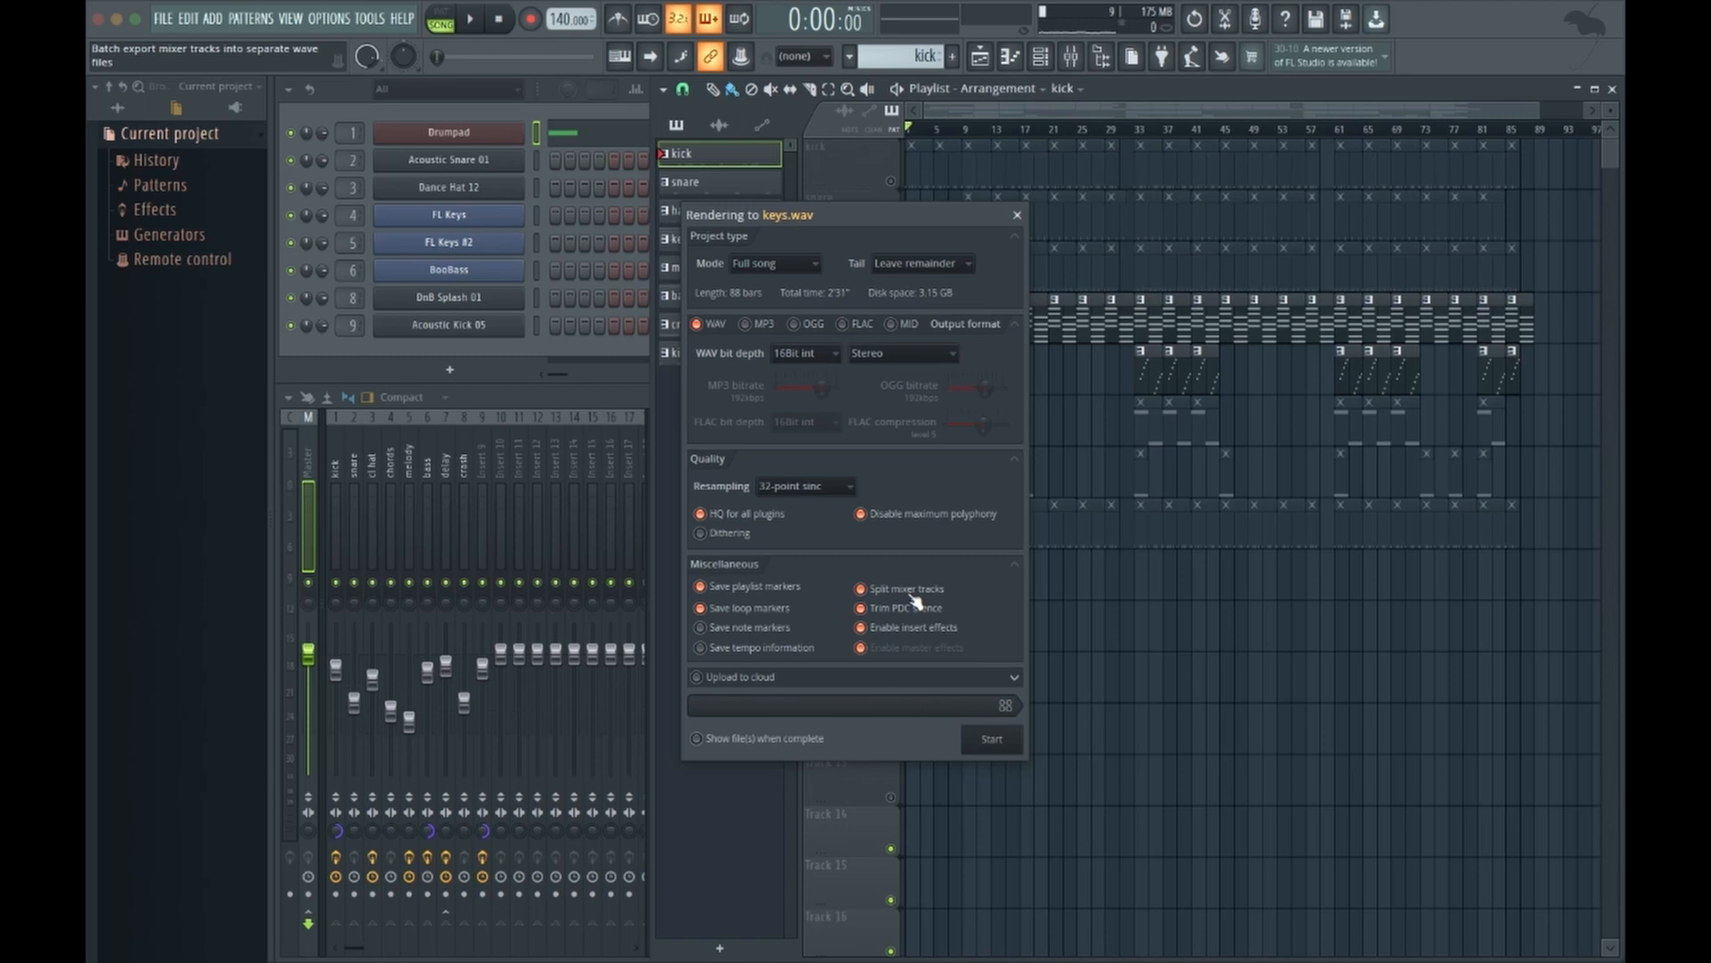
Untick Split mixer tracks so keys.wav renders as a single file
click(863, 647)
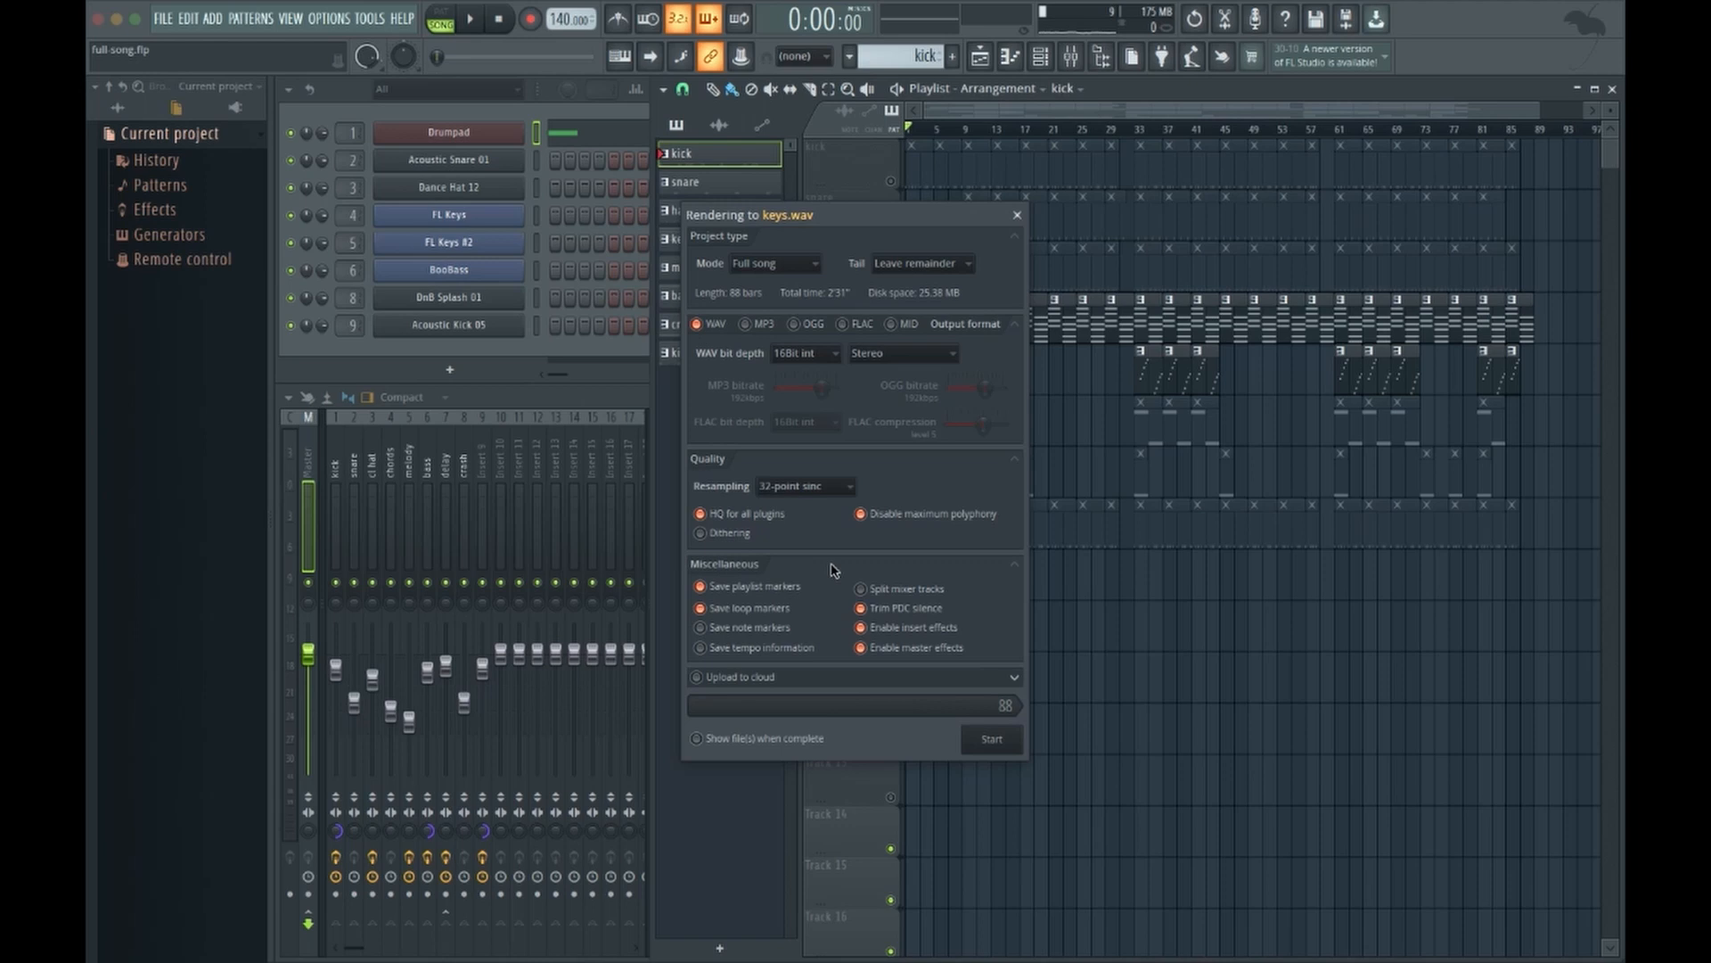
click(989, 738)
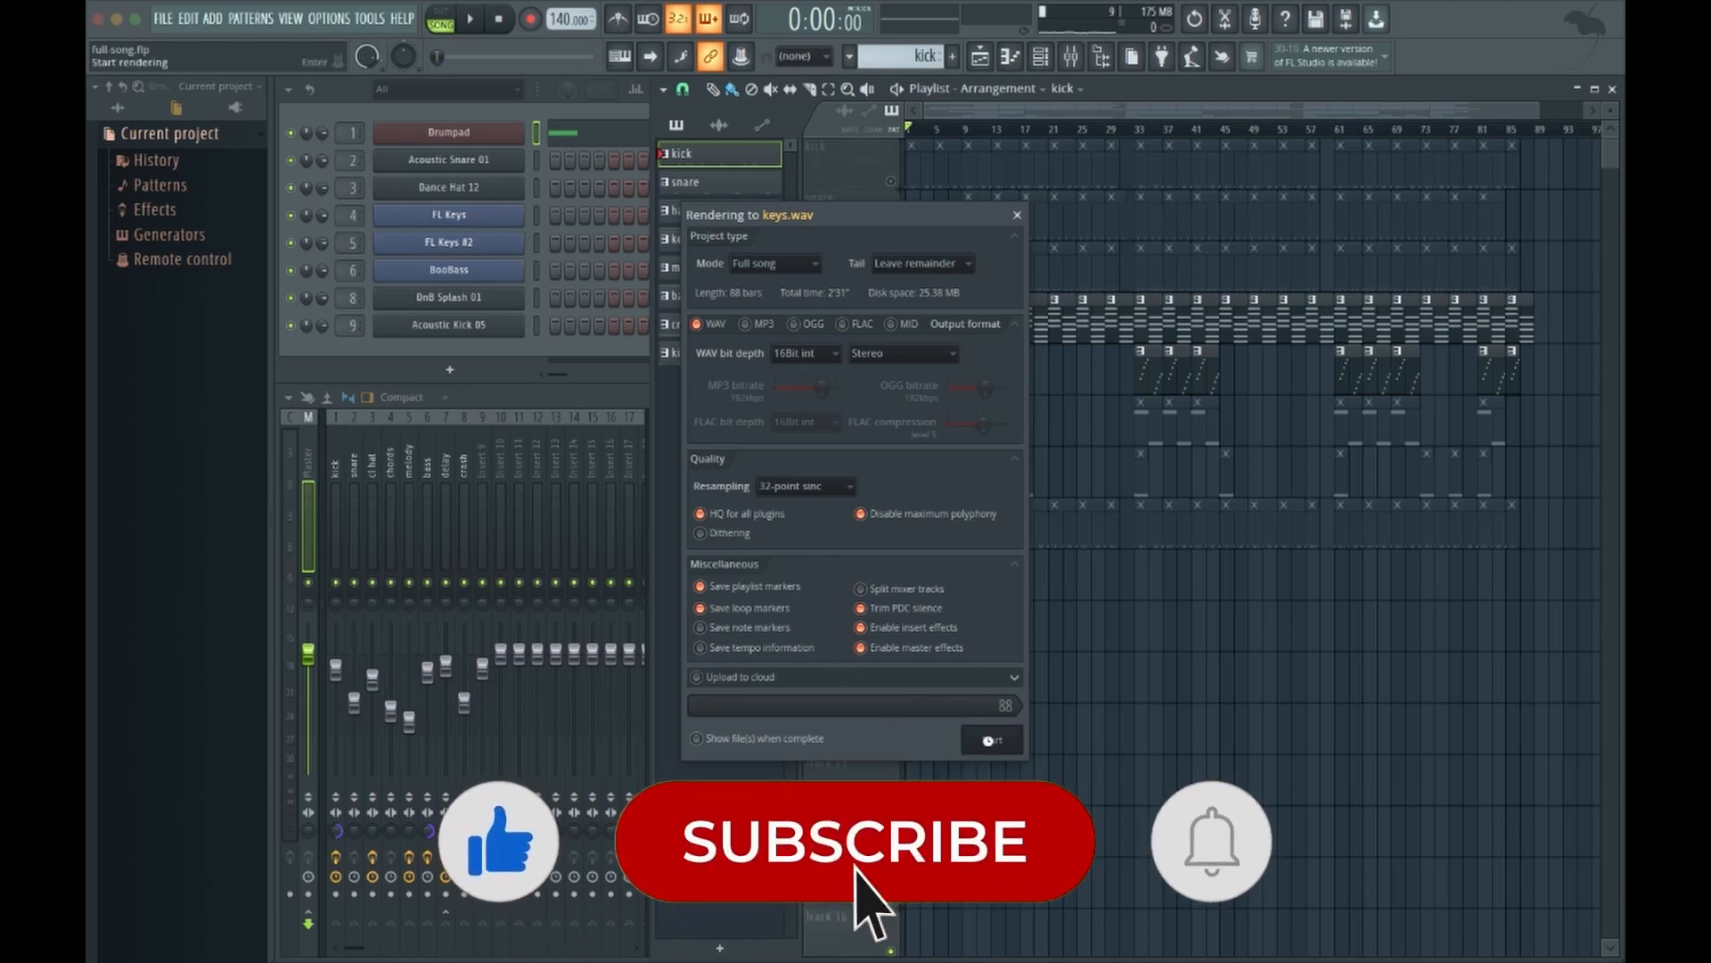
Render keys.wav and close the render window when the export finishes
click(990, 738)
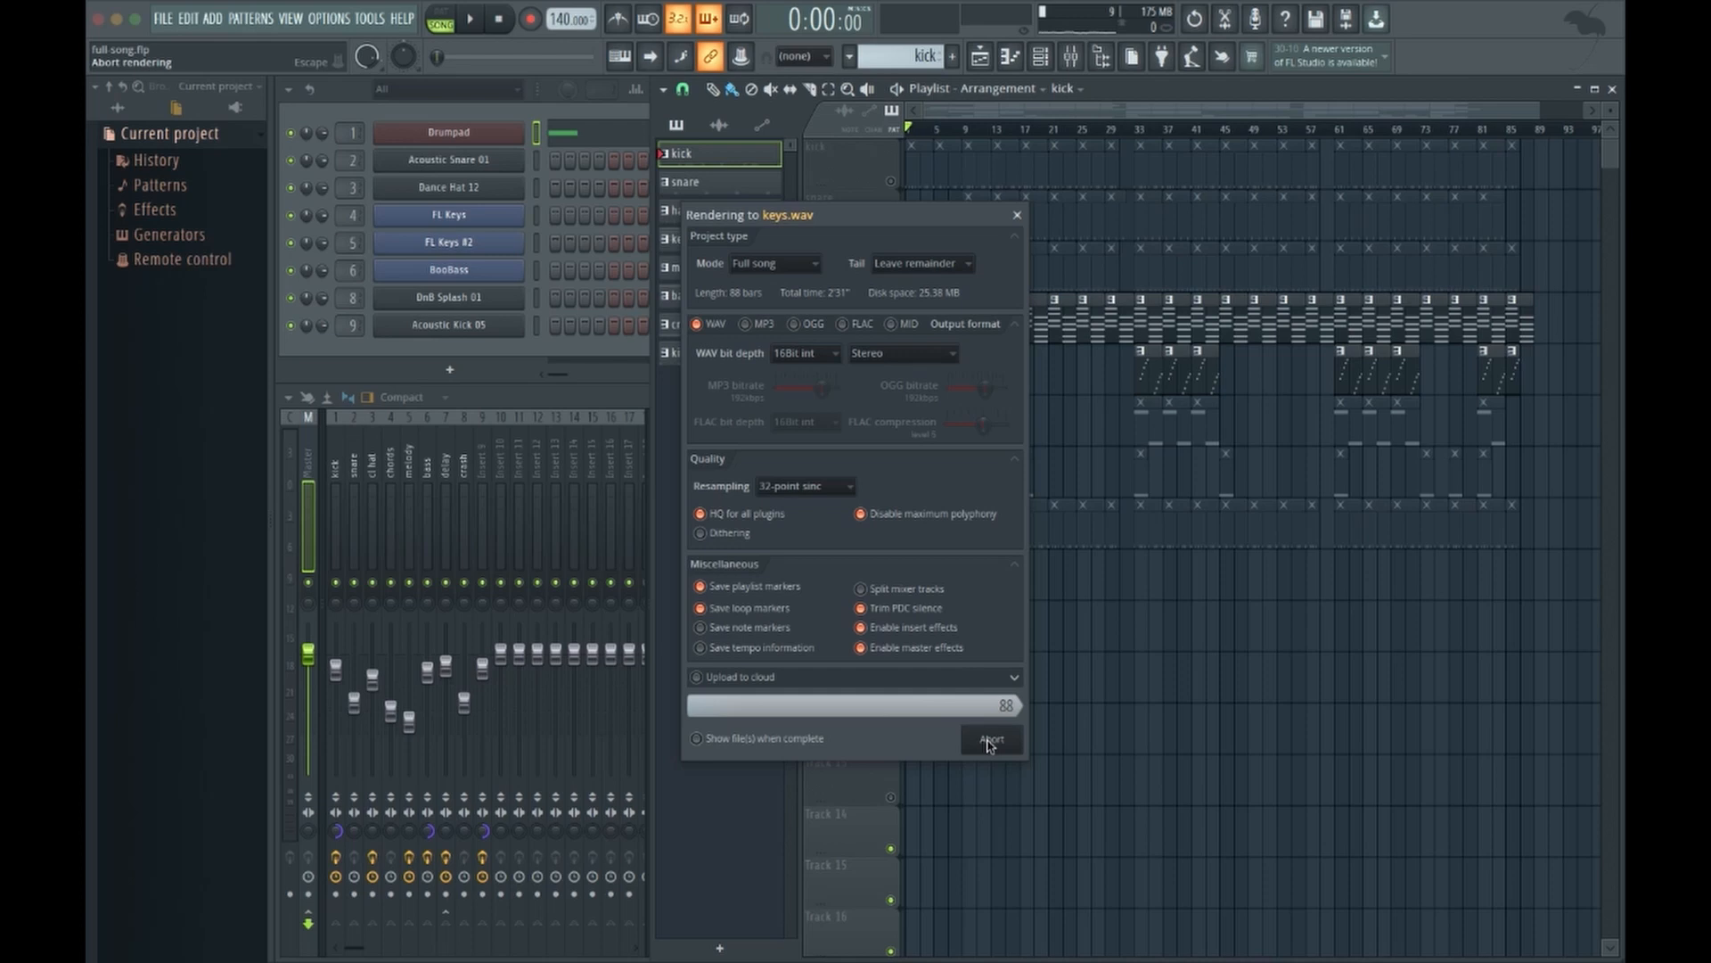
click(989, 738)
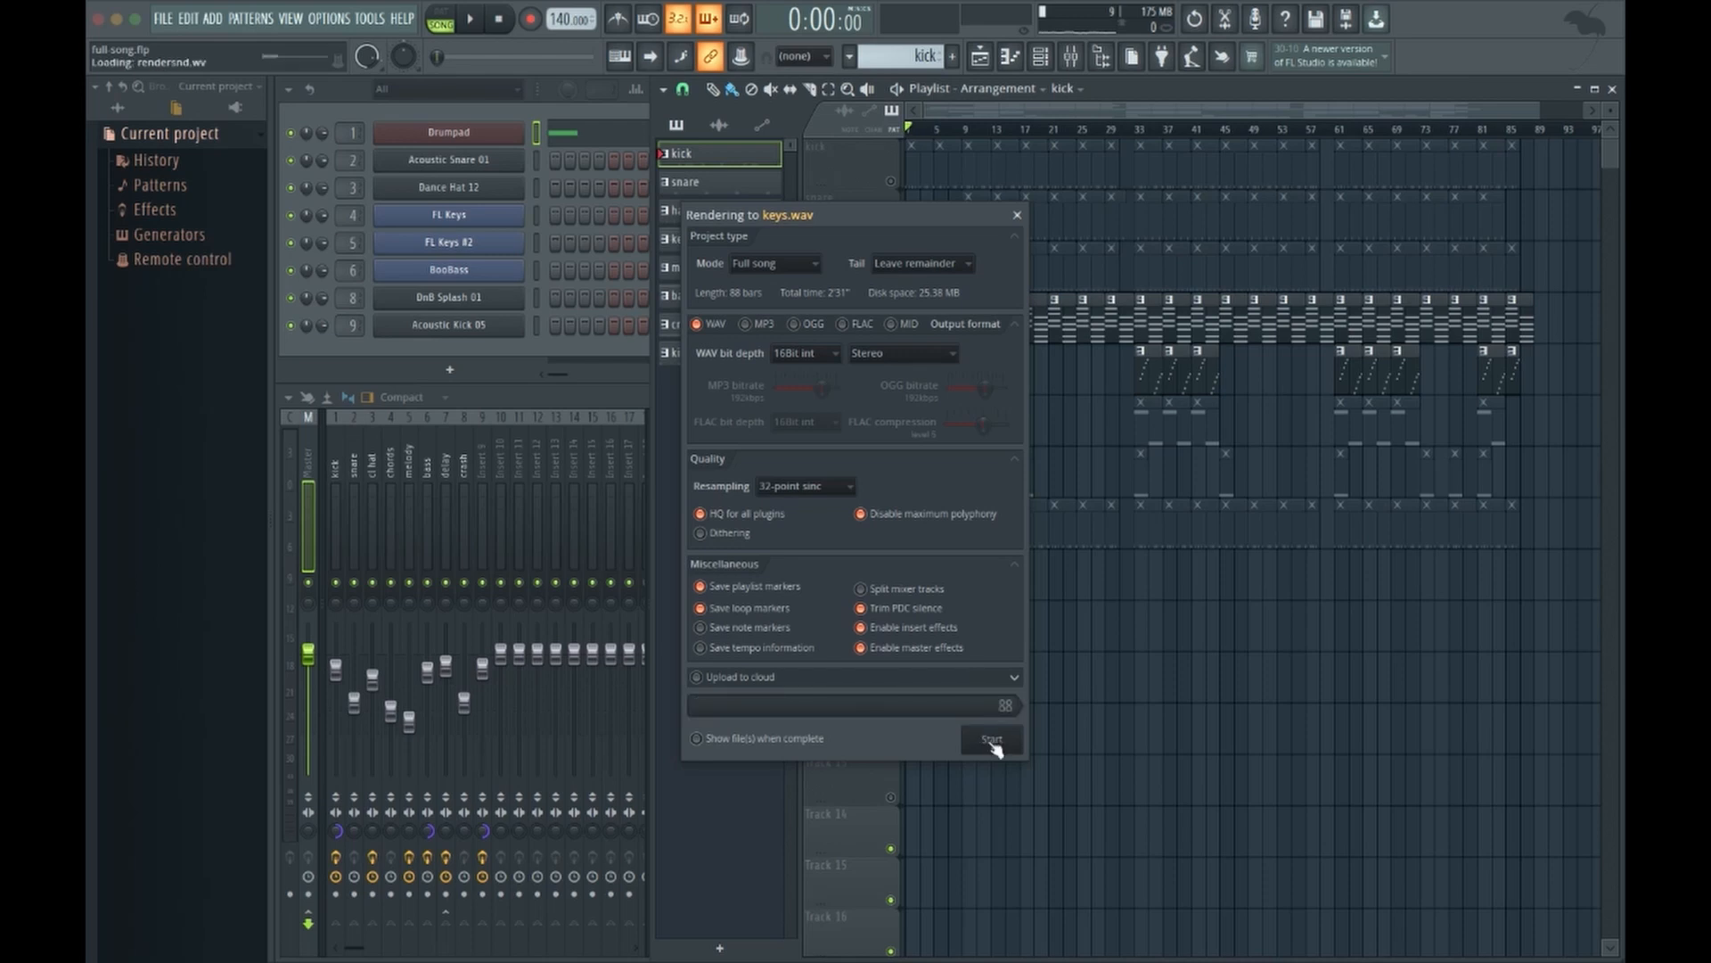
click(989, 740)
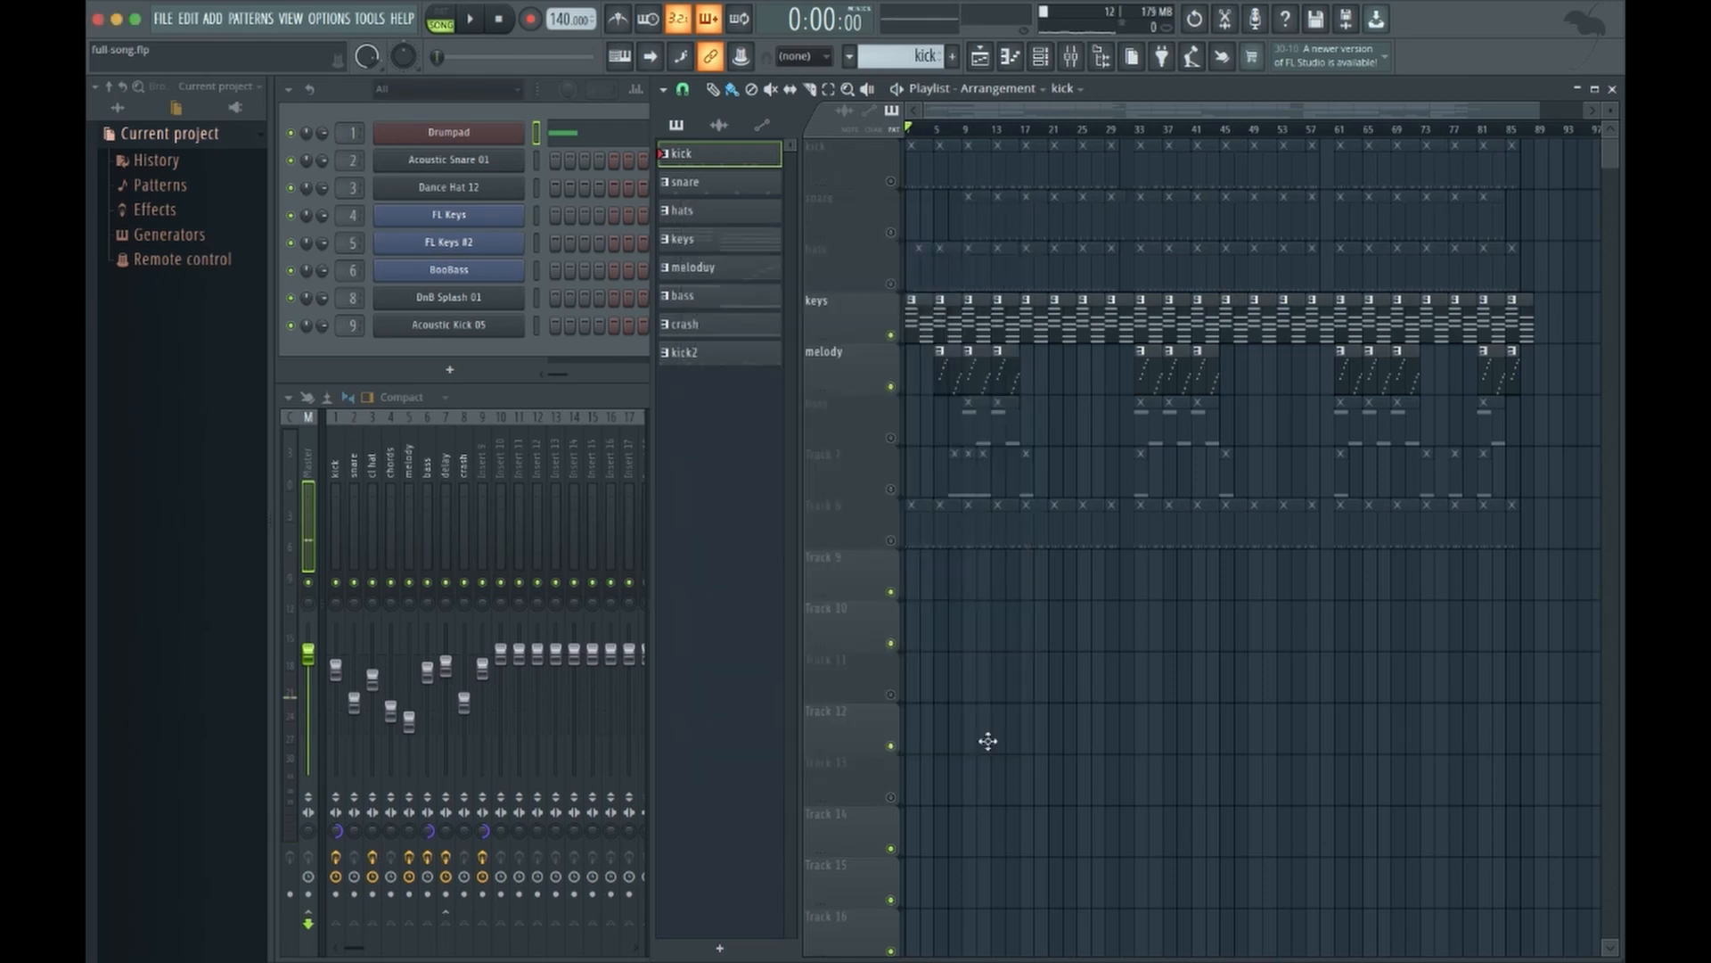
mouse_move(988, 746)
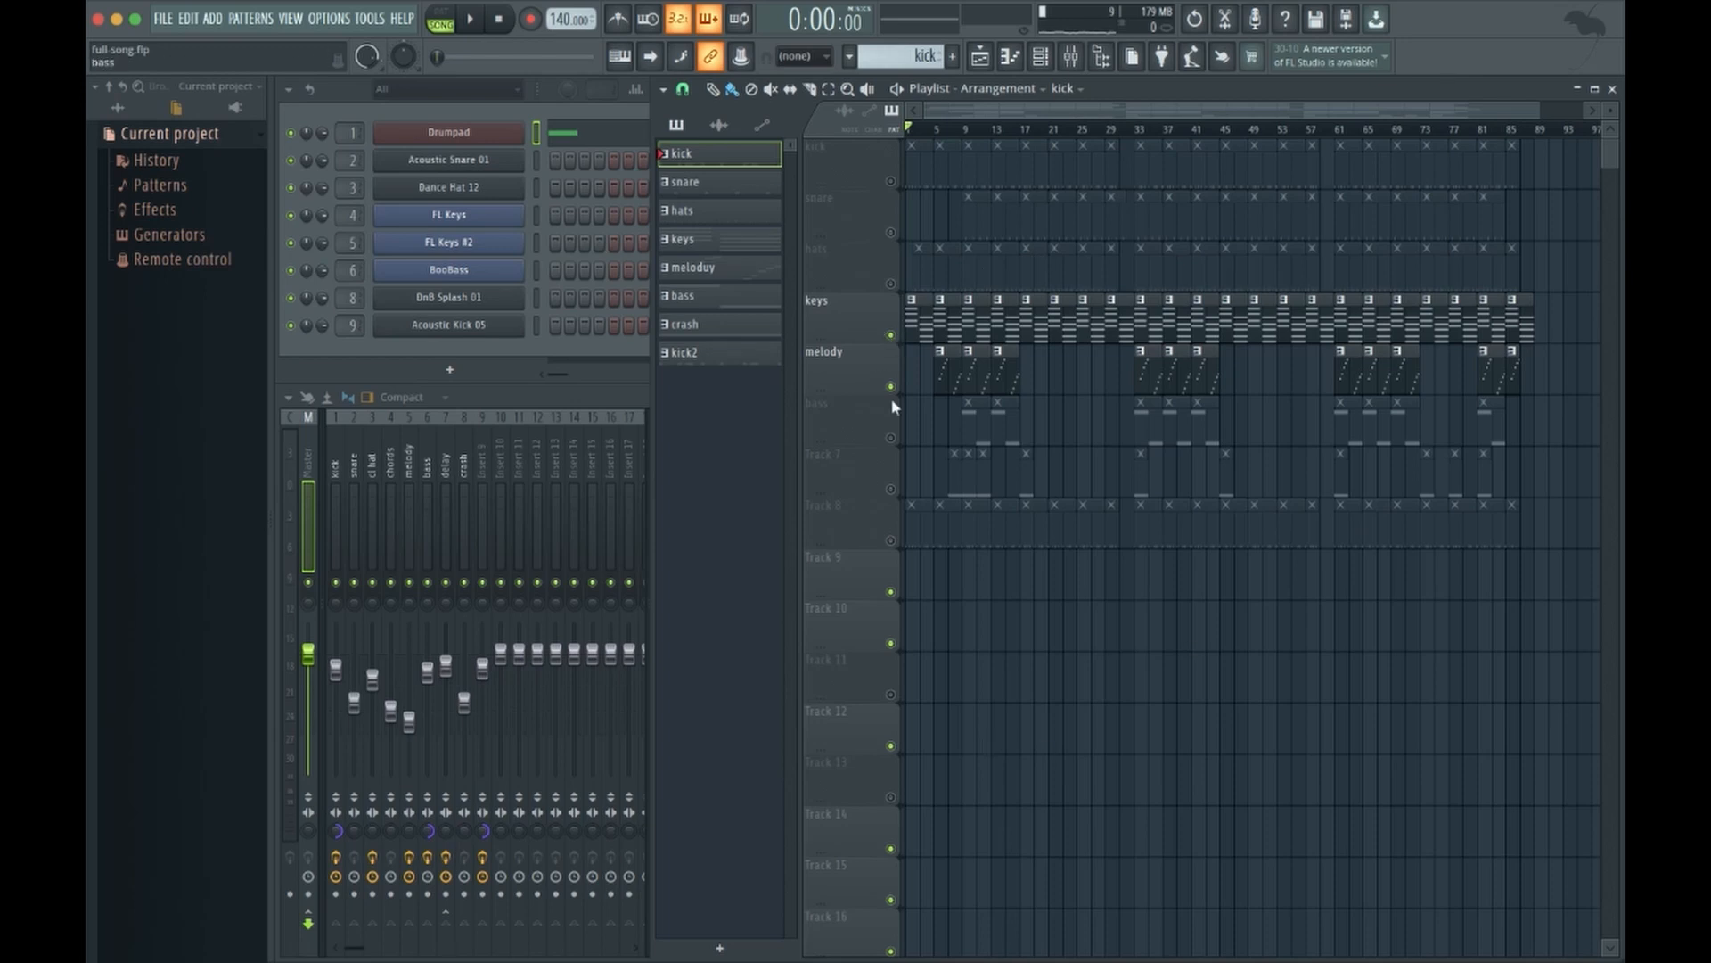
Unmute the greyed playlist tracks so the whole song plays again
click(891, 237)
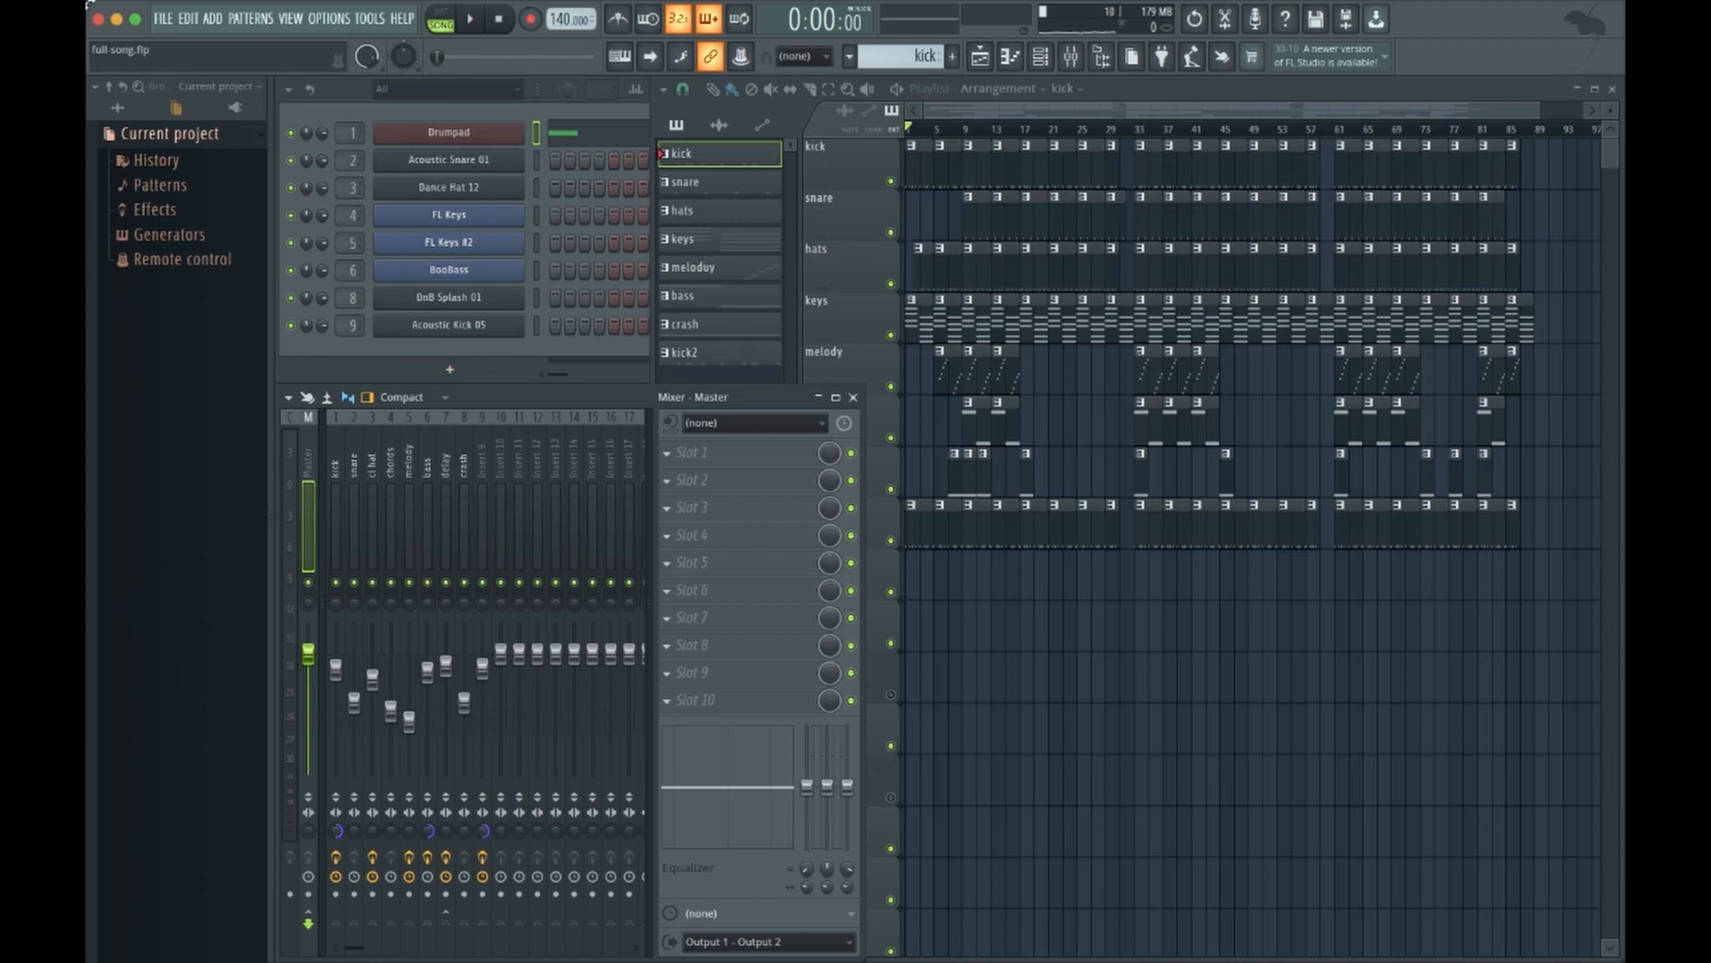
Start a new Wave file export of the whole song from the File menu
click(161, 17)
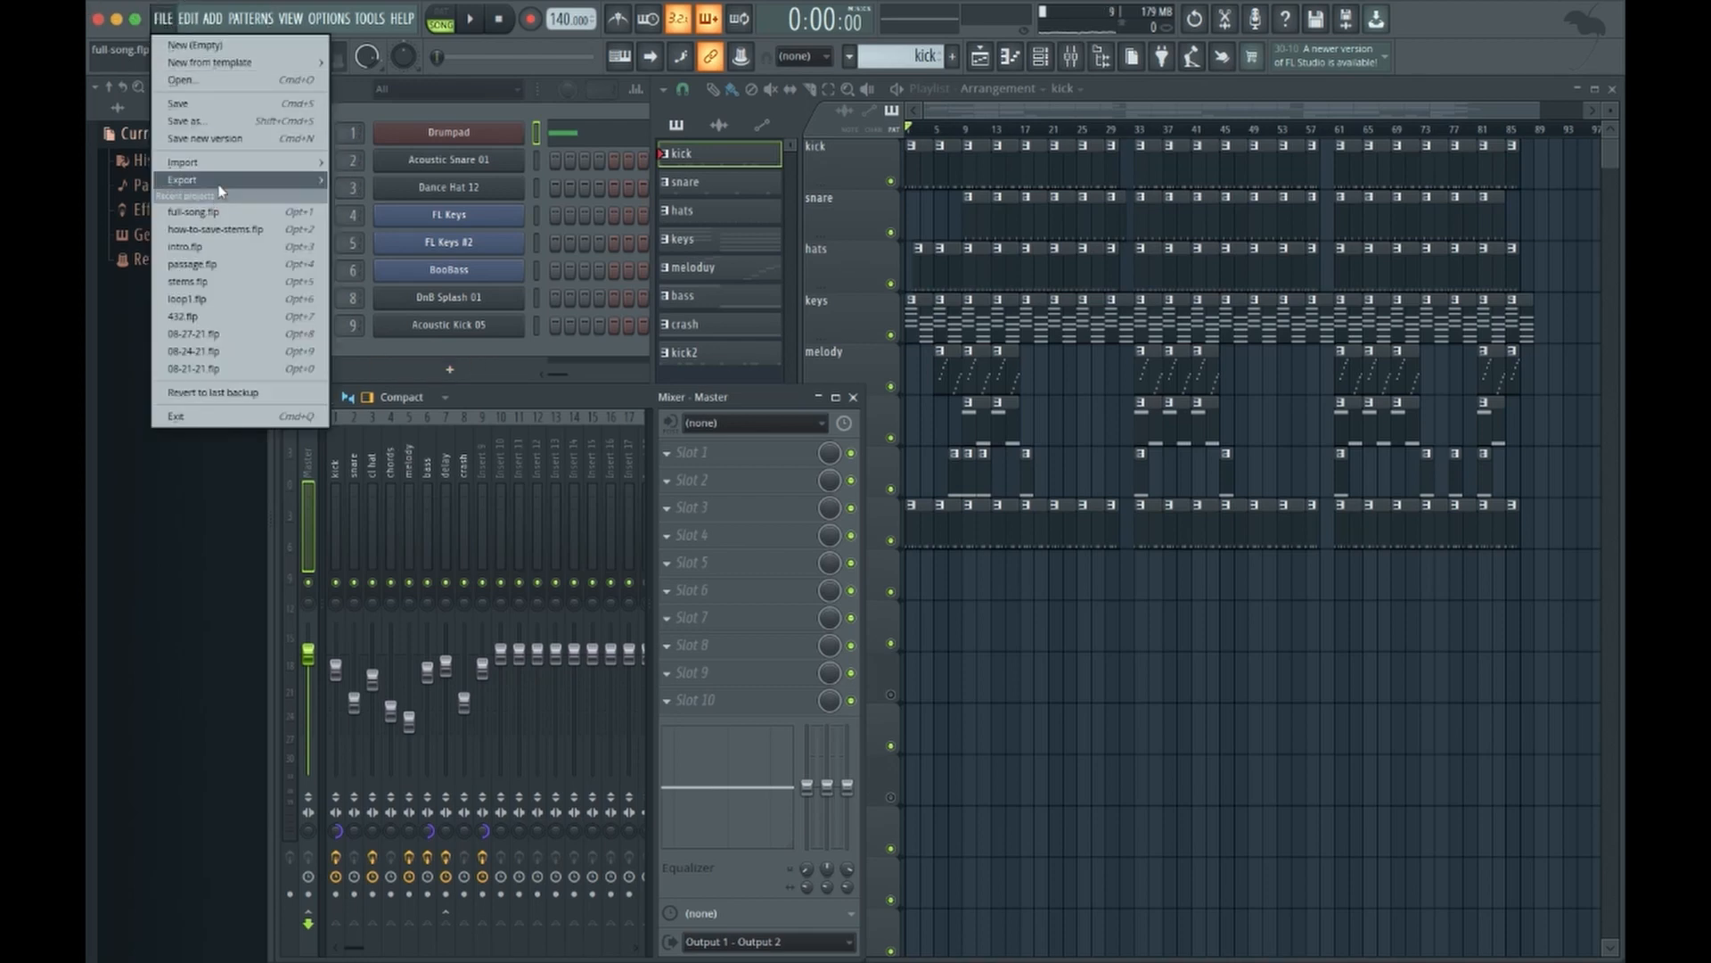
click(181, 179)
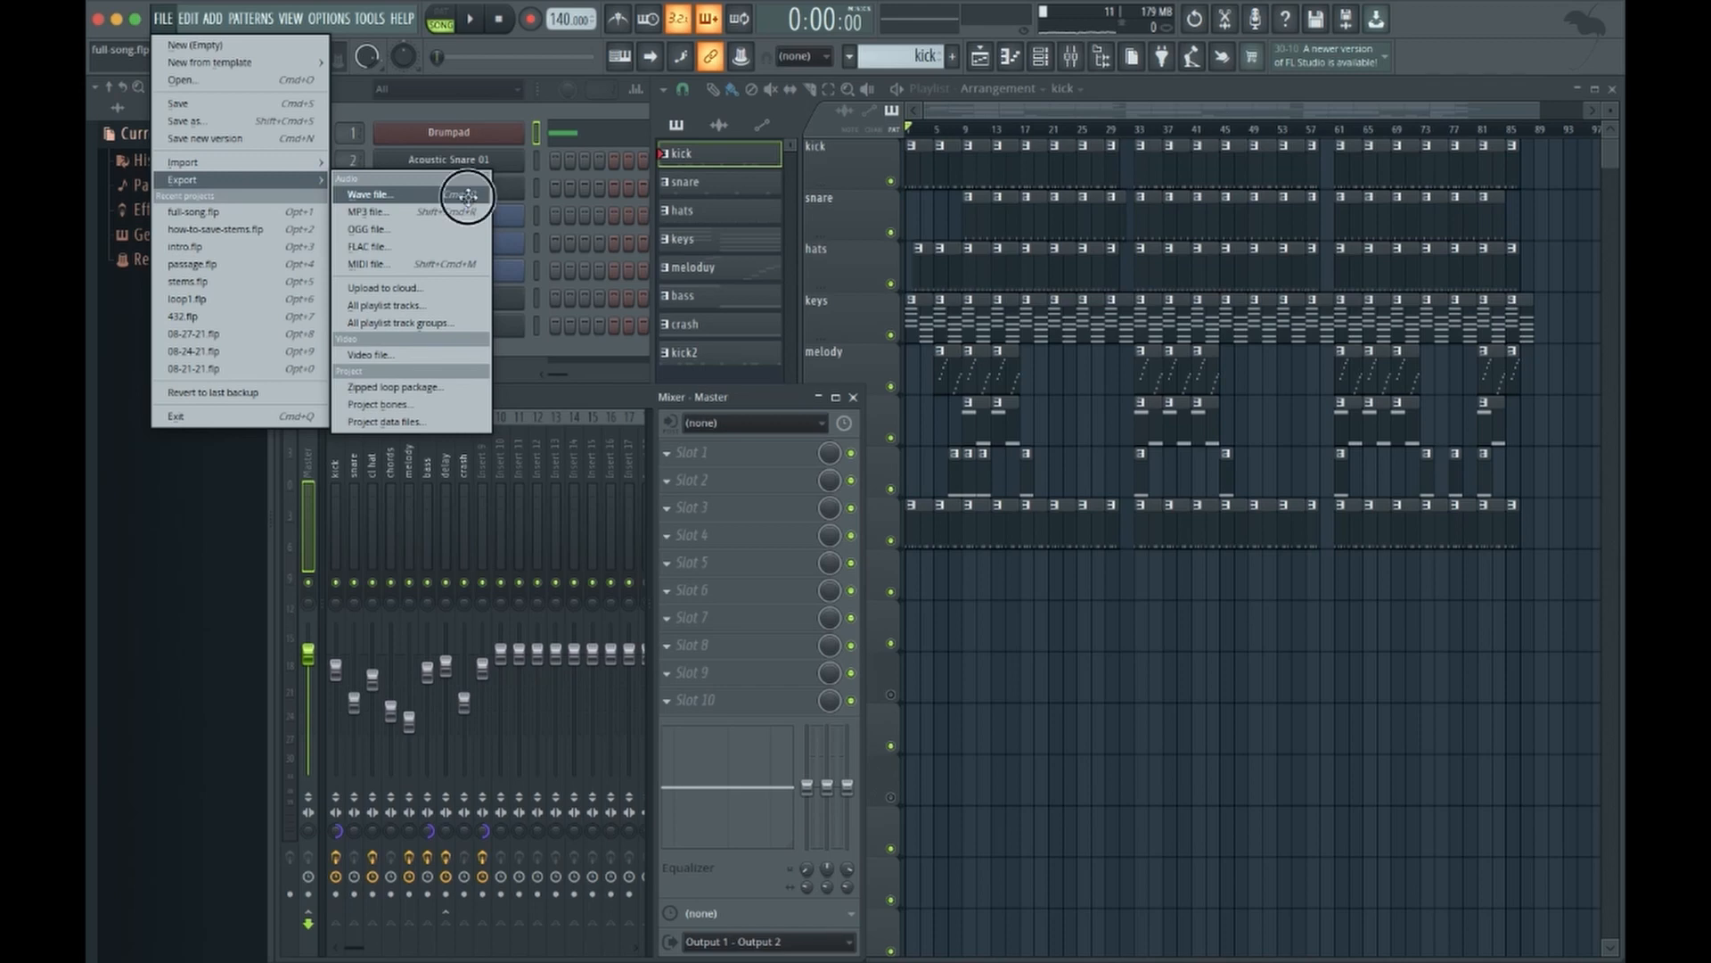
click(369, 193)
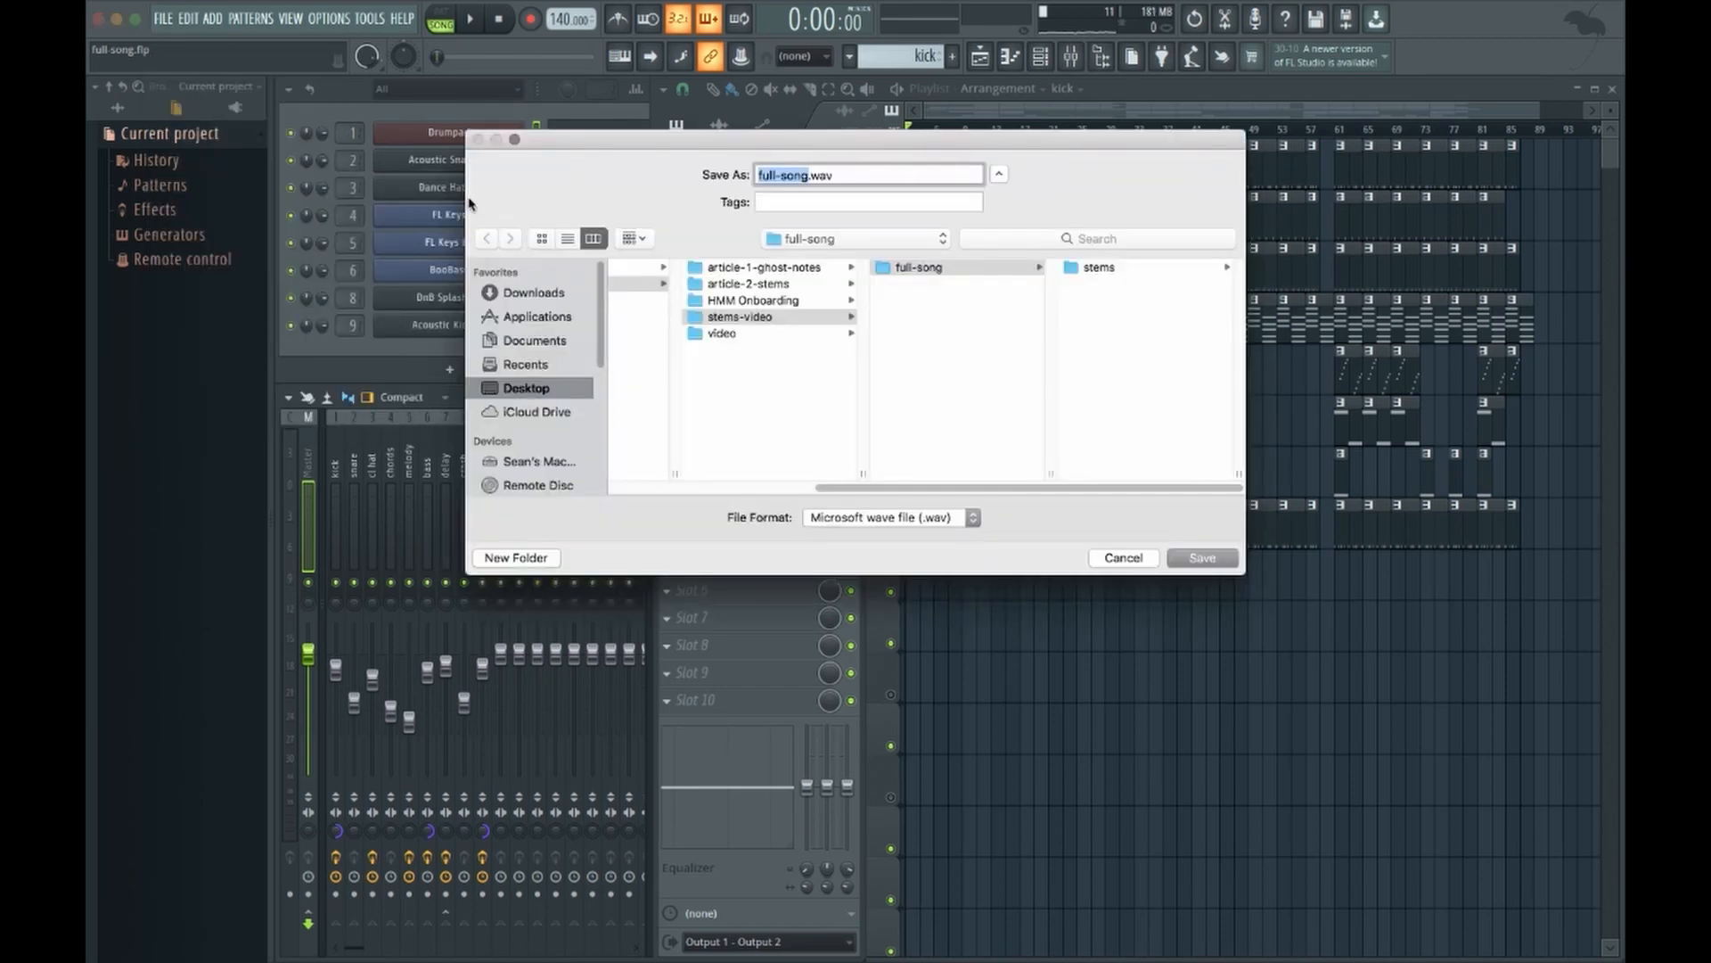
Browse into full-song > stems and keep the name full-song.wav as the destination
click(918, 265)
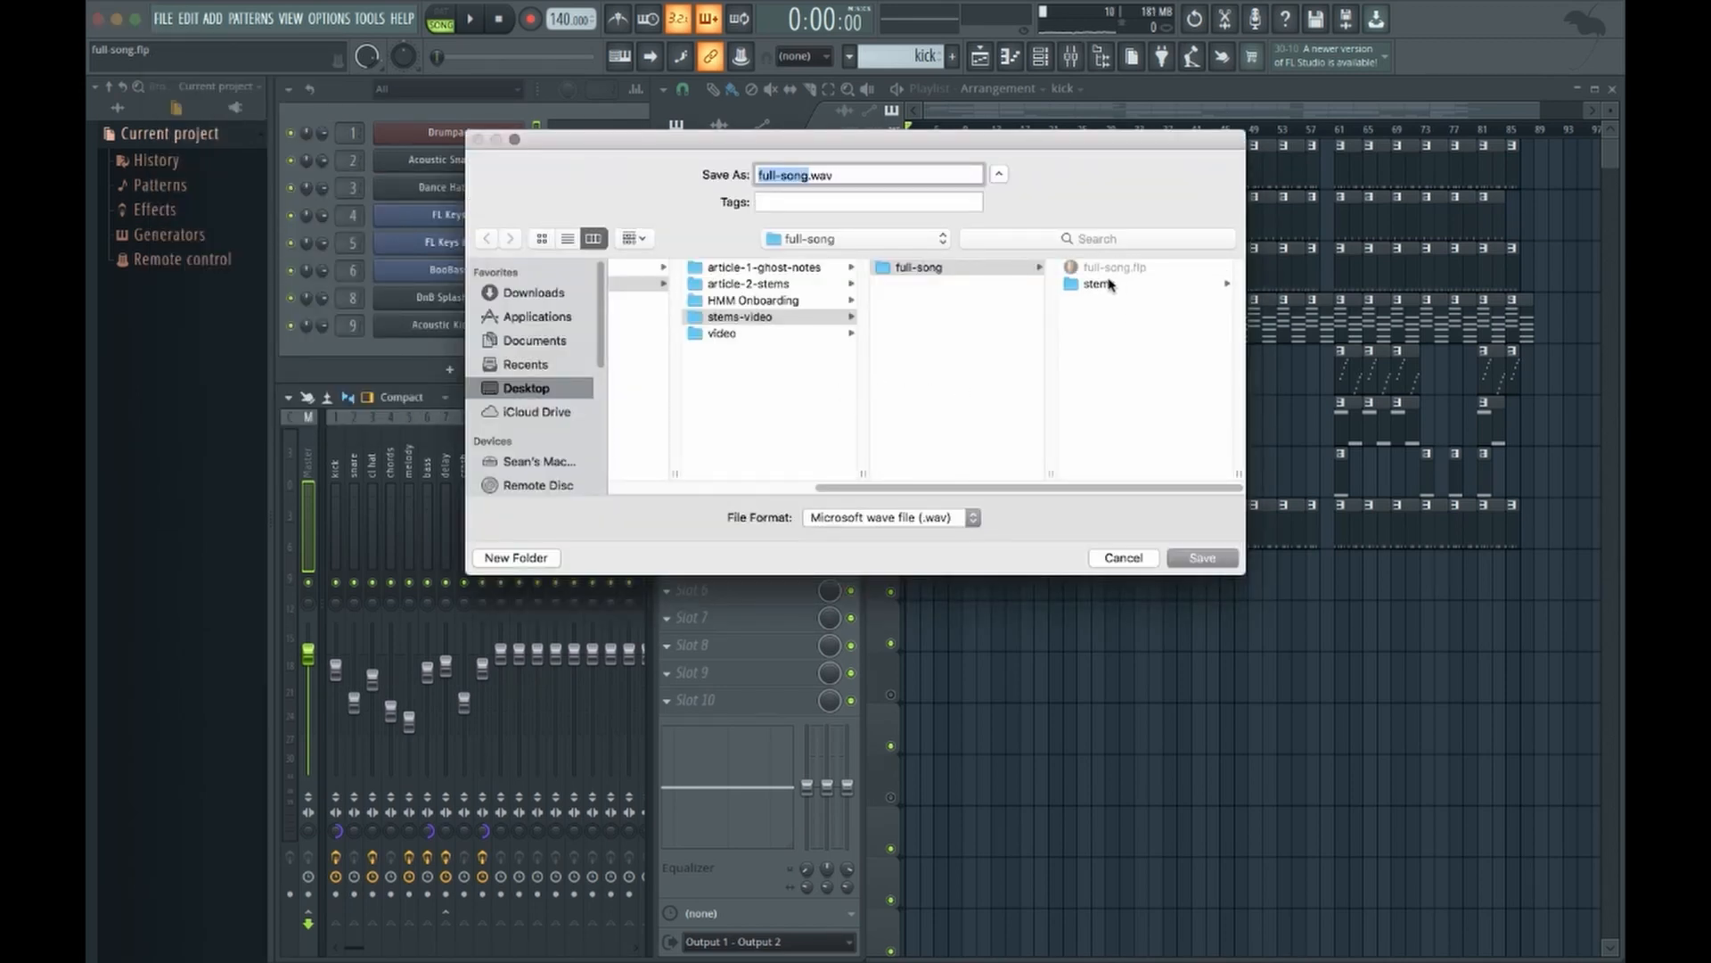
click(1100, 283)
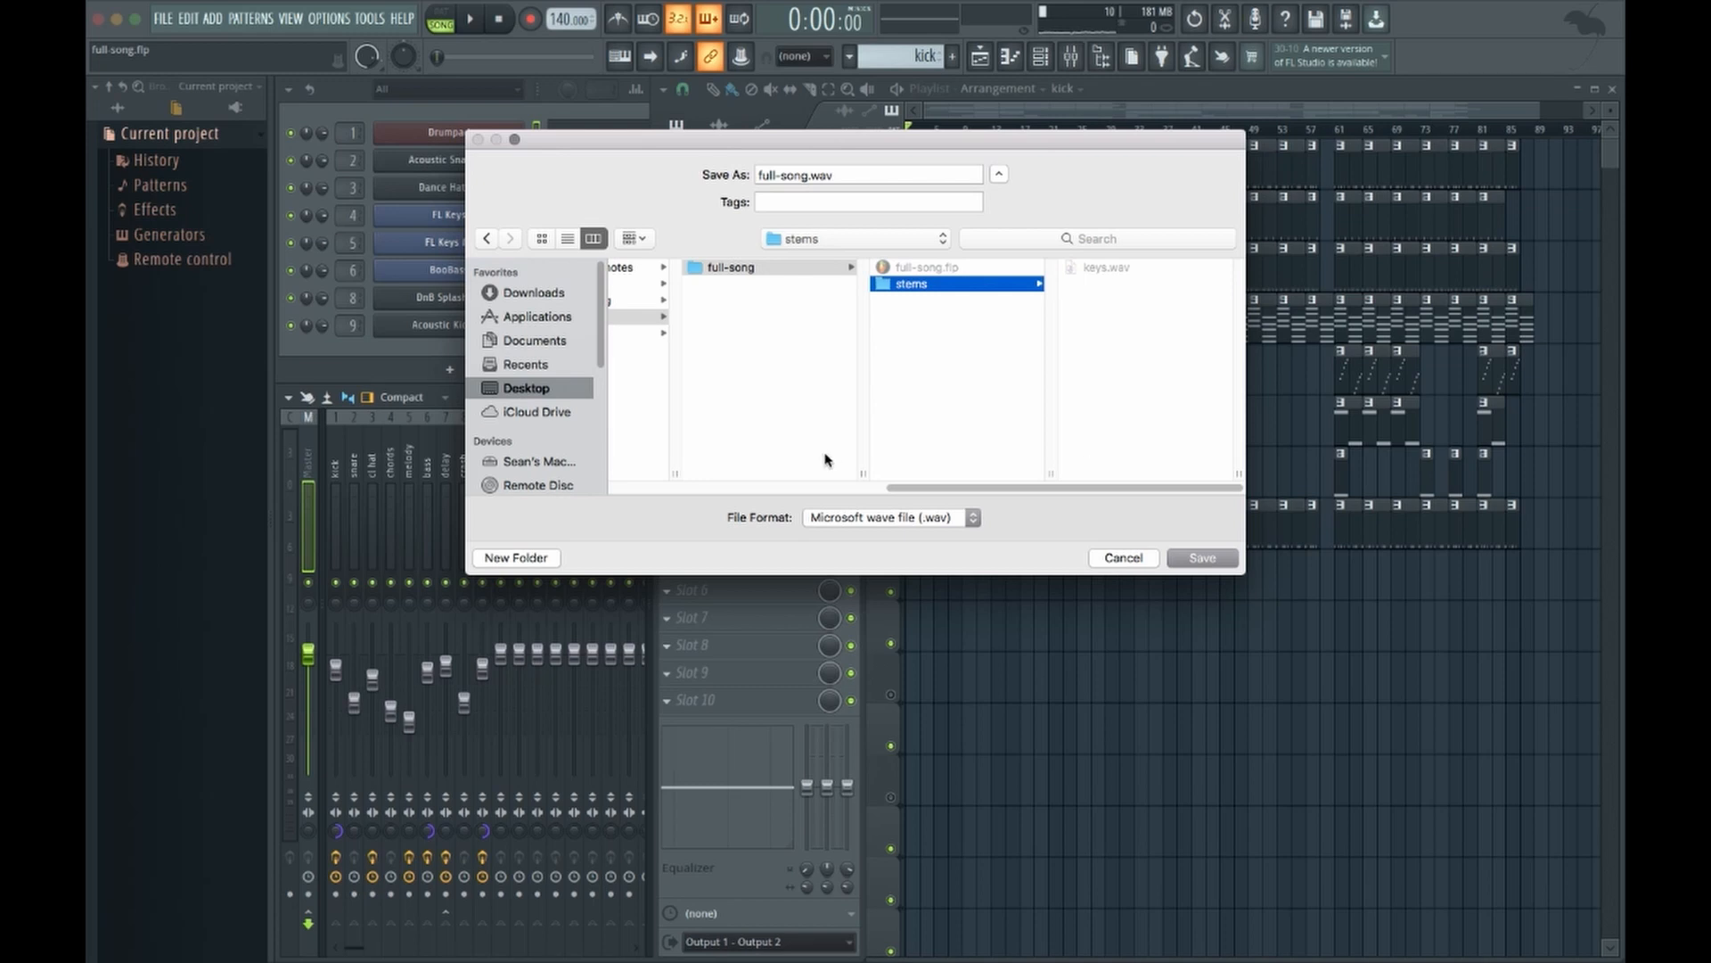
click(868, 174)
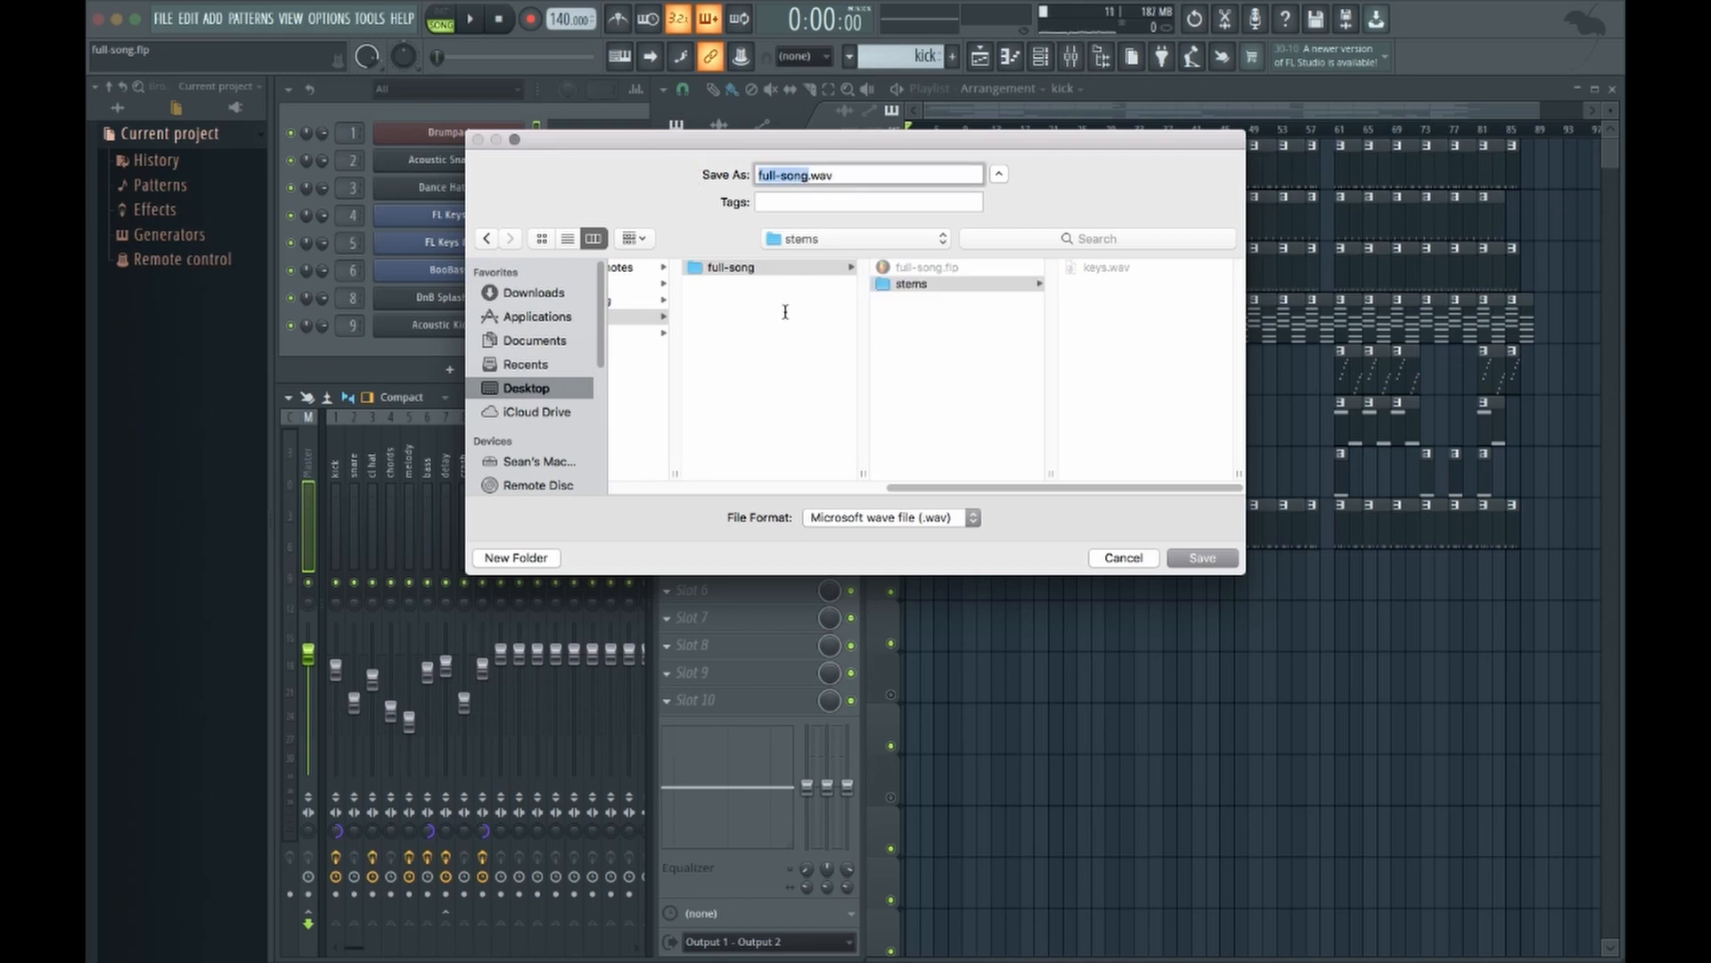
mouse_move(857, 364)
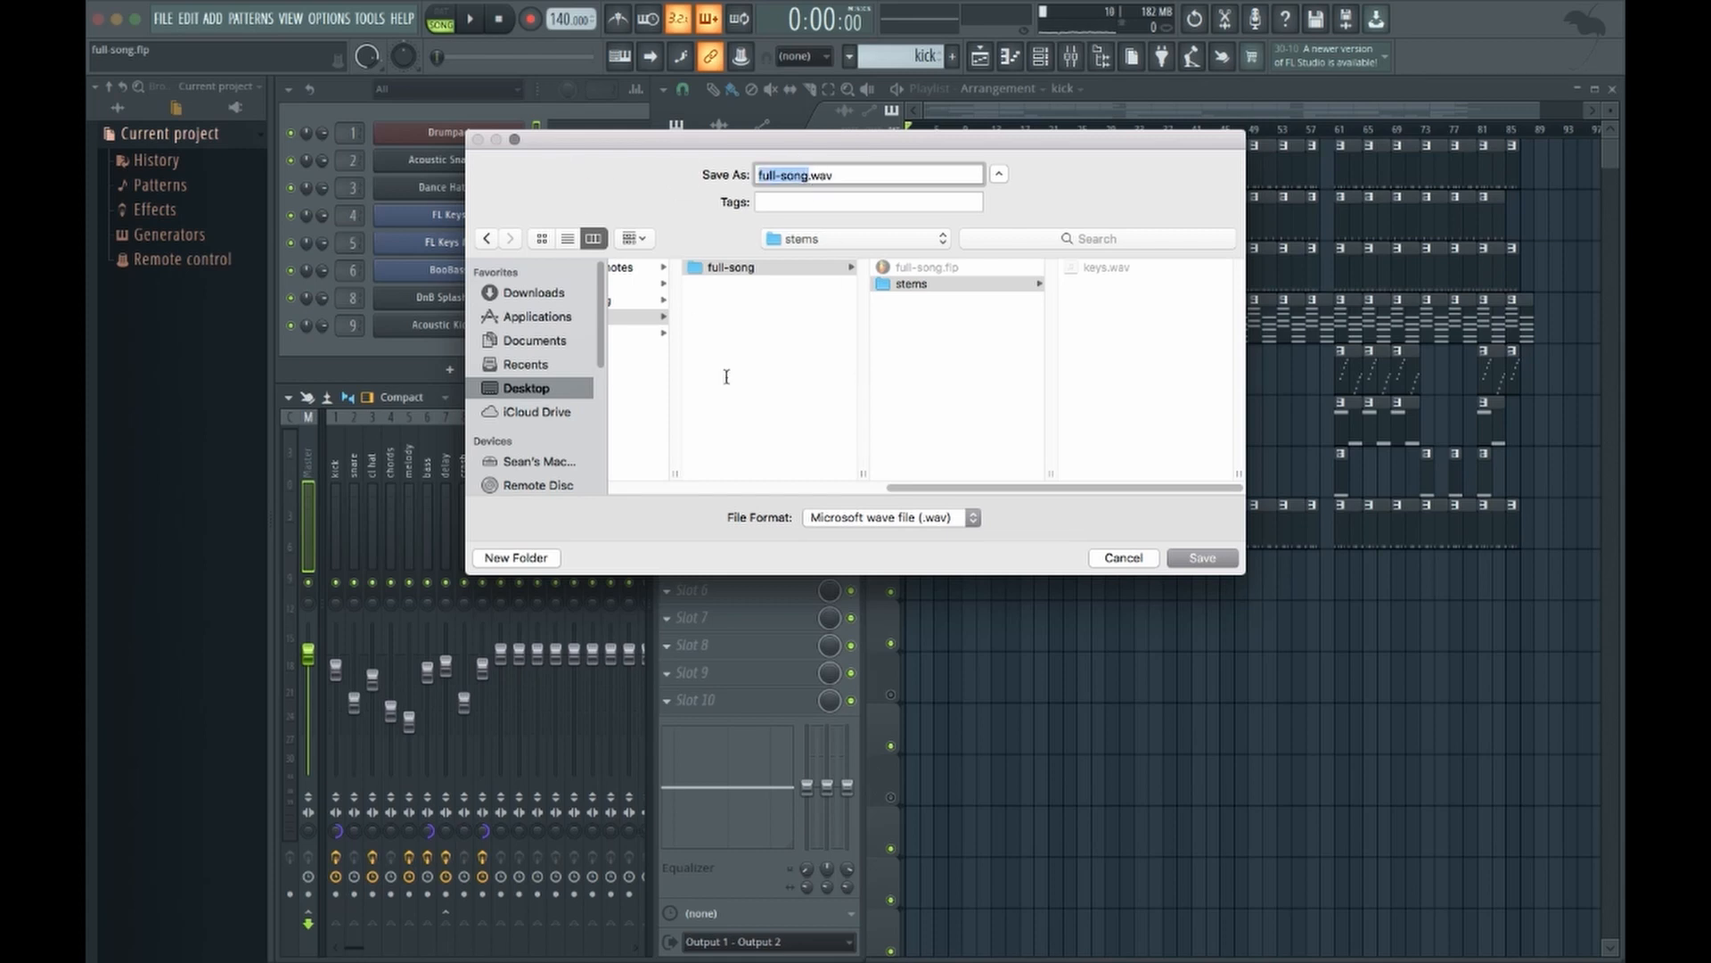
mouse_move(827, 397)
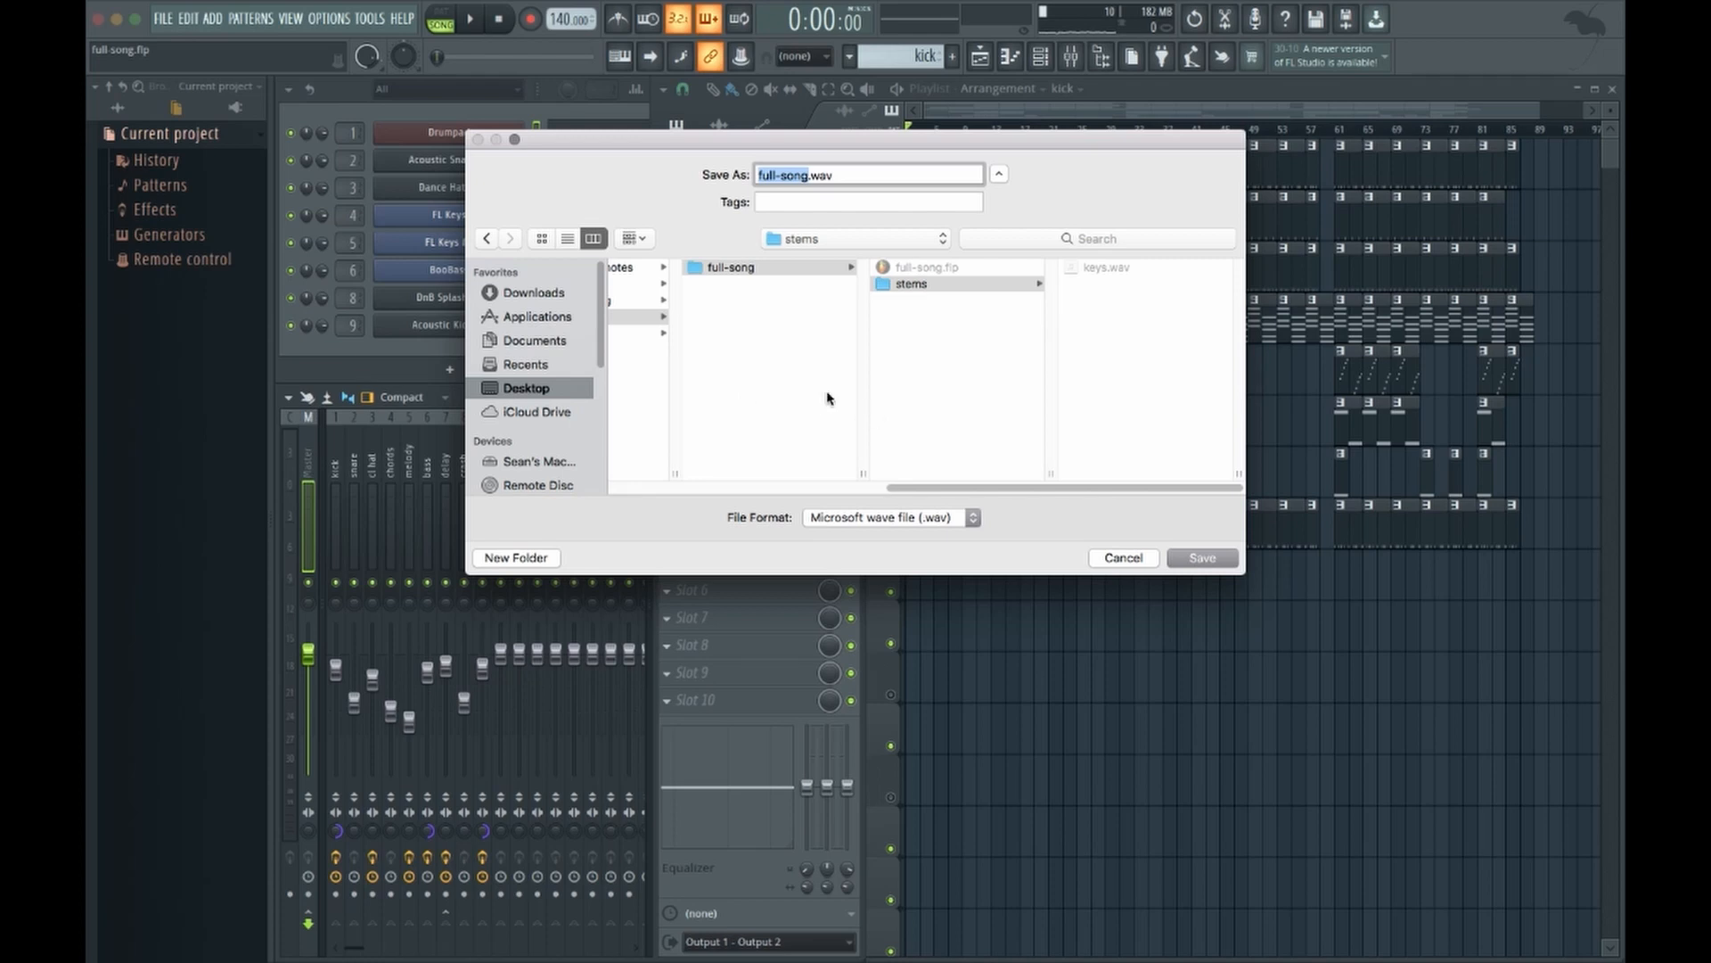
click(911, 283)
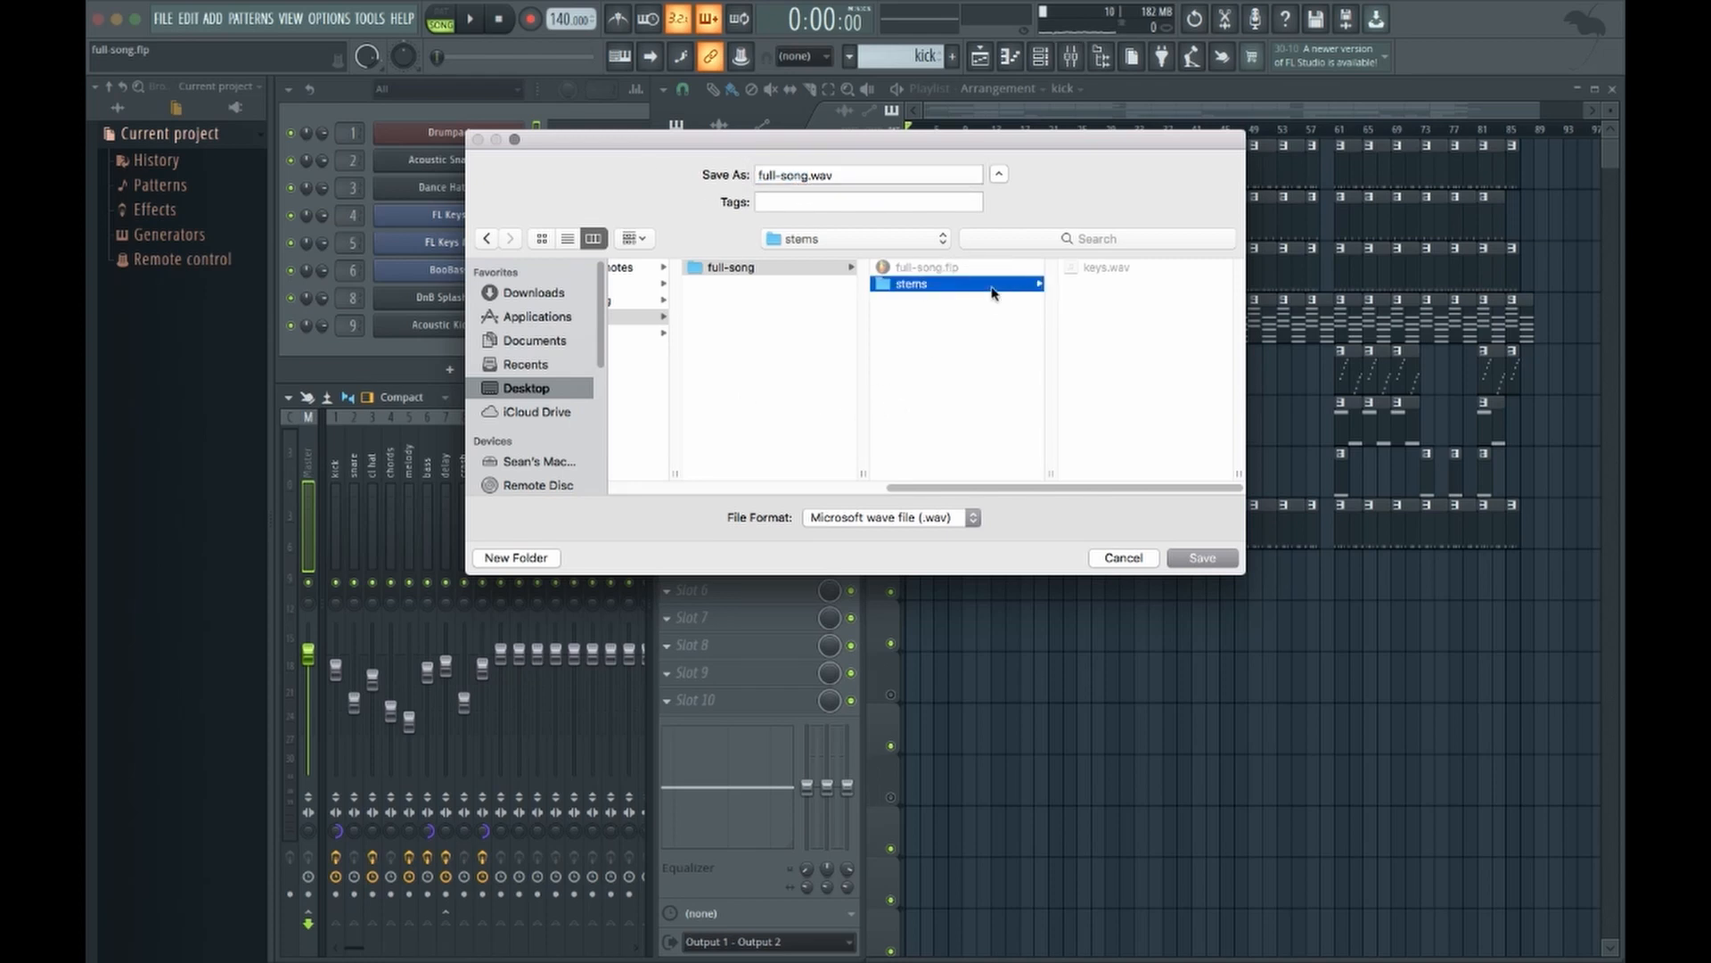
mouse_move(1223, 565)
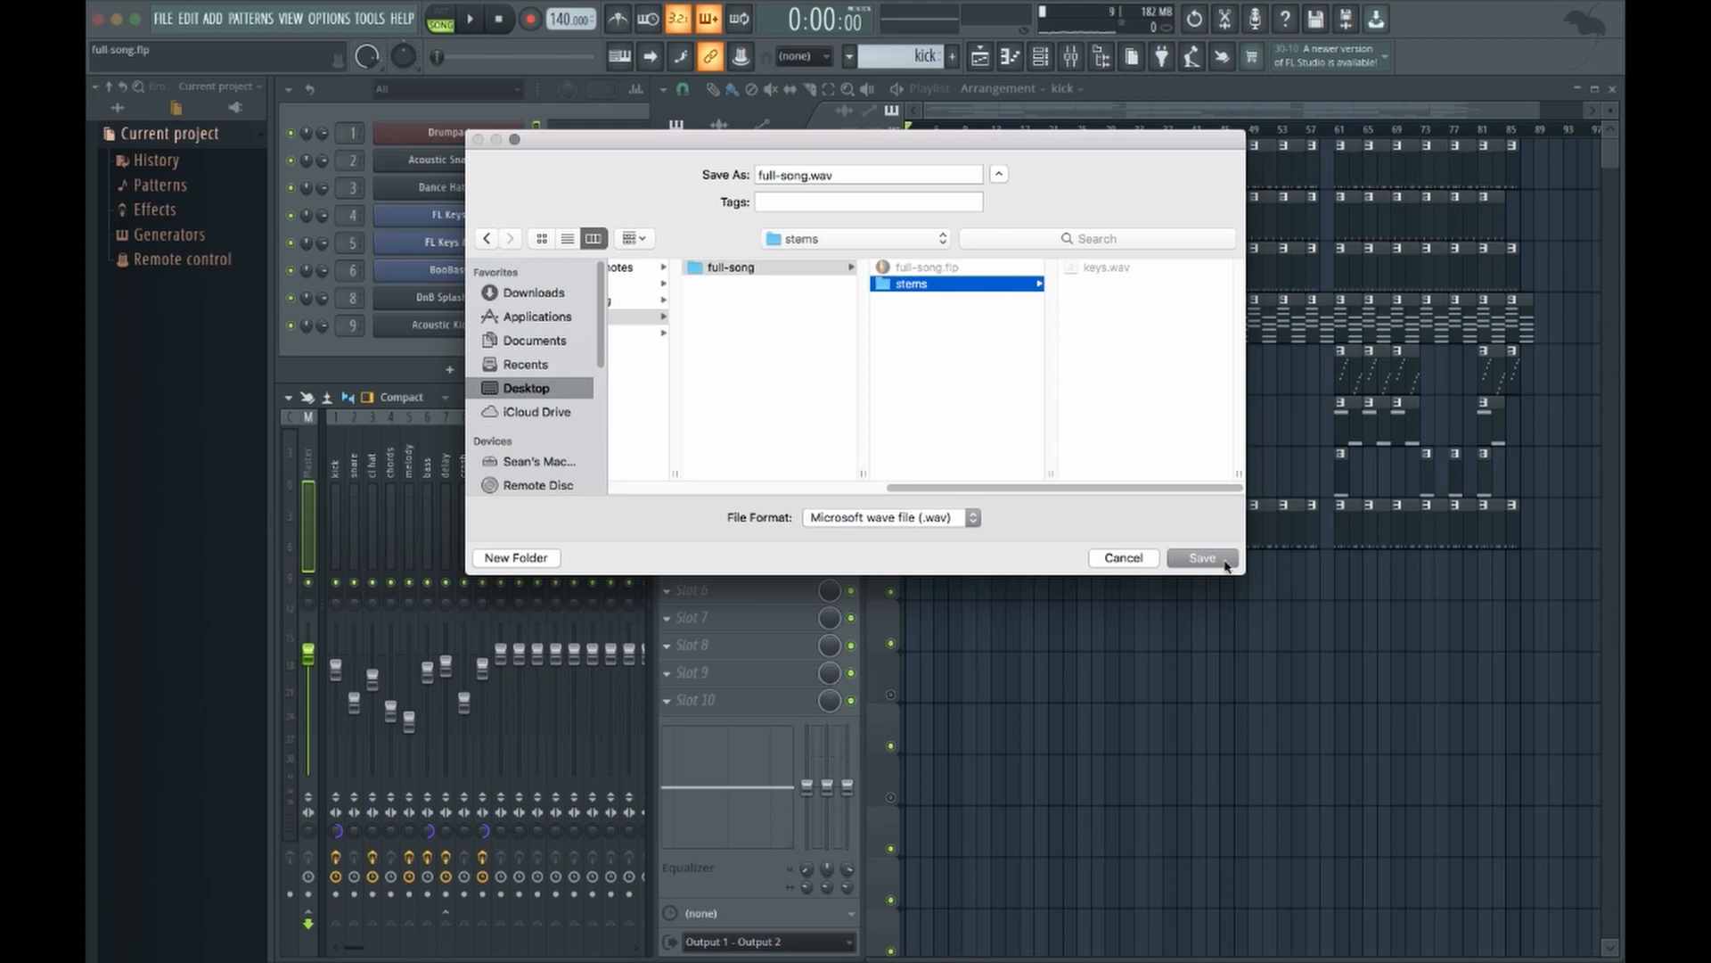
Save full-song.wav into stems and tick Split mixer tracks for one file per mixer track
click(1199, 557)
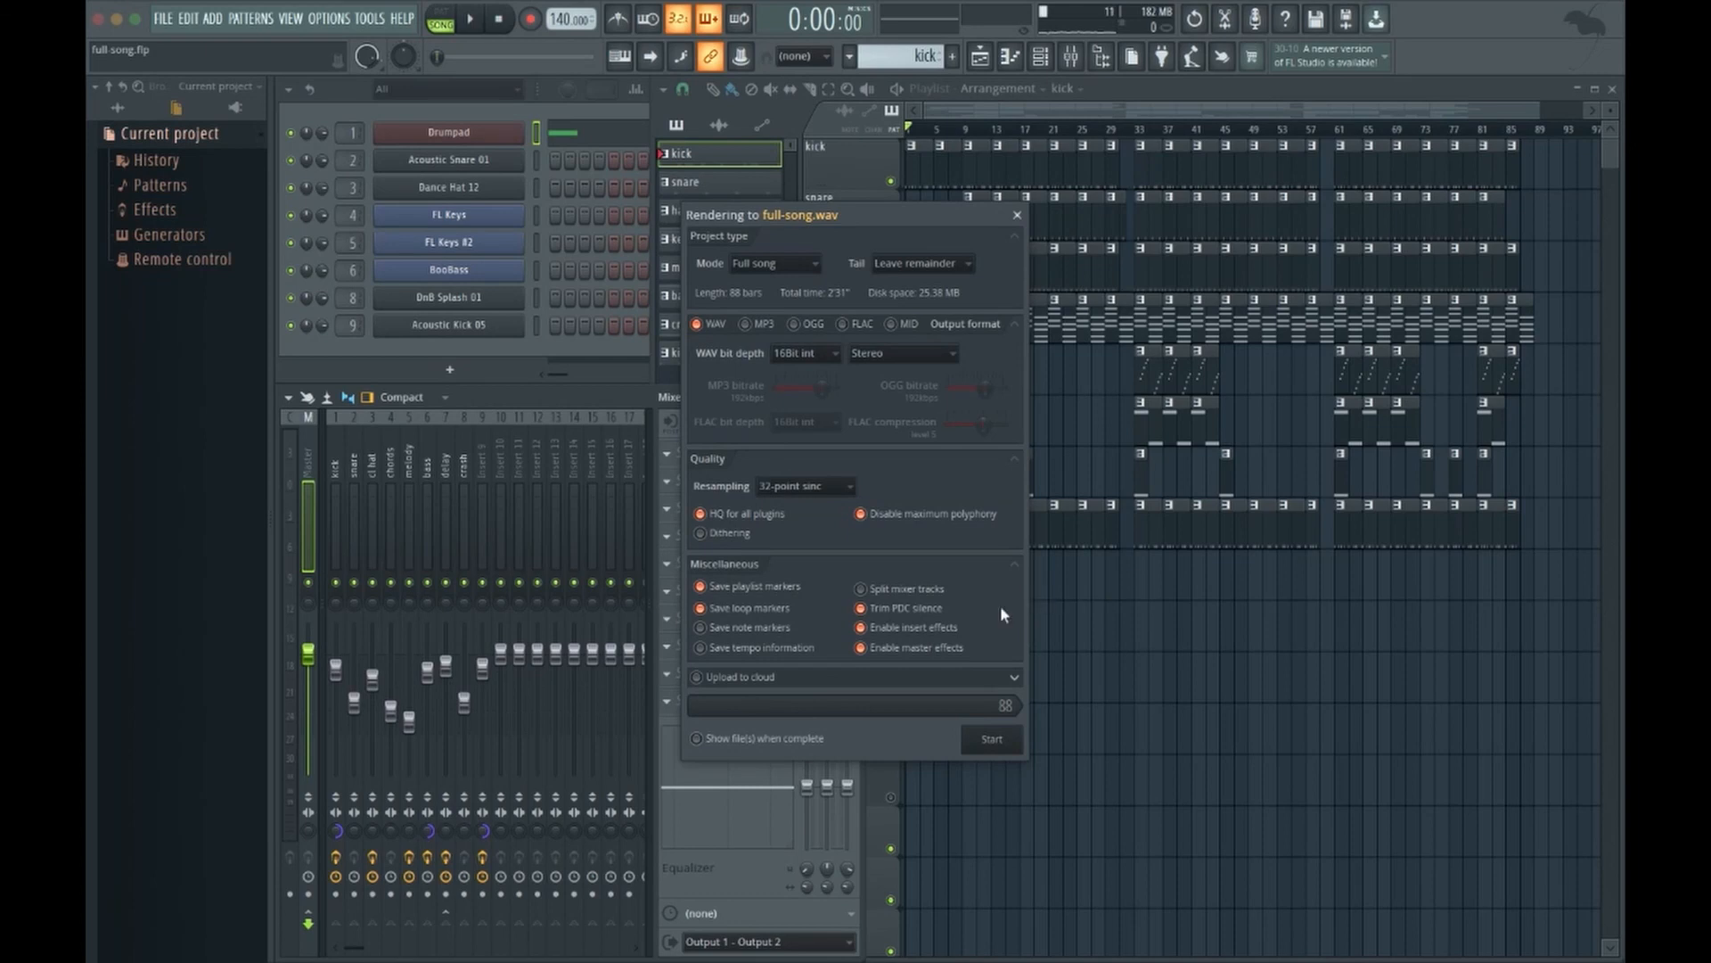
mouse_move(904, 588)
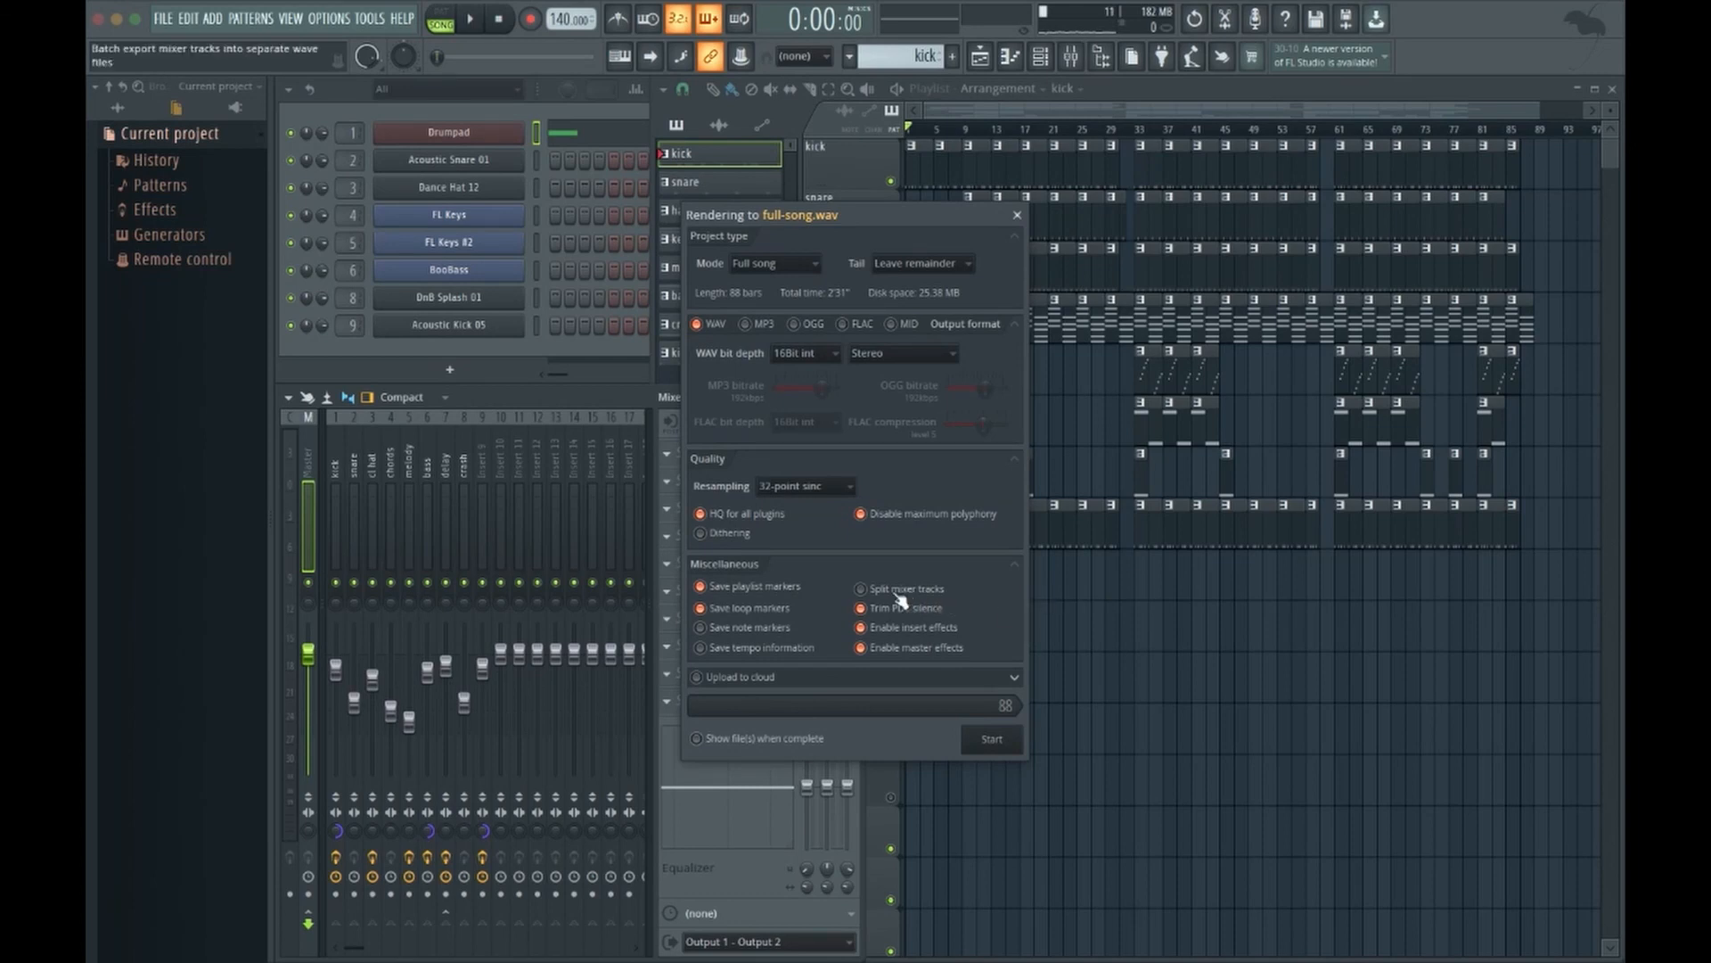
click(861, 647)
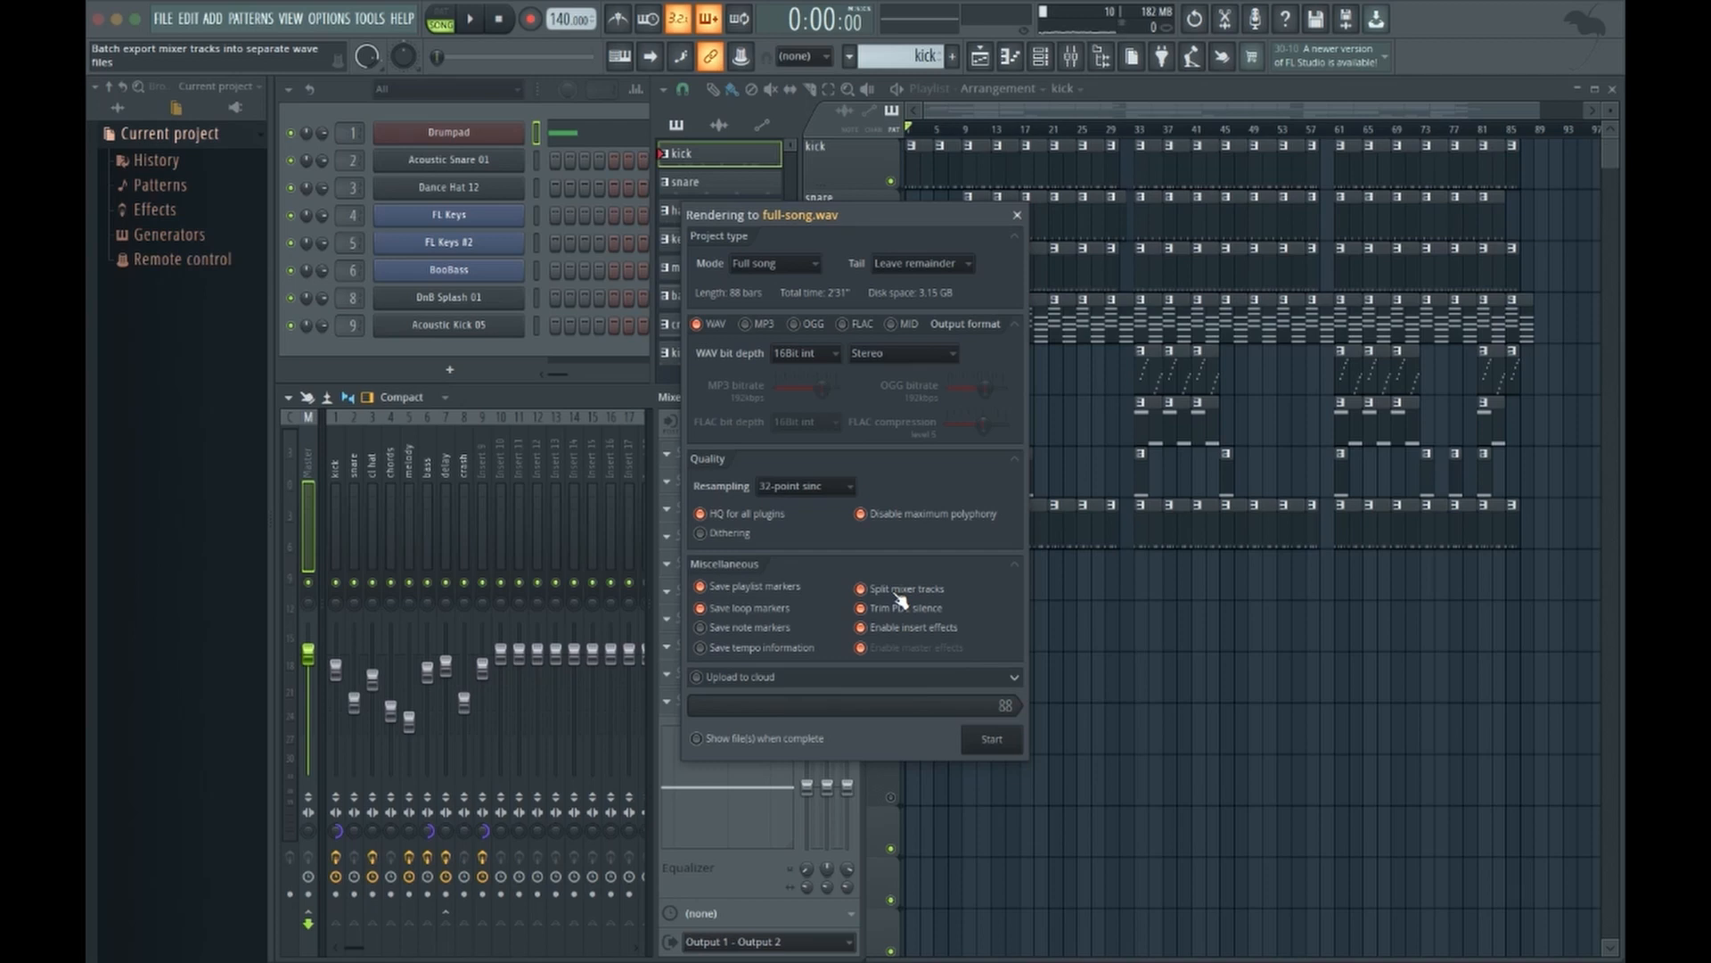
mouse_move(492, 471)
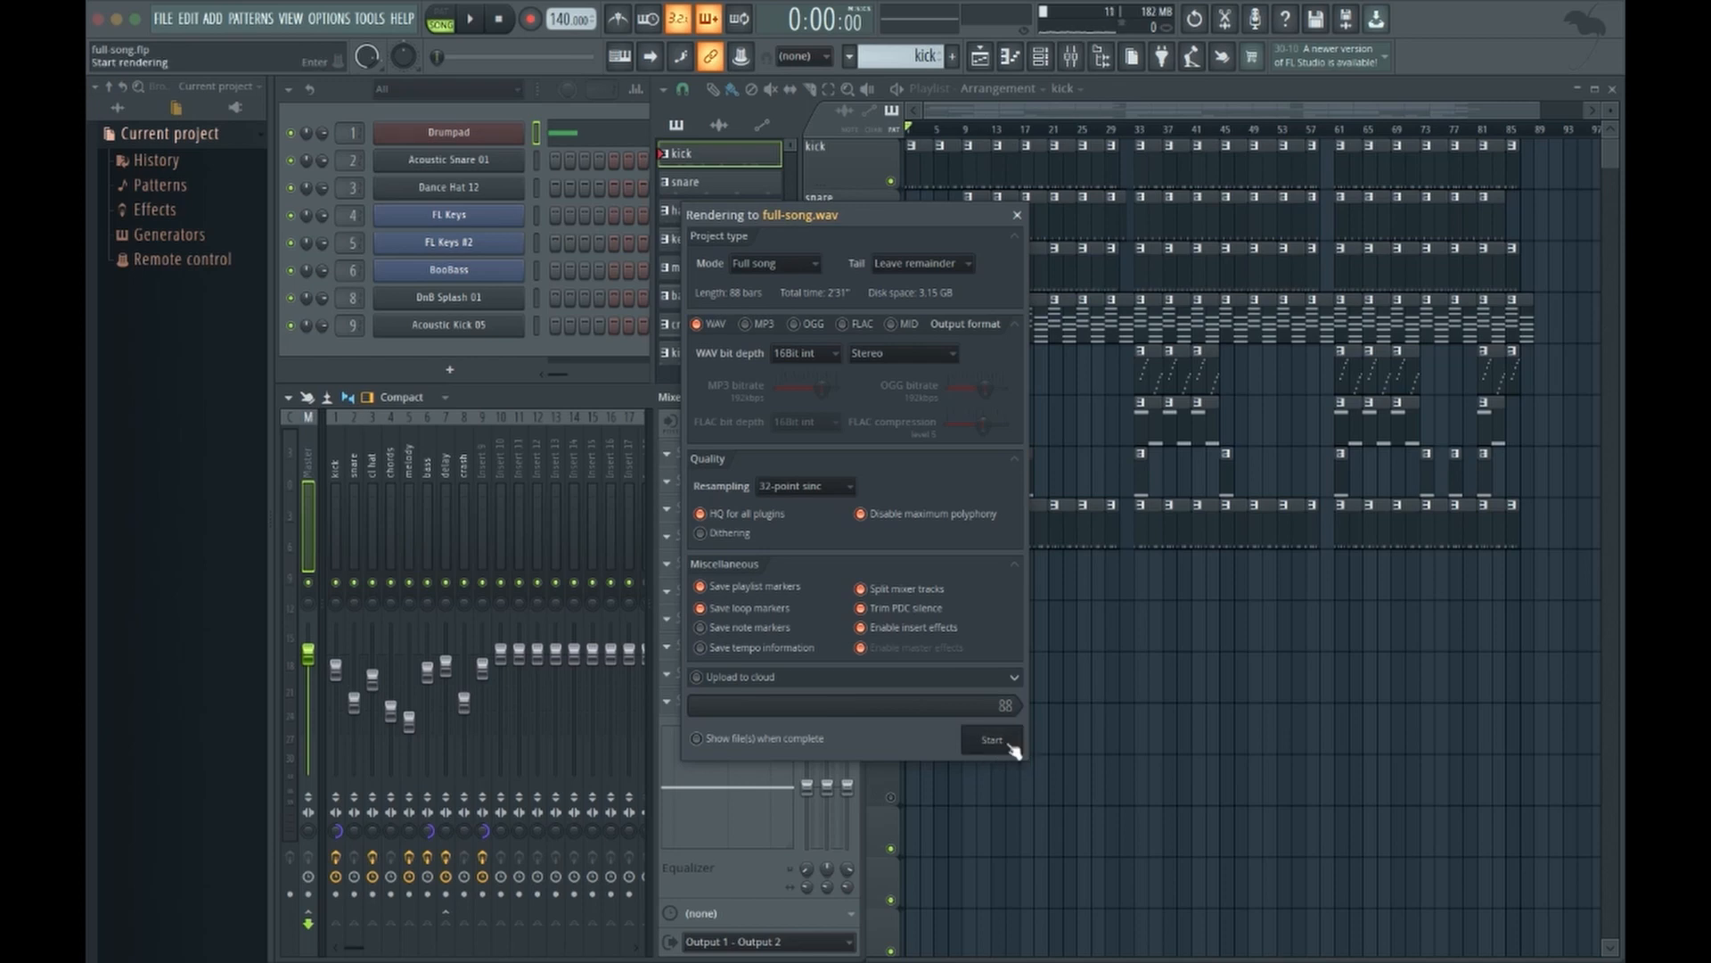
Start the render and let the full-song stems export until the dialog closes
click(989, 738)
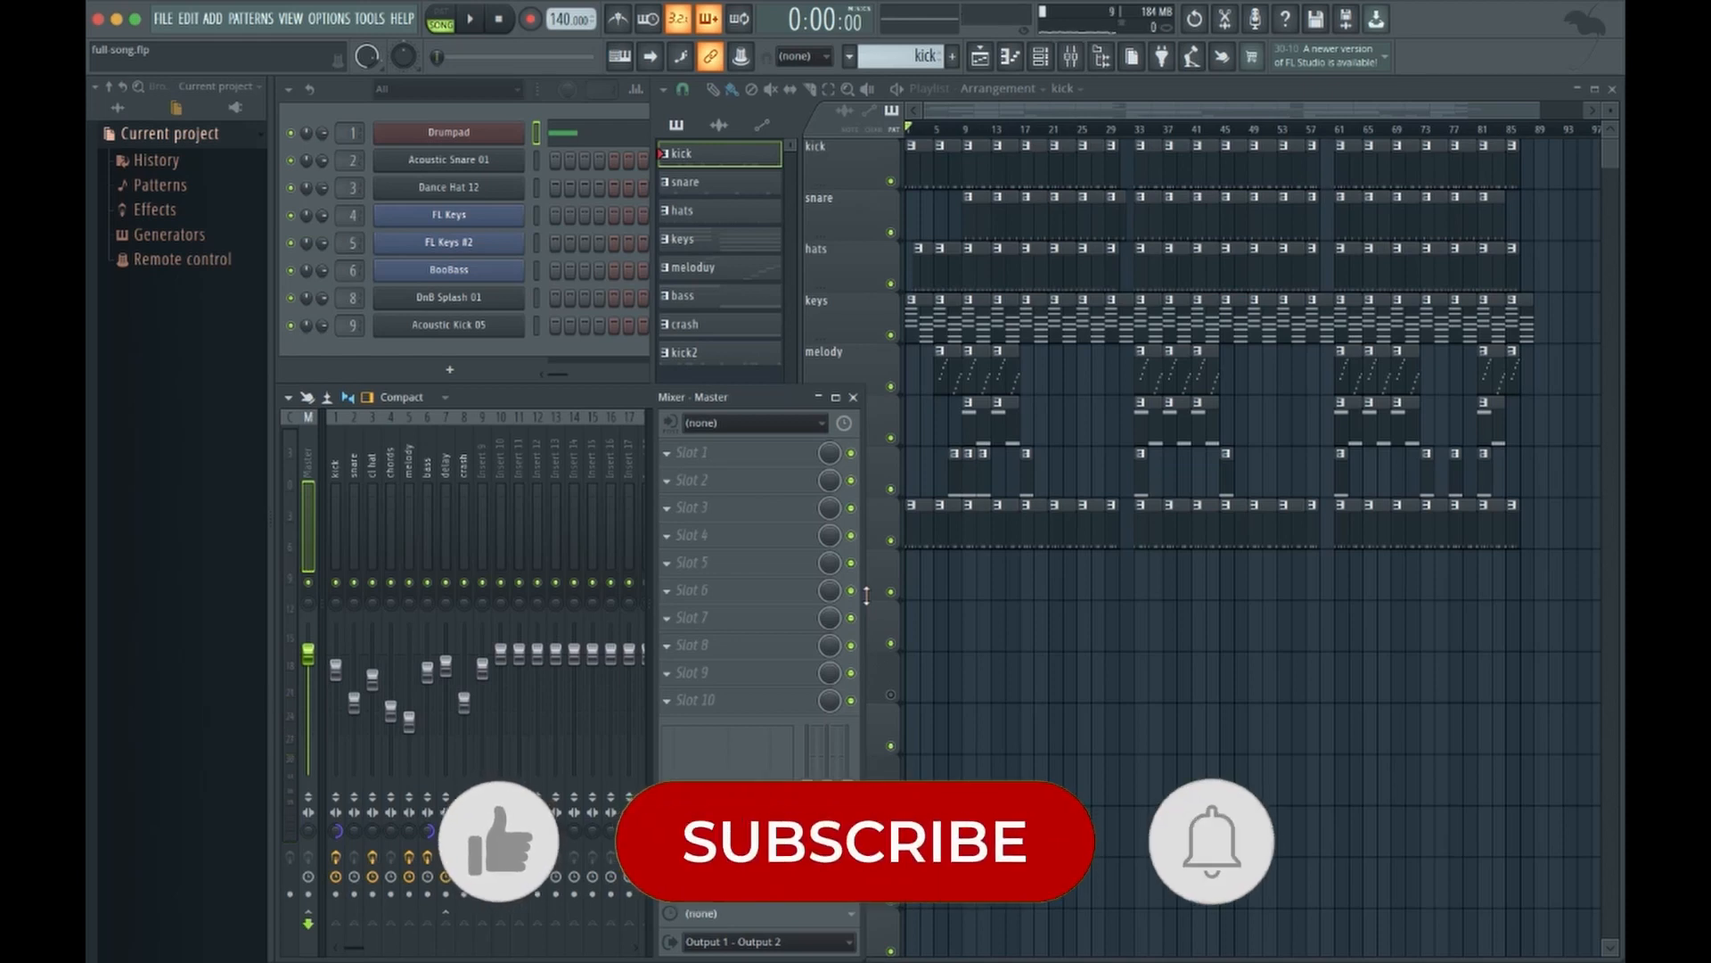
In Finder, expand the stems folder and highlight keys.wav among the full-song_ stem files
click(854, 839)
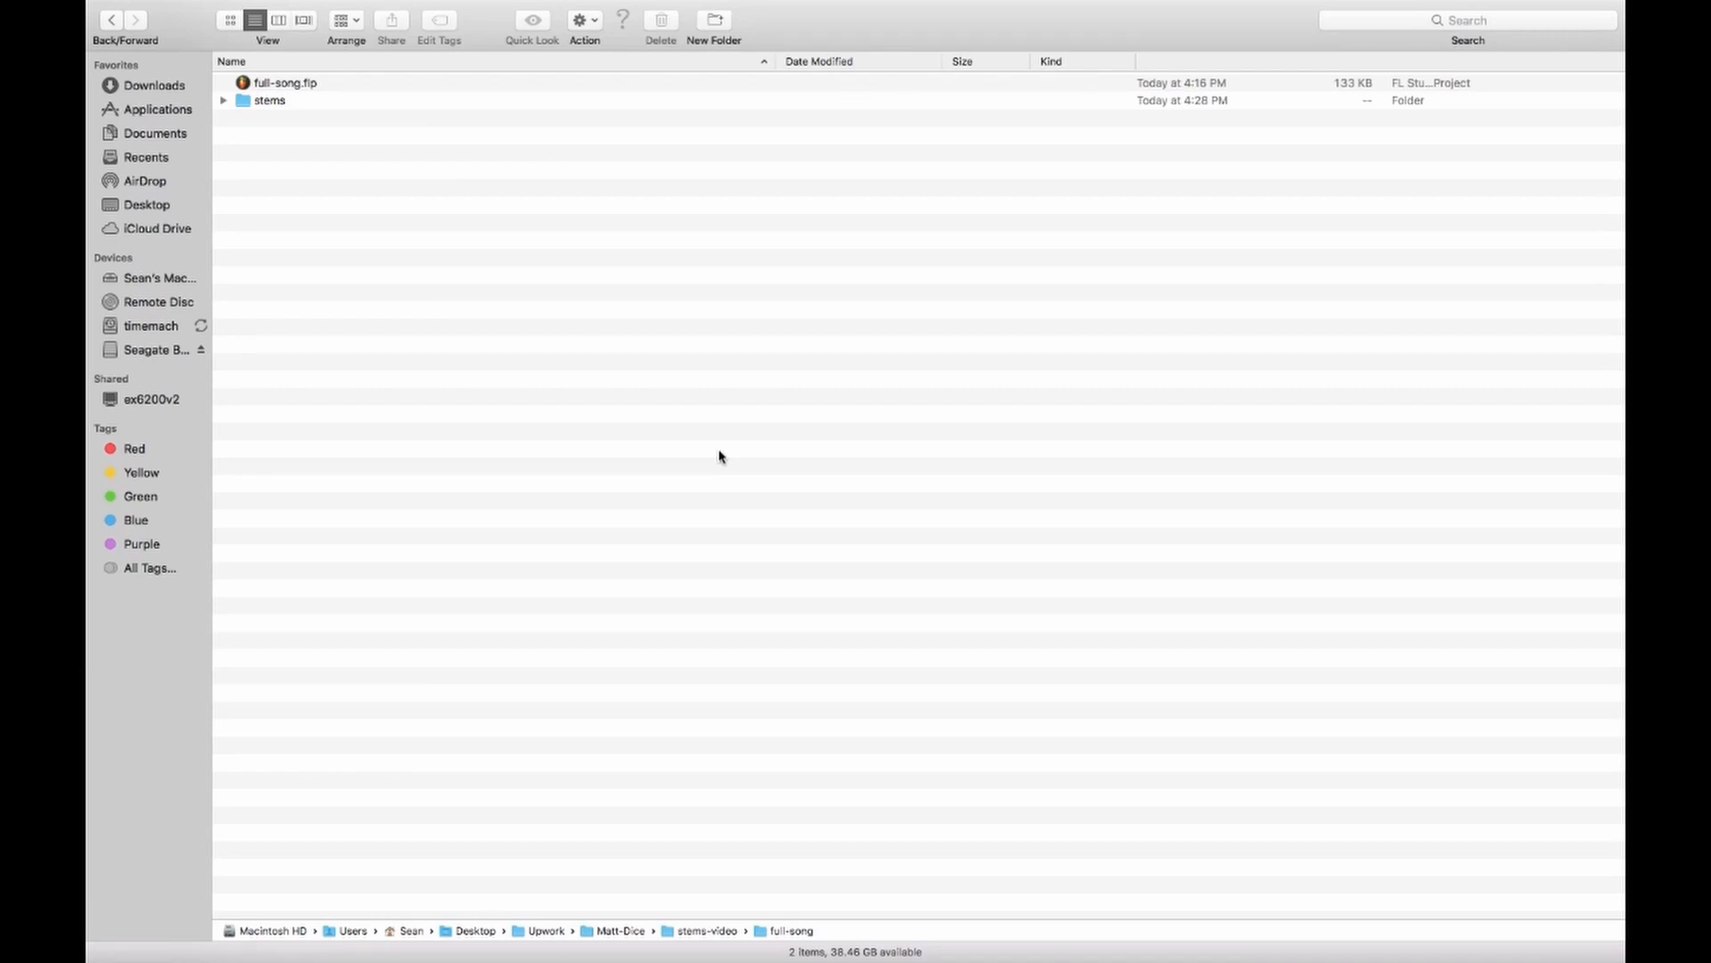
mouse_move(485, 289)
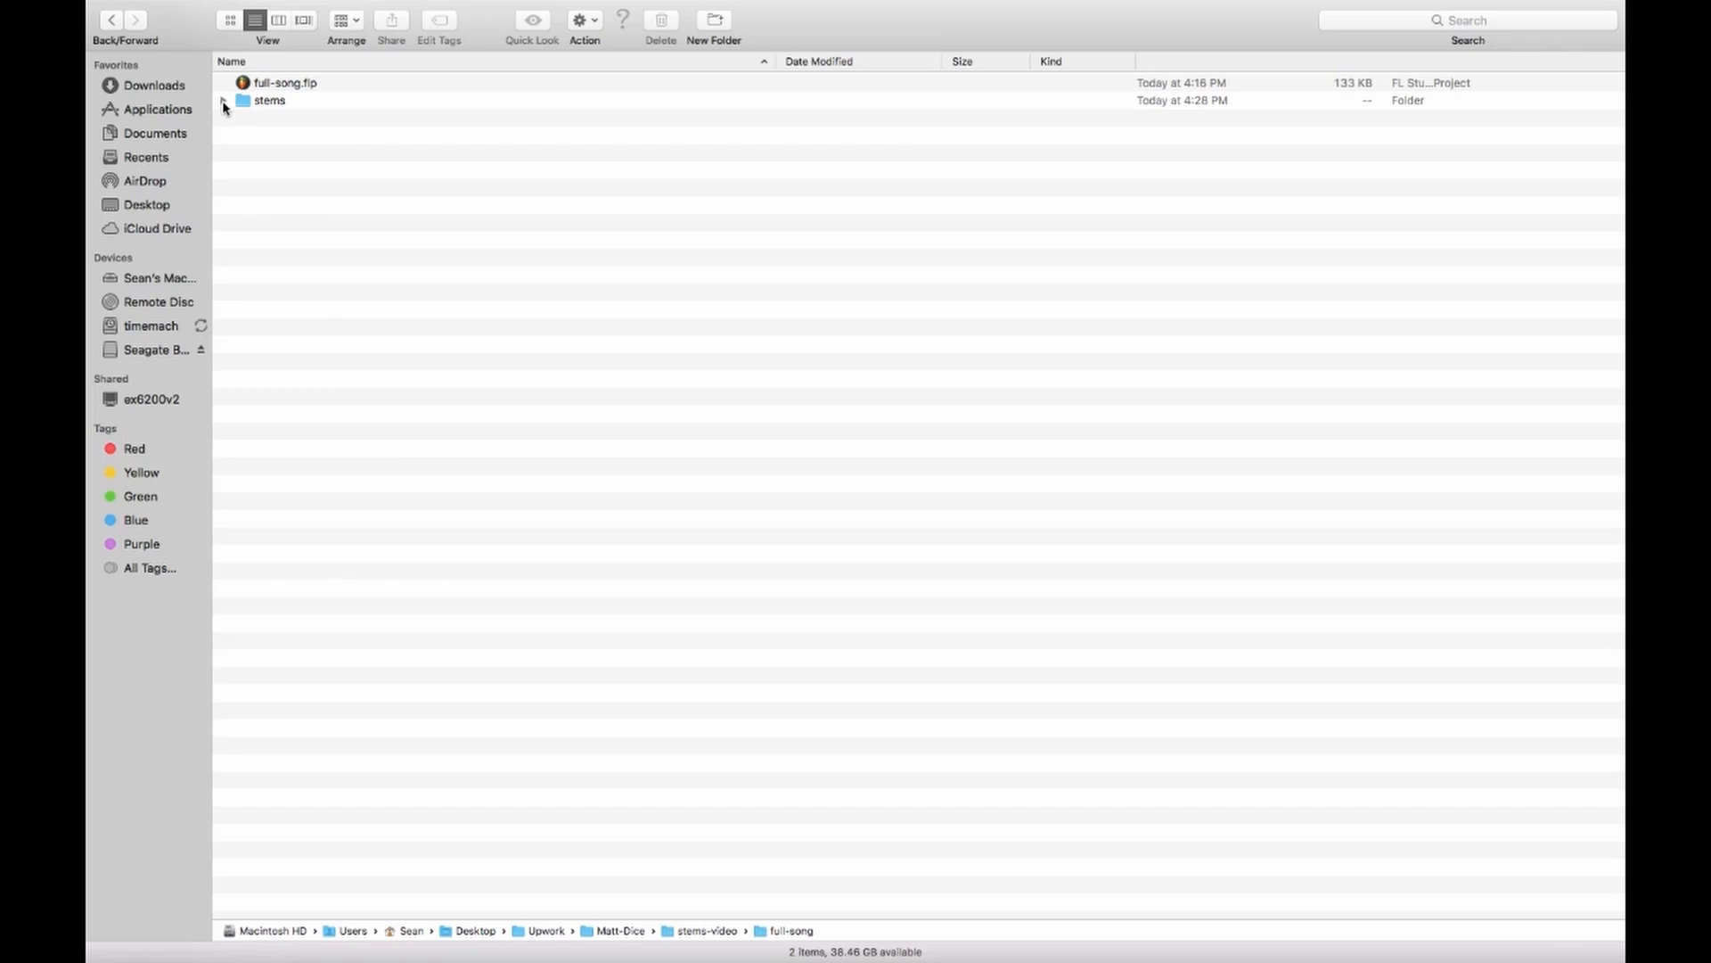
click(225, 100)
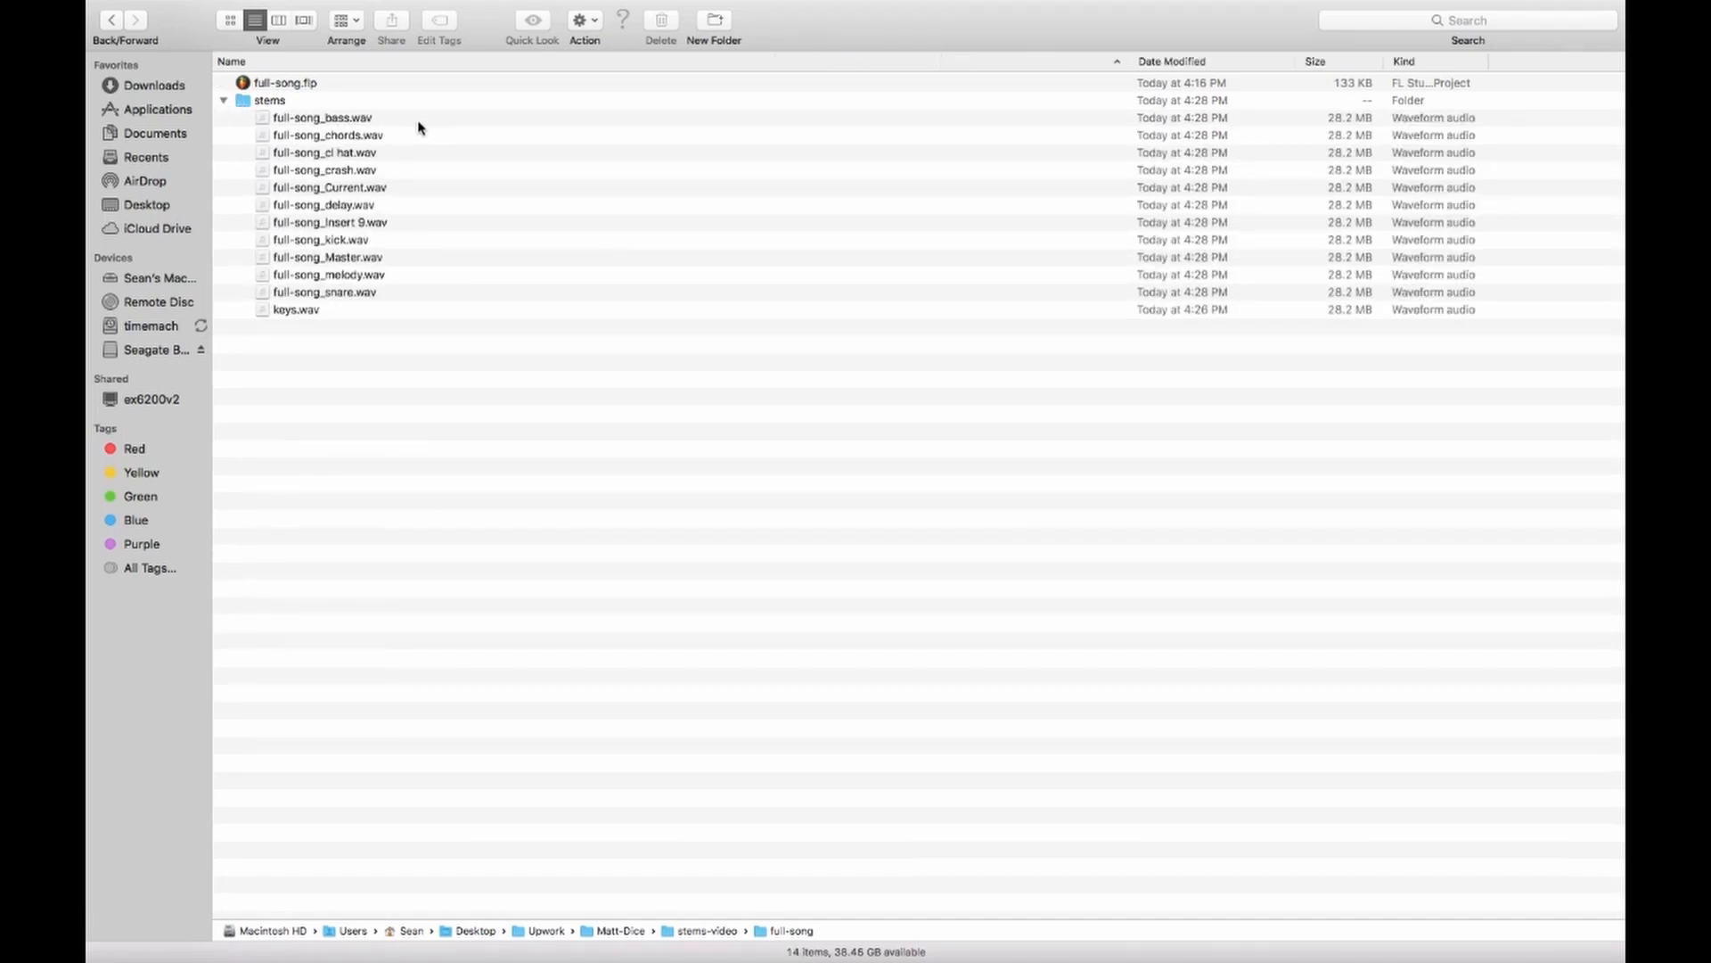
mouse_move(422, 170)
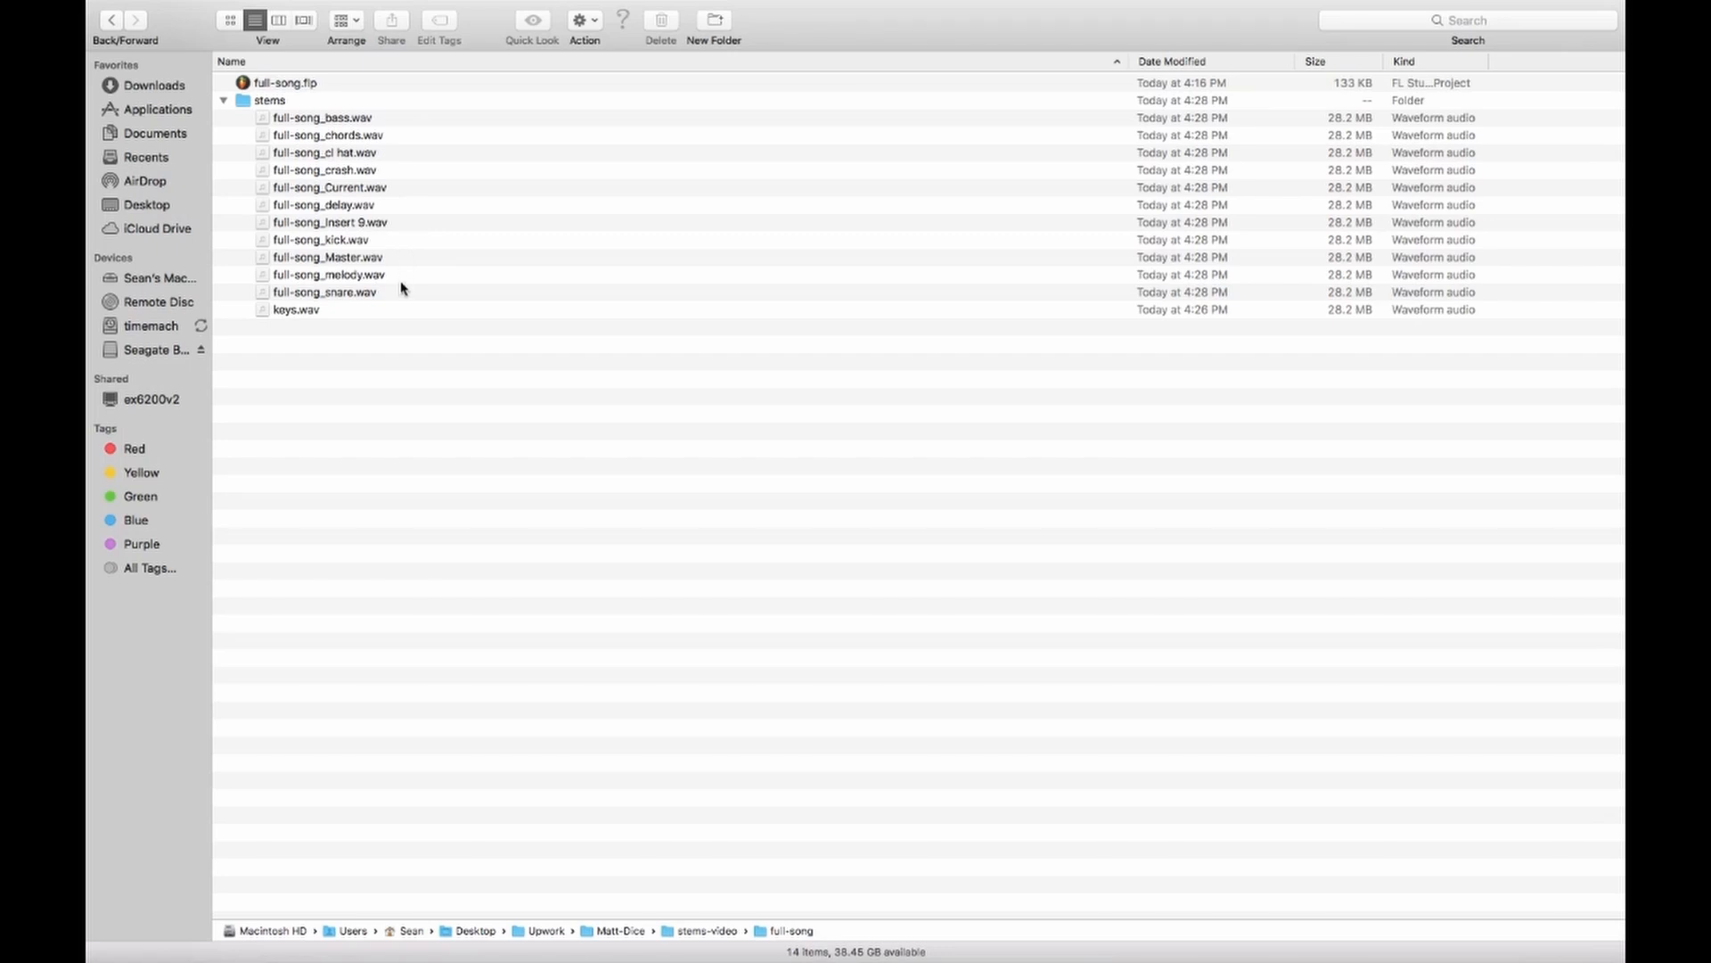
click(294, 308)
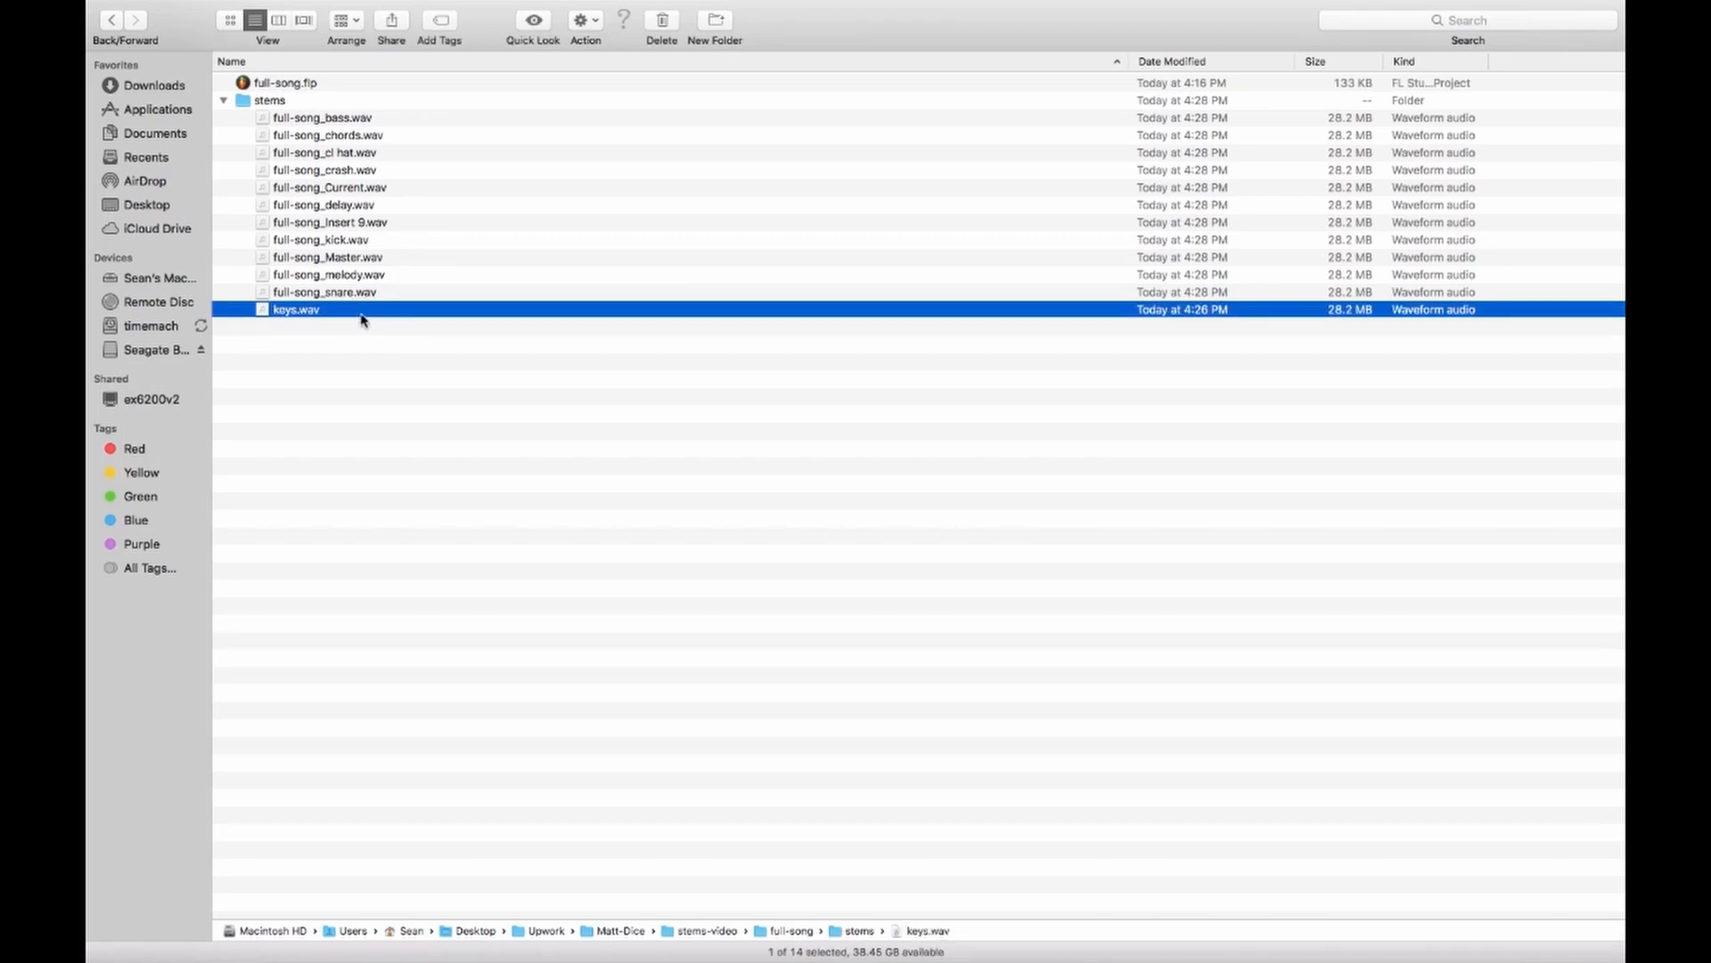
mouse_move(394, 230)
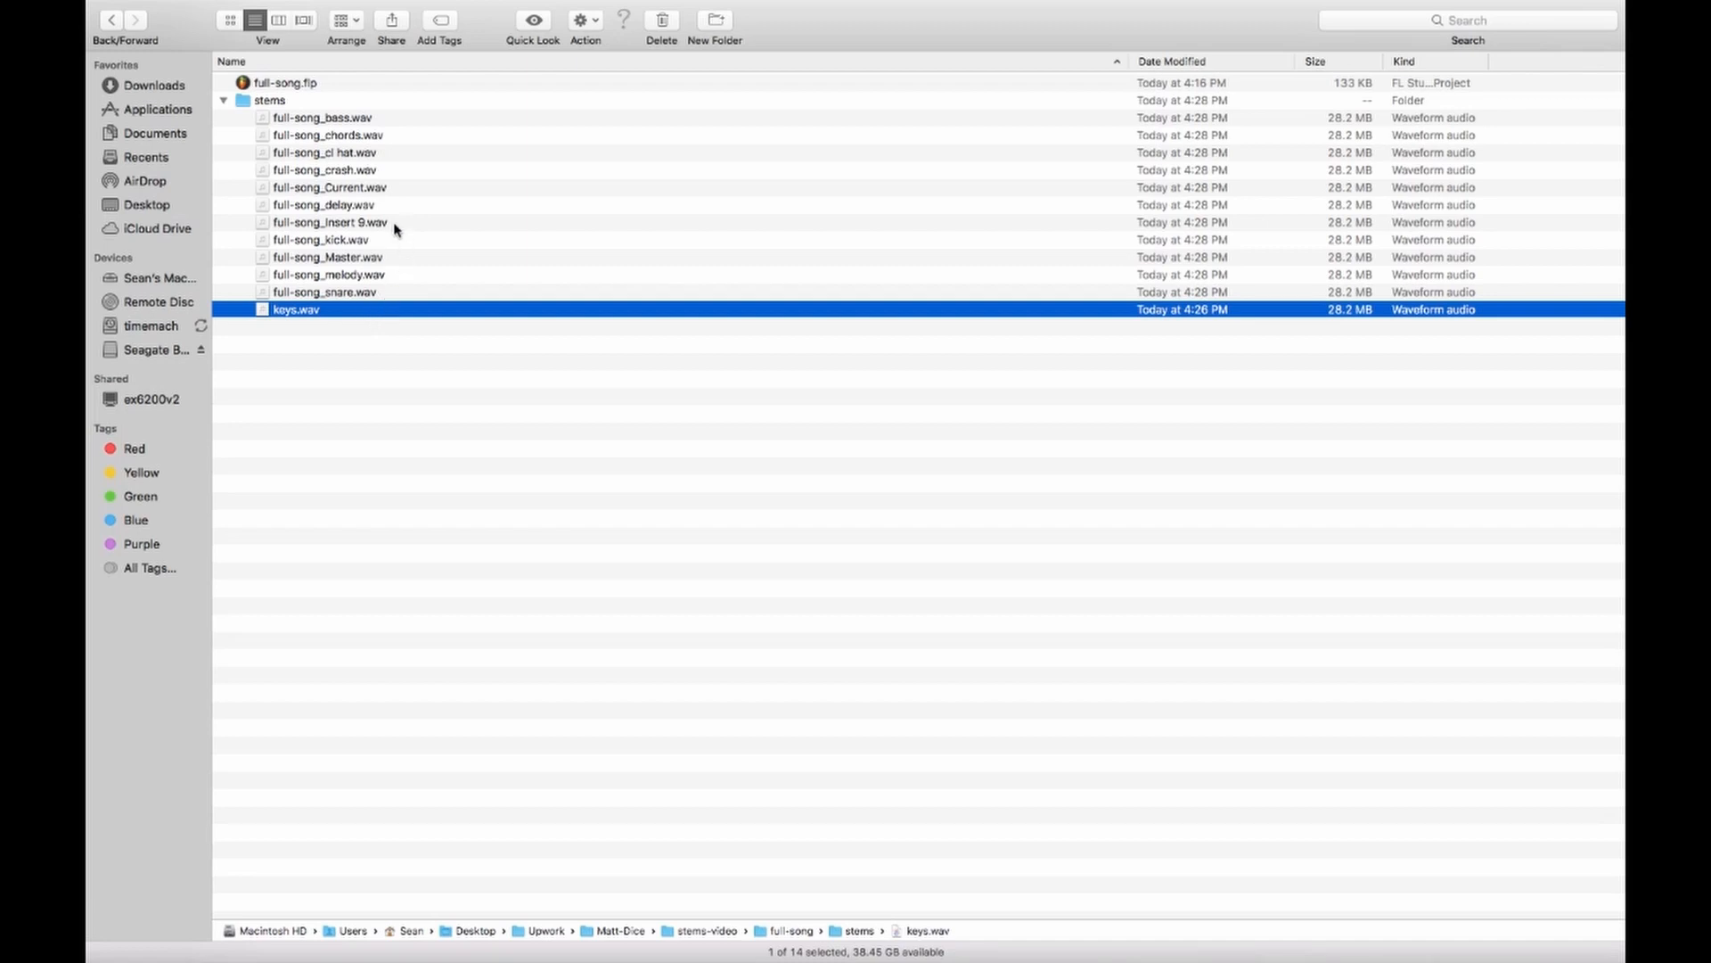